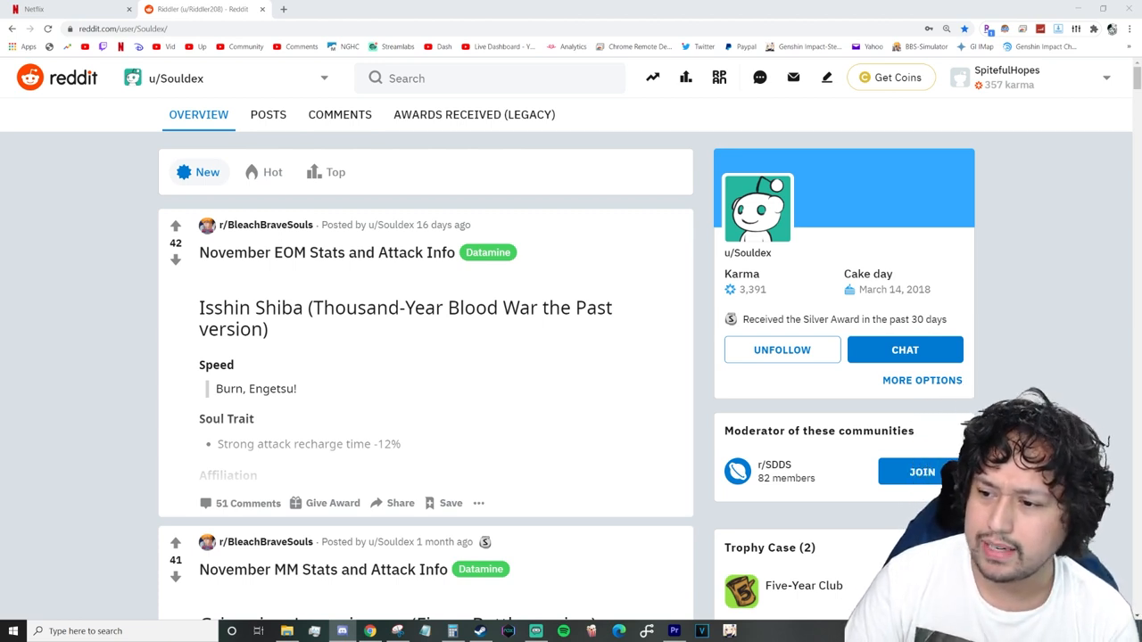
- Switch to the dataminer's Reddit profile listing the November EOM and MM Stats posts
{"action": "left_click", "coordinate": [340, 9]}
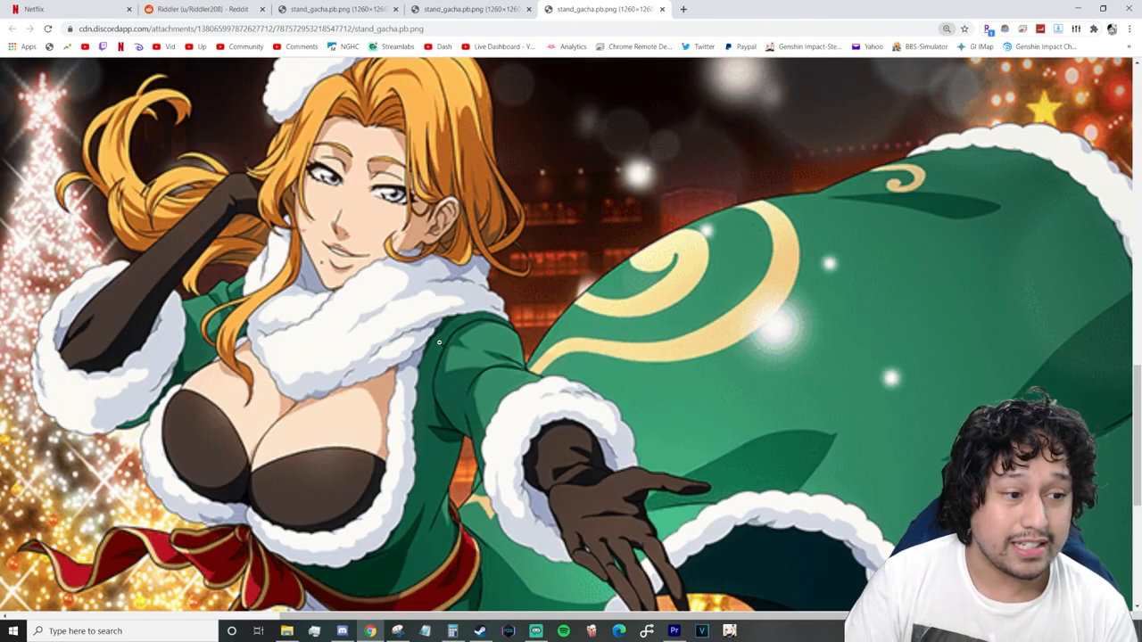
- Zoom out to see the full stand_gacha Christmas artwork, then return to the Reddit profile
{"action": "scroll", "scroll_direction": "down", "scroll_amount": 3}
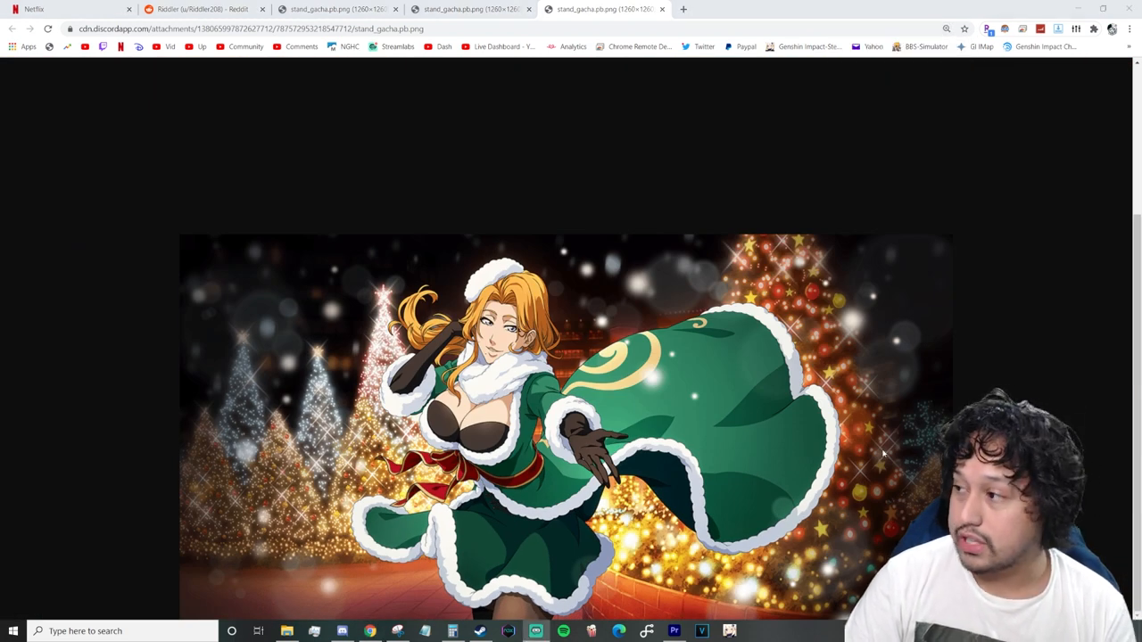
{"action": "left_click", "coordinate": [196, 9]}
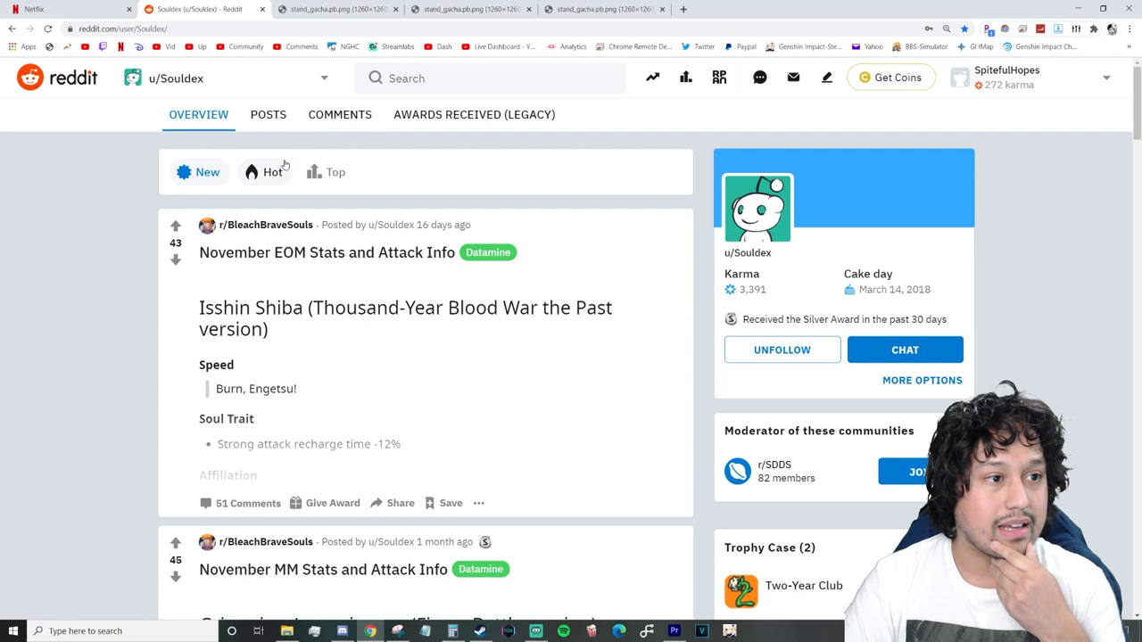
- Open the other user's Reddit profile and scroll down their pinned post and recent comments
{"action": "left_click", "coordinate": [324, 78]}
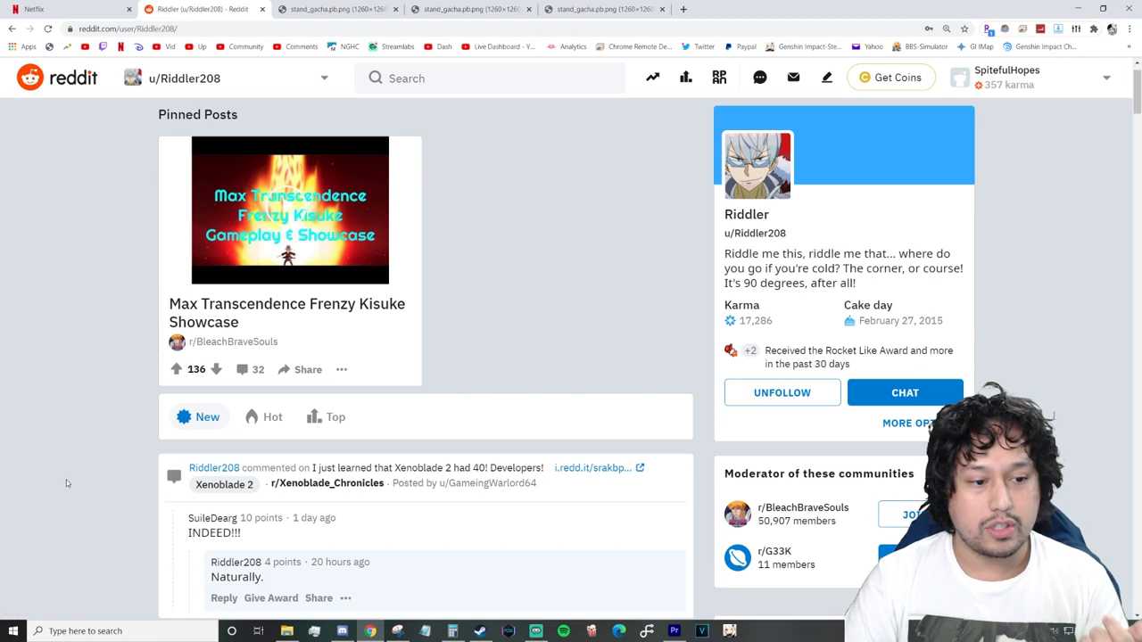
{"action": "scroll", "scroll_direction": "down", "scroll_amount": 3}
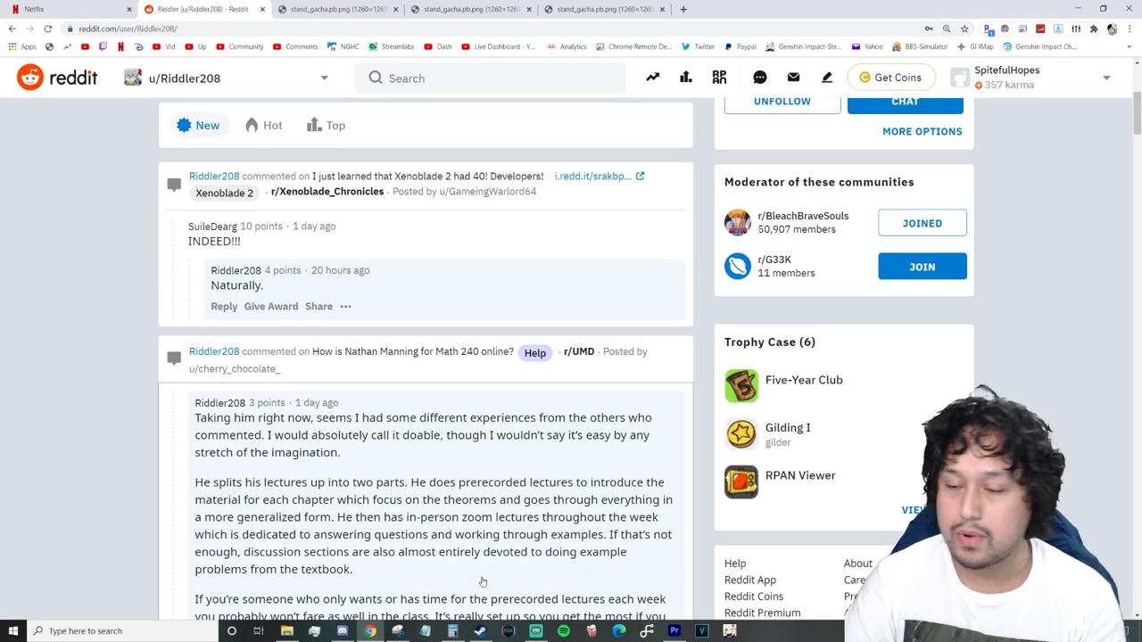
{"action": "mouse_move", "coordinate": [598, 336]}
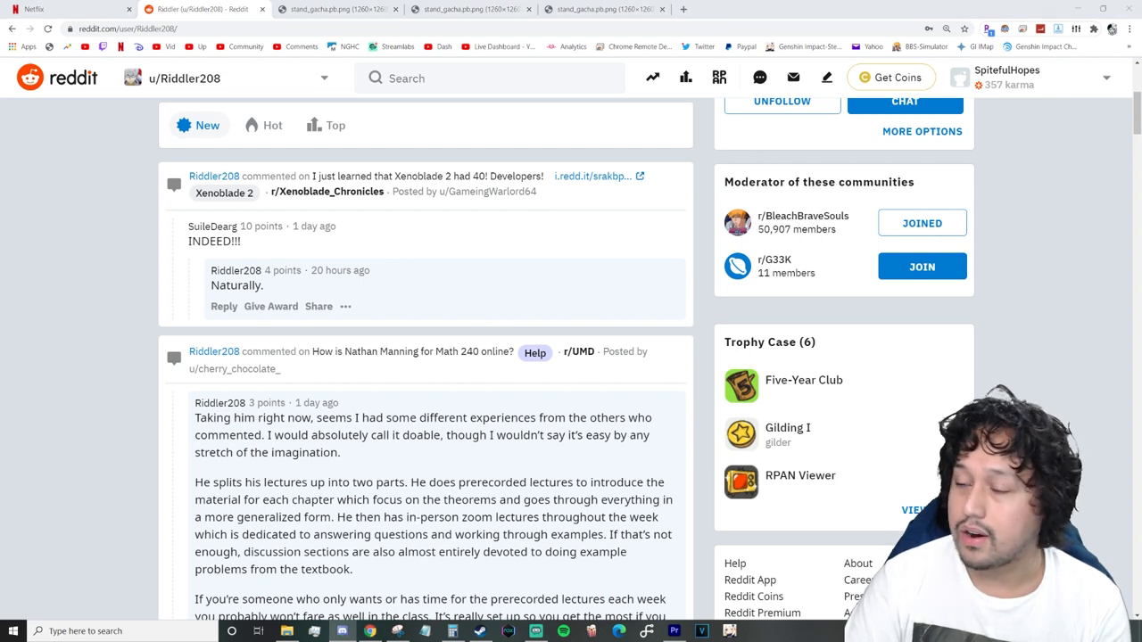
- Open the Screenshot_20201213 tab and fit it to show all Available ★5 Characters
{"action": "left_click", "coordinate": [737, 9]}
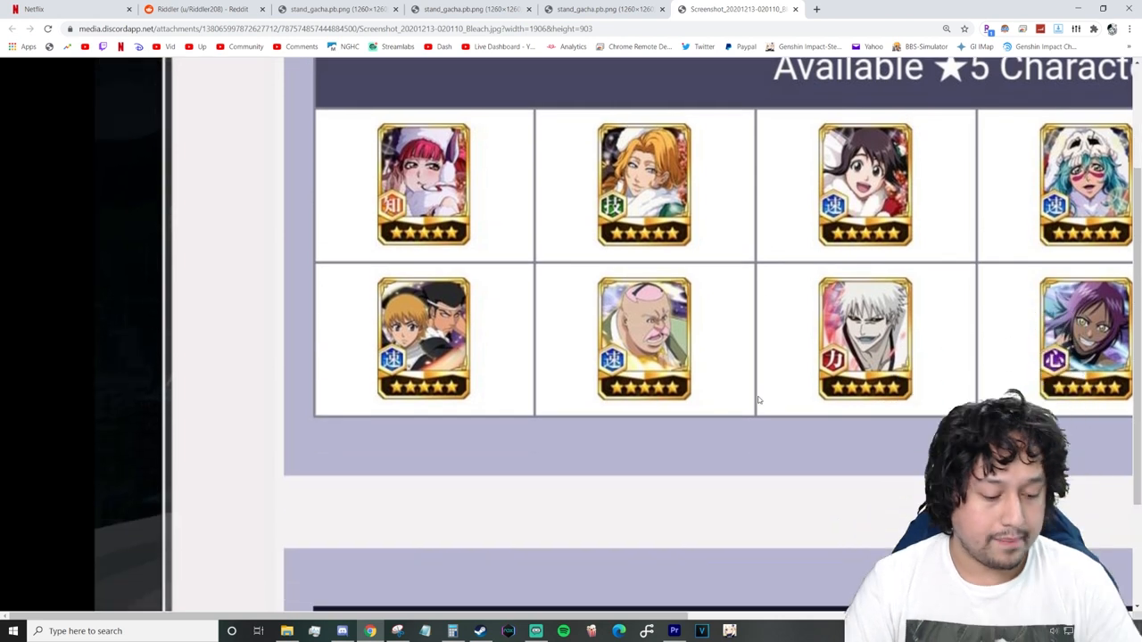
{"action": "left_click", "coordinate": [914, 48]}
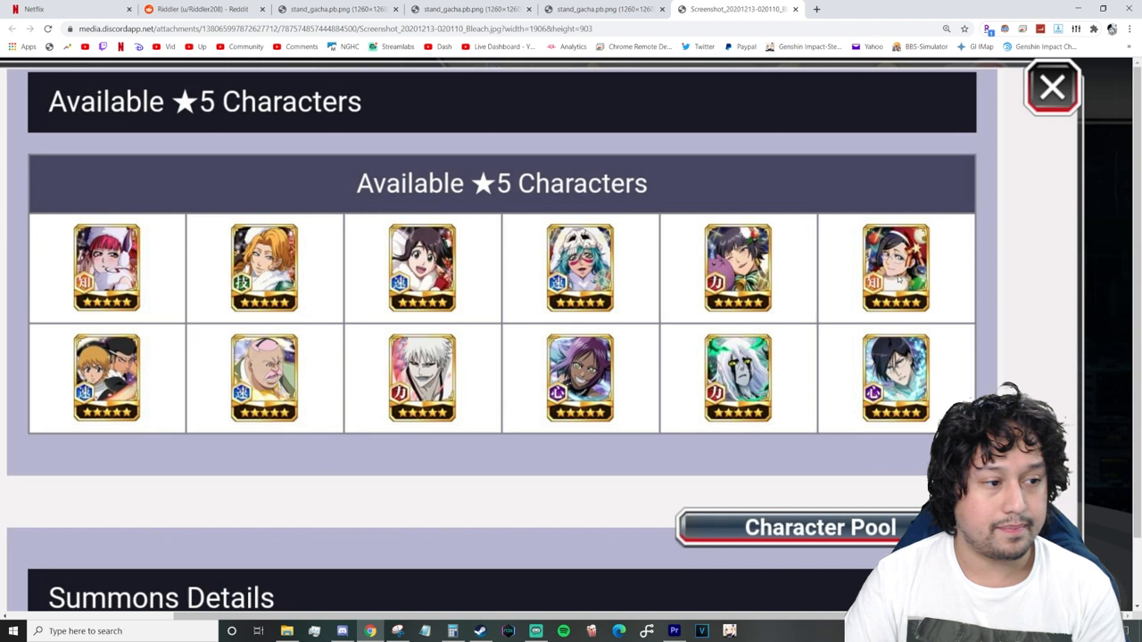
{"action": "mouse_move", "coordinate": [566, 437]}
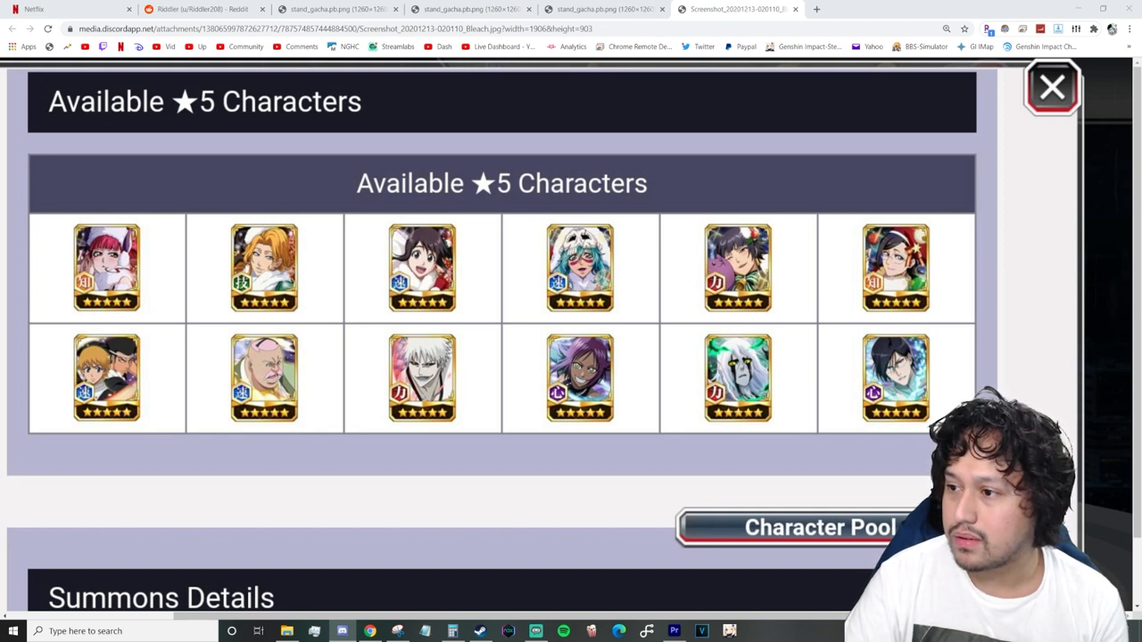
{"action": "mouse_move", "coordinate": [848, 419]}
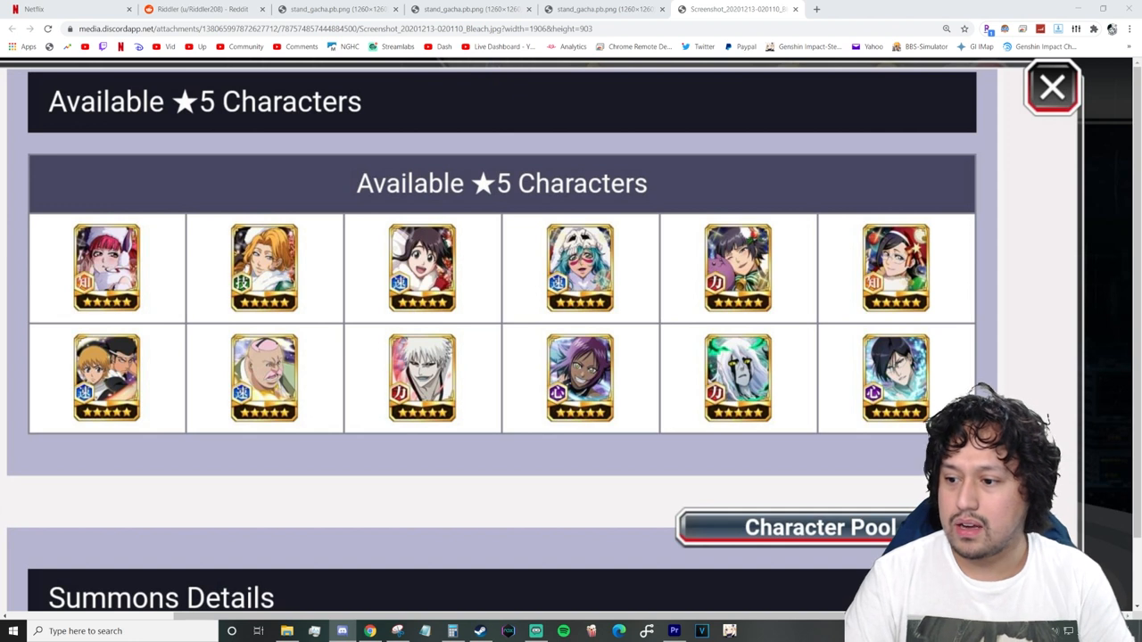
- Read the unknown.png Momo Hinamori announcement, then switch to Discord's #bbs-news Christmas summon post
{"action": "left_click", "coordinate": [861, 9]}
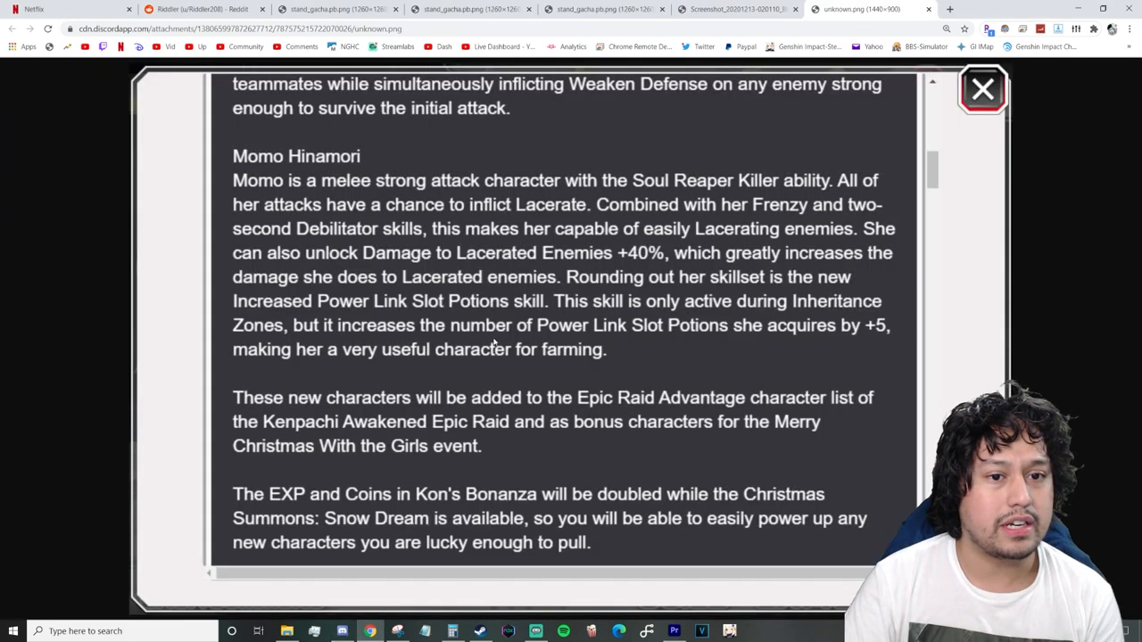
{"action": "mouse_move", "coordinate": [367, 461]}
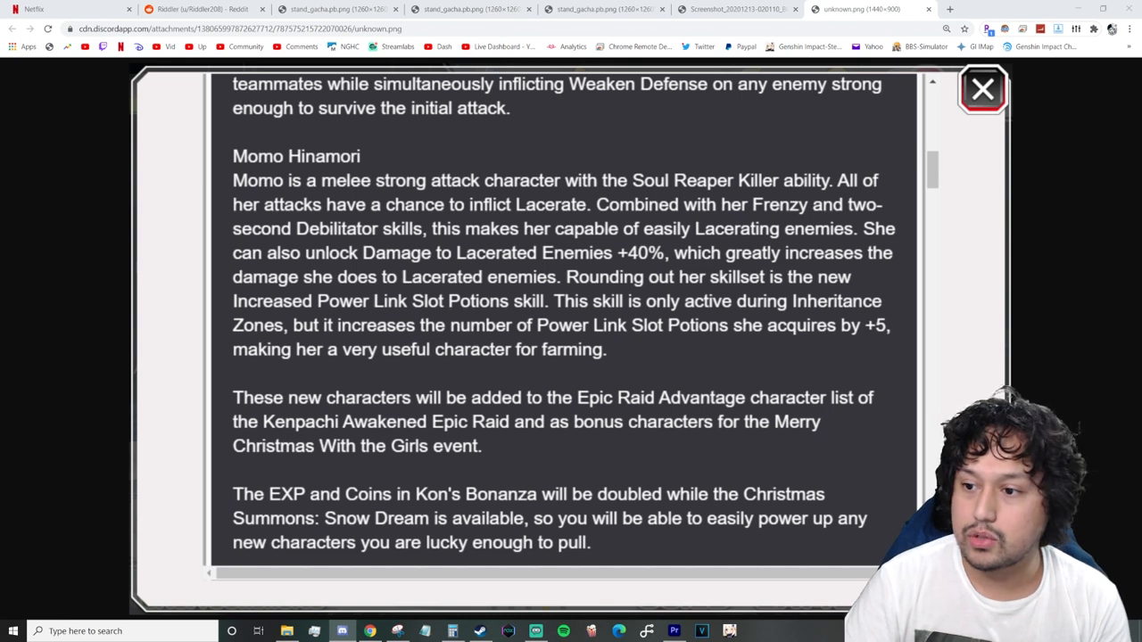
{"action": "left_click", "coordinate": [982, 89]}
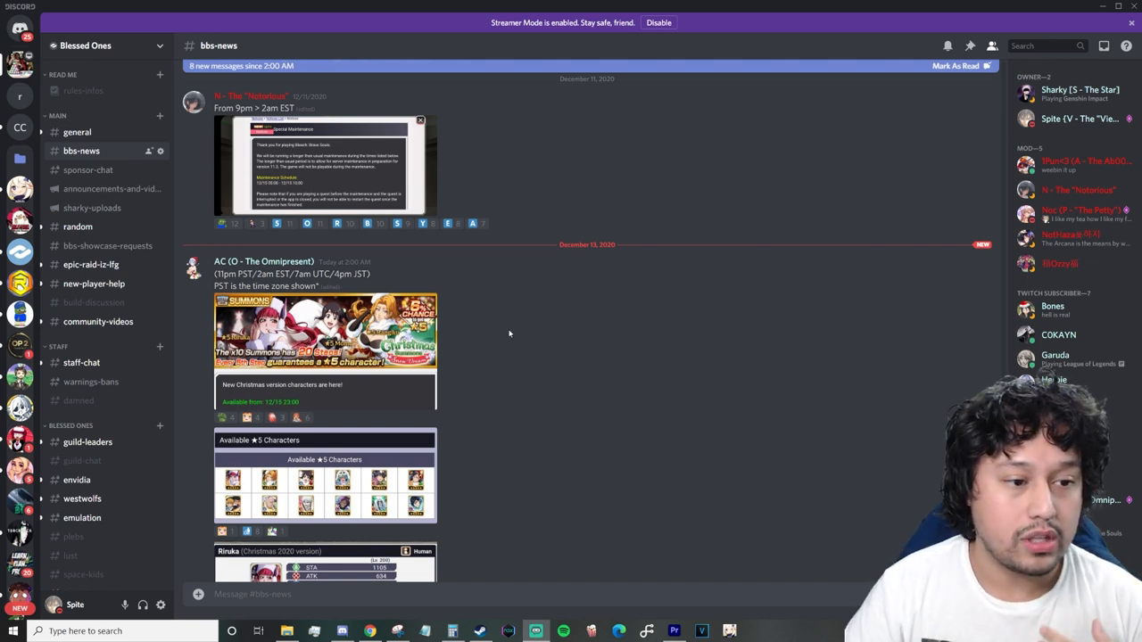
- Scroll #bbs-news down to Riruka's Christmas 2020 card and enlarge her skills image
{"action": "scroll", "scroll_direction": "down", "scroll_amount": 3}
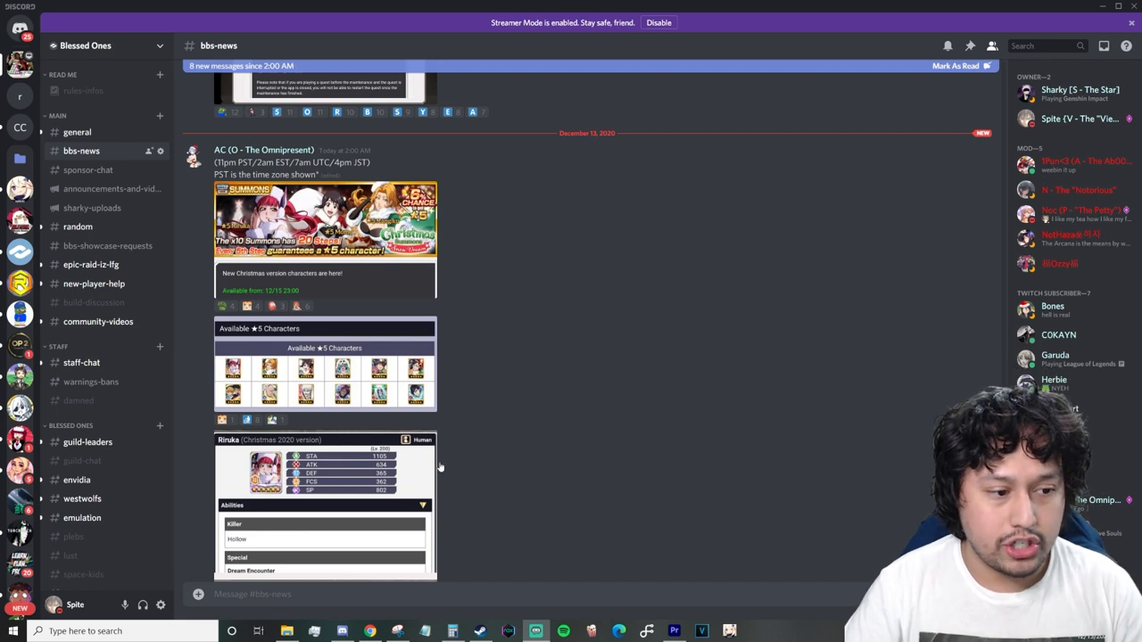
{"action": "scroll", "scroll_direction": "down", "scroll_amount": 3}
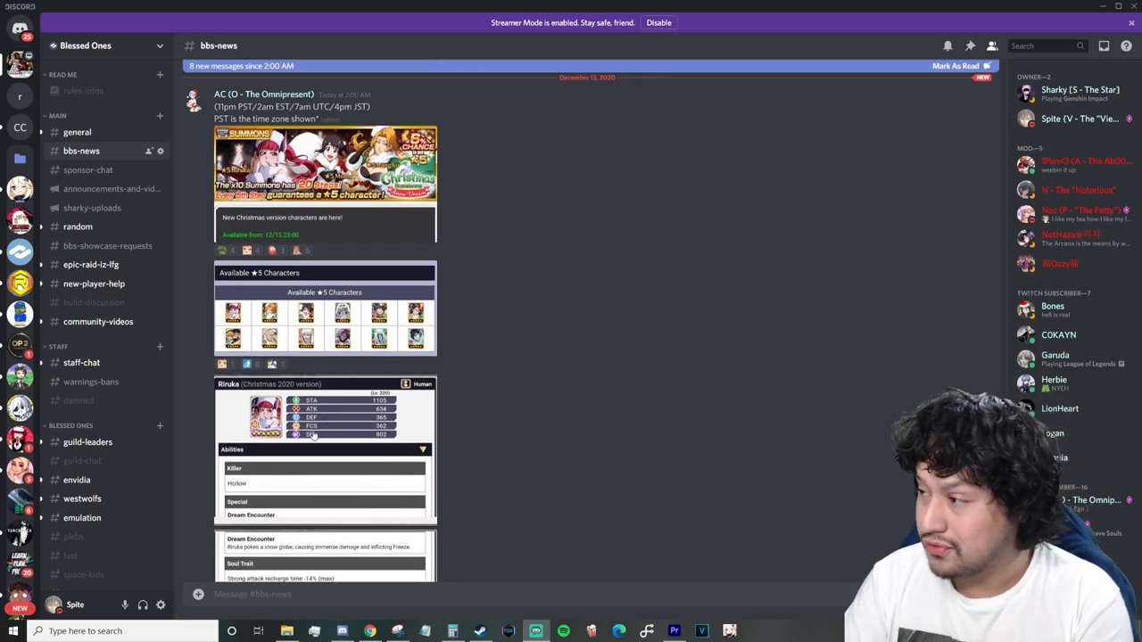
{"action": "mouse_move", "coordinate": [306, 363]}
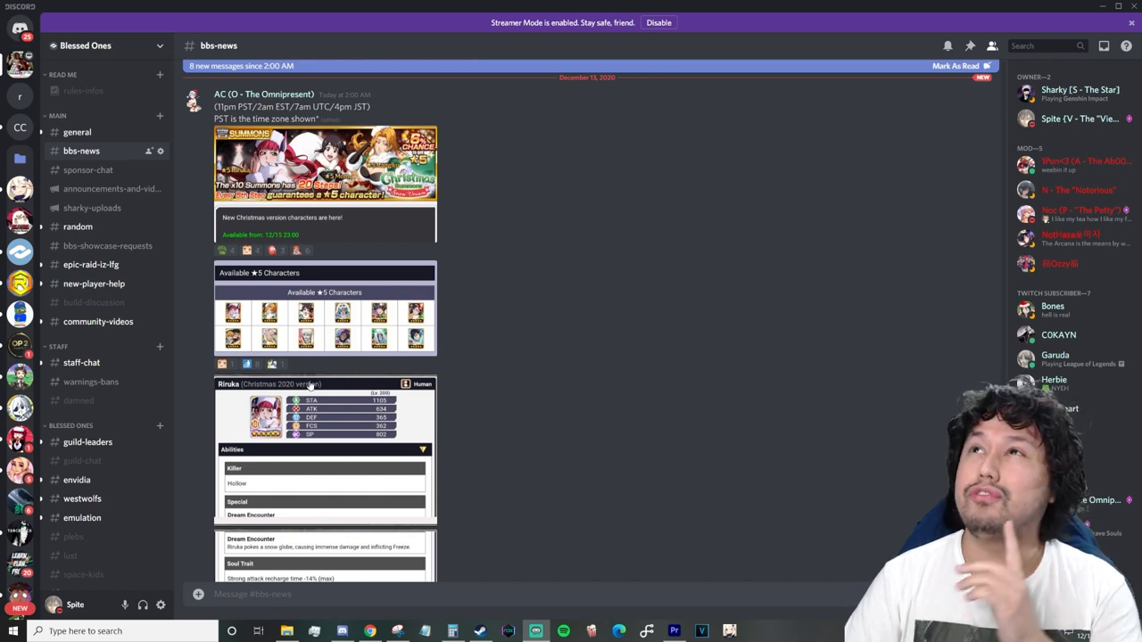
{"action": "scroll", "scroll_direction": "down", "scroll_amount": 3}
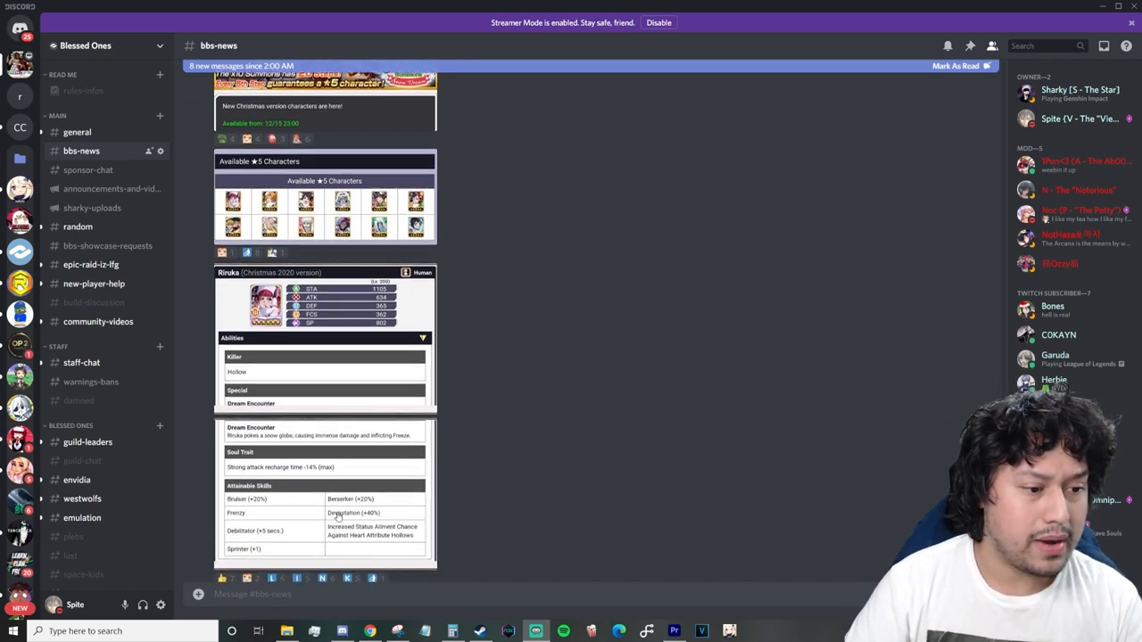
{"action": "left_click", "coordinate": [324, 491]}
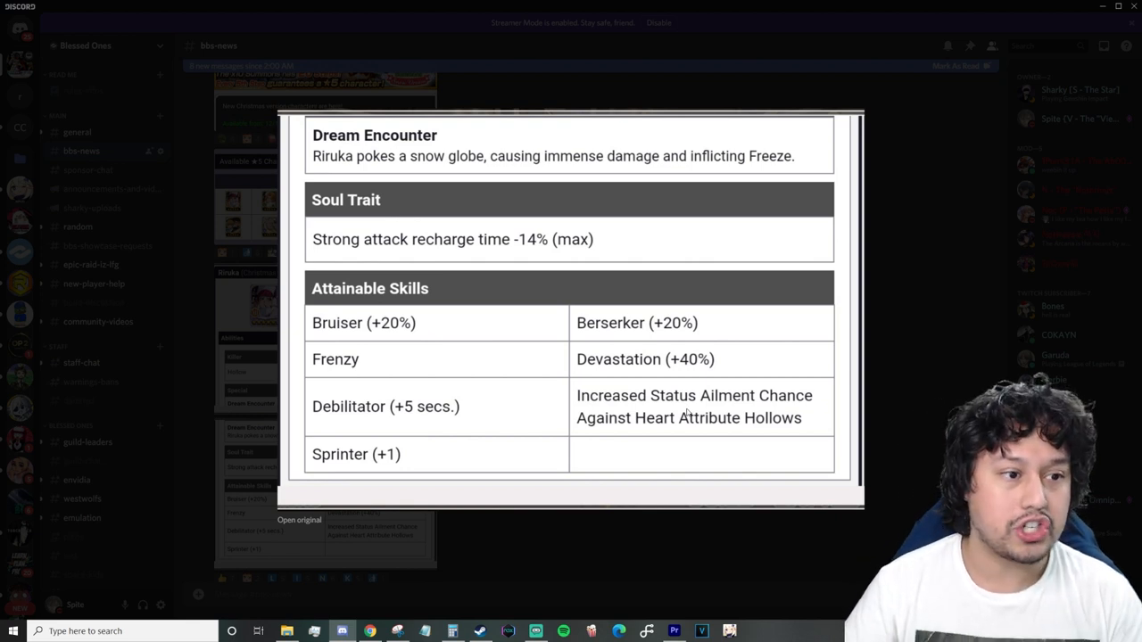
{"action": "mouse_move", "coordinate": [562, 176]}
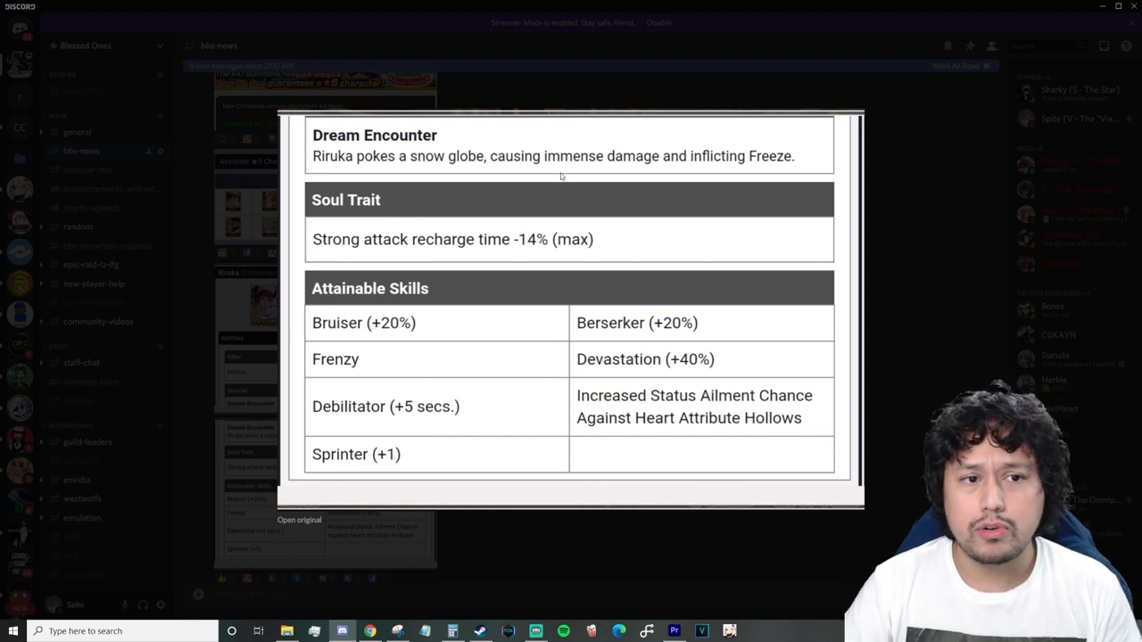
{"action": "mouse_move", "coordinate": [456, 385]}
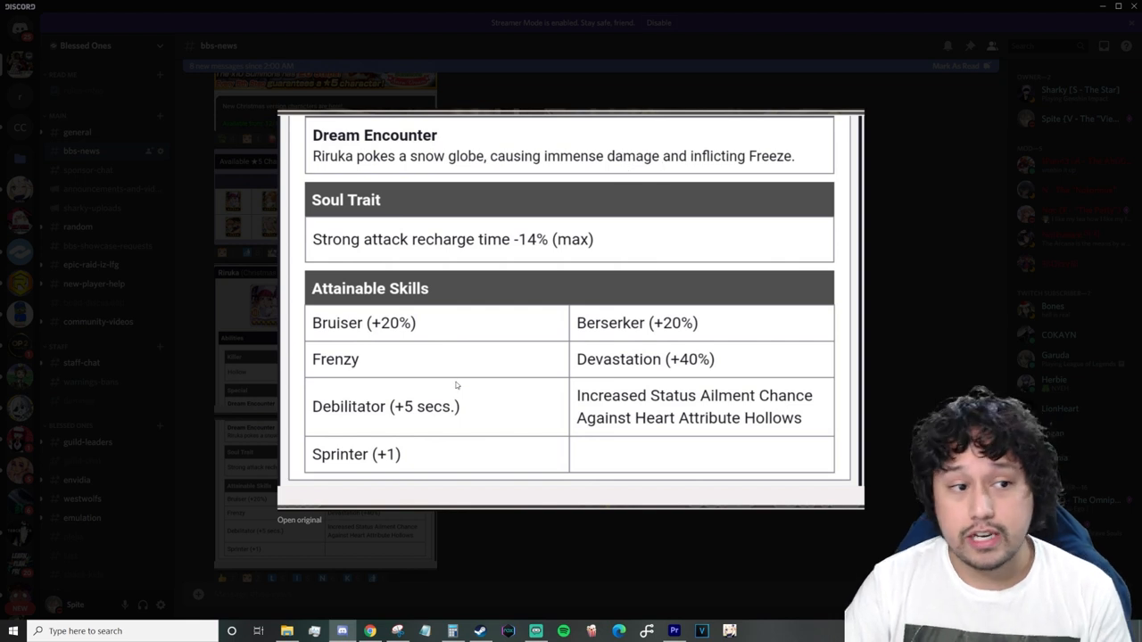
{"action": "mouse_move", "coordinate": [478, 273]}
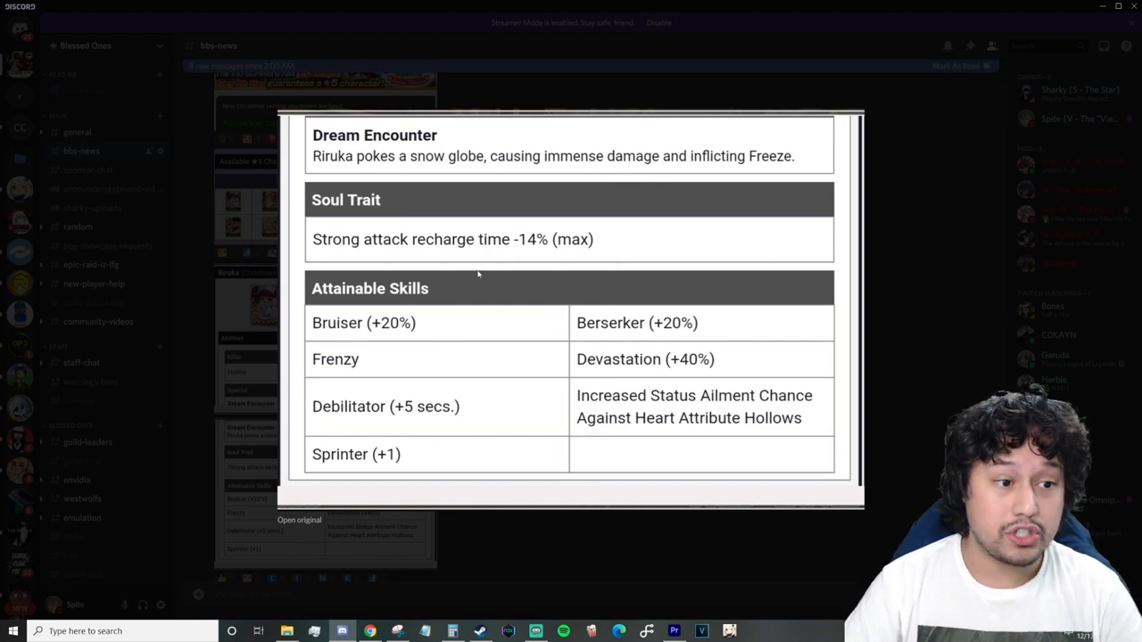
{"action": "scroll", "scroll_direction": "up", "scroll_amount": 3}
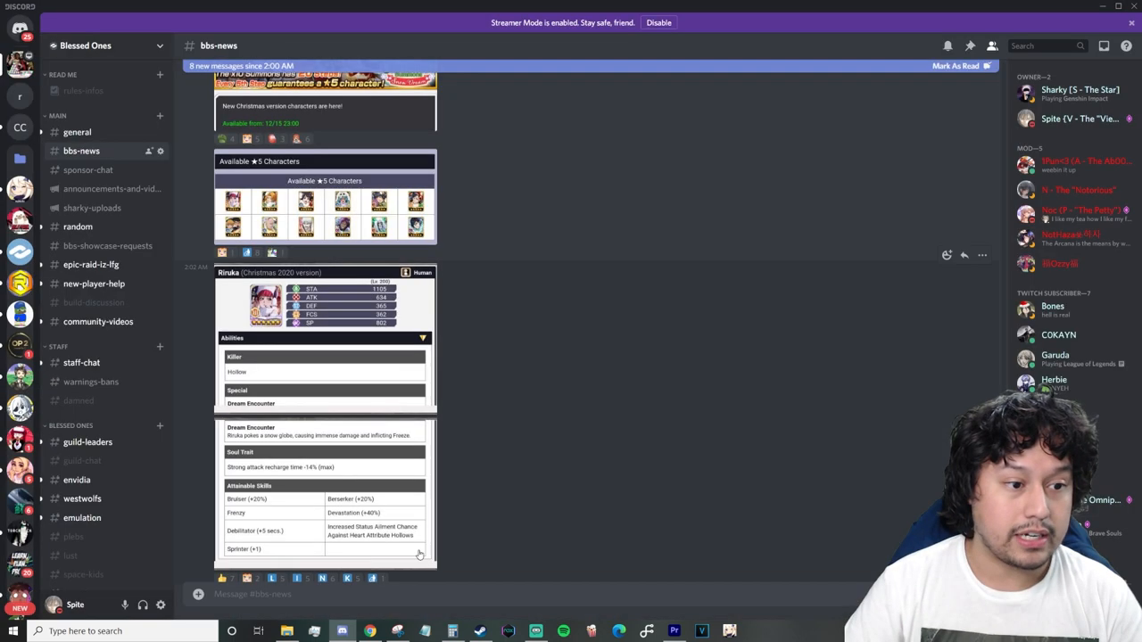
{"action": "mouse_move", "coordinate": [329, 477]}
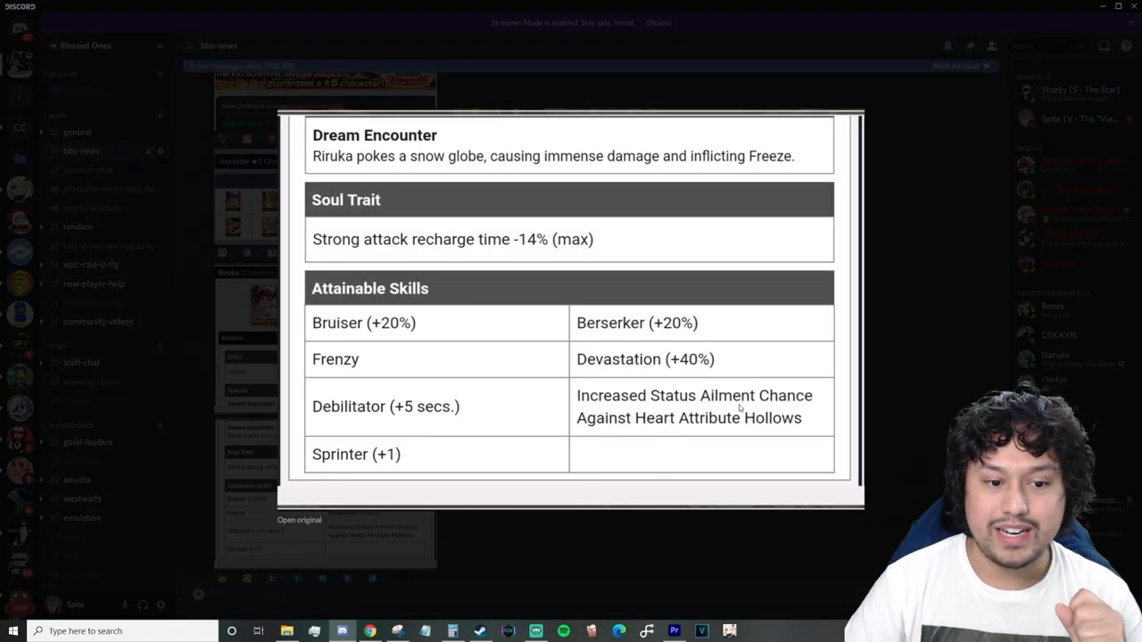
{"action": "mouse_move", "coordinate": [681, 430]}
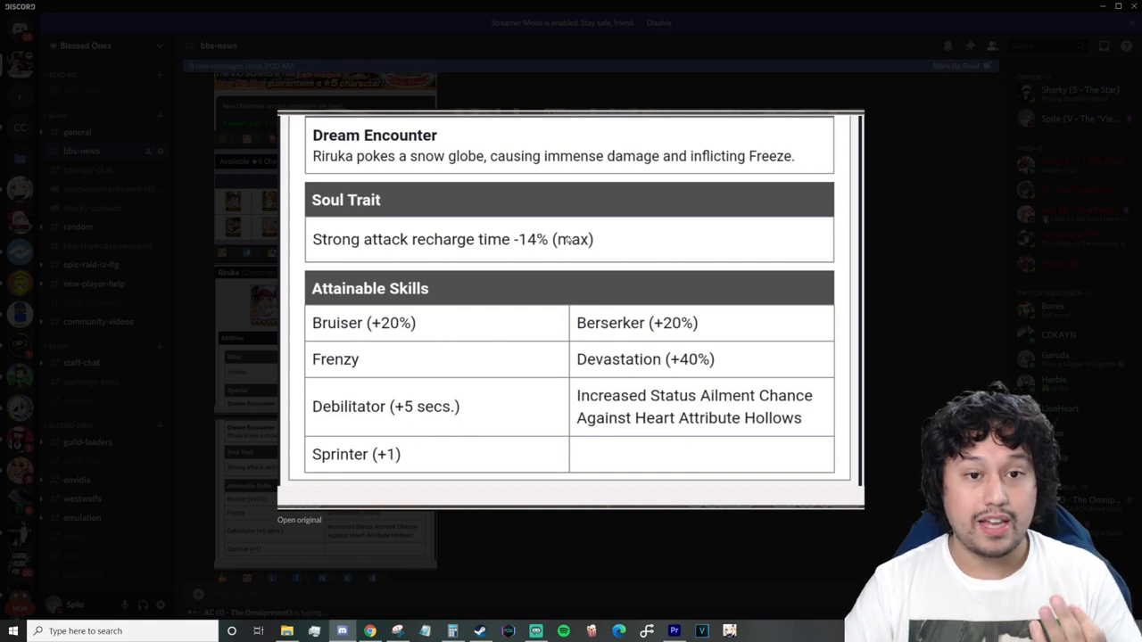
{"action": "mouse_move", "coordinate": [369, 352]}
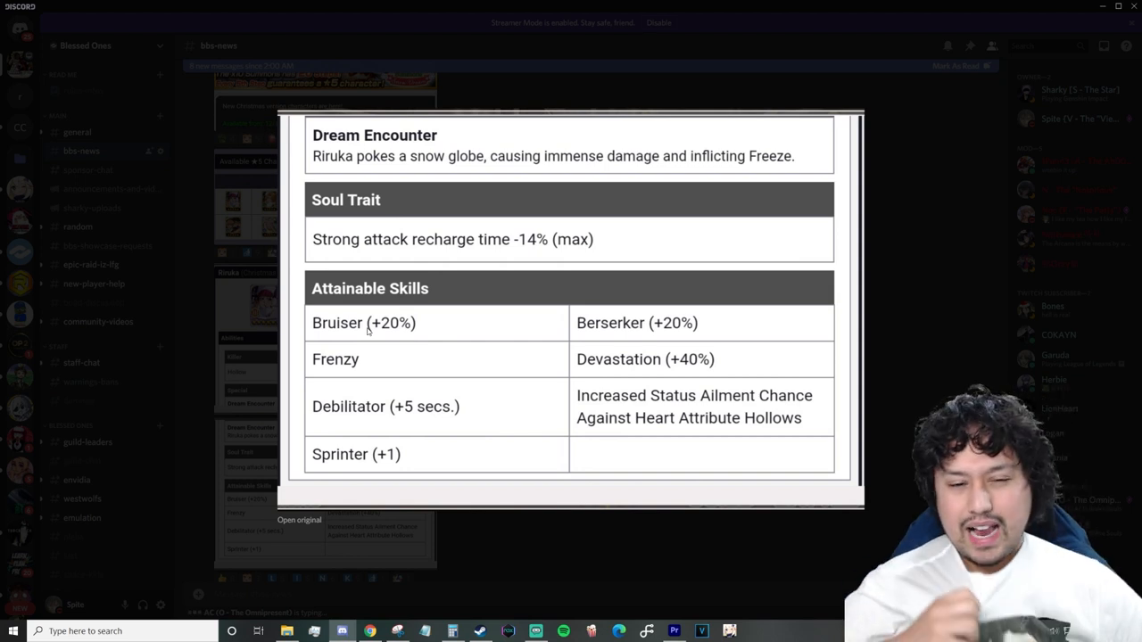
{"action": "mouse_move", "coordinate": [304, 492]}
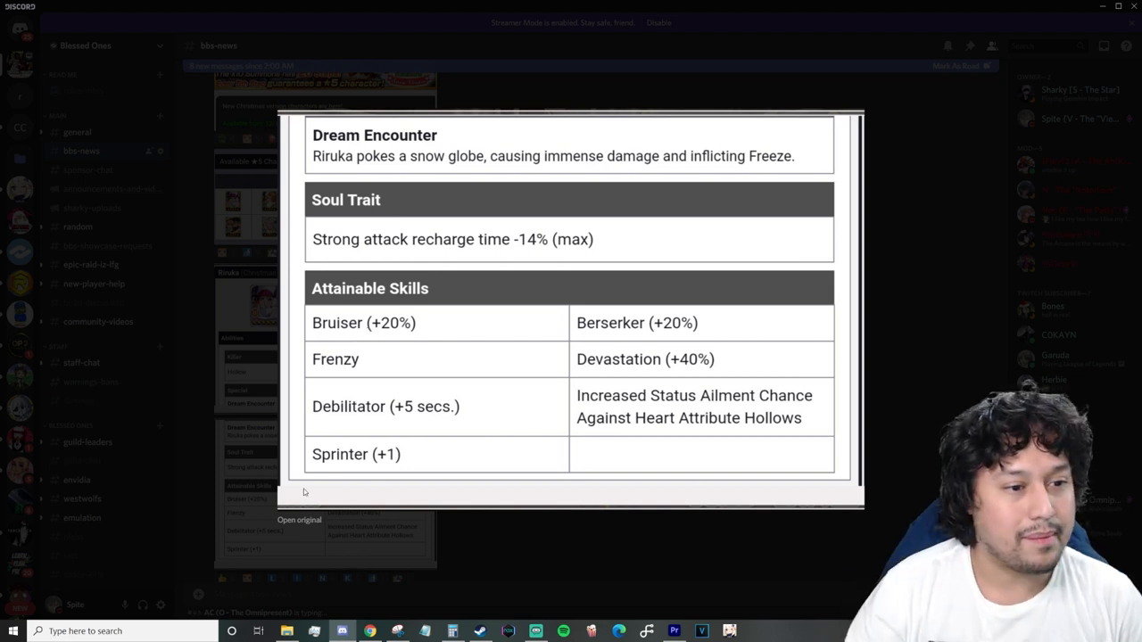
{"action": "mouse_move", "coordinate": [532, 453]}
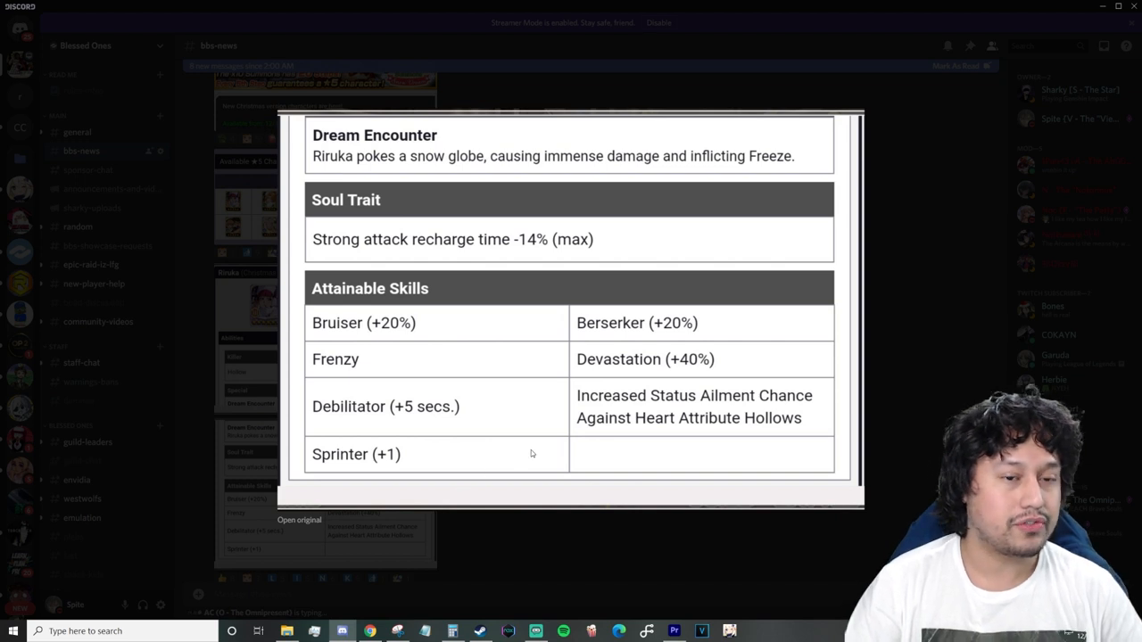
{"action": "mouse_move", "coordinate": [497, 421]}
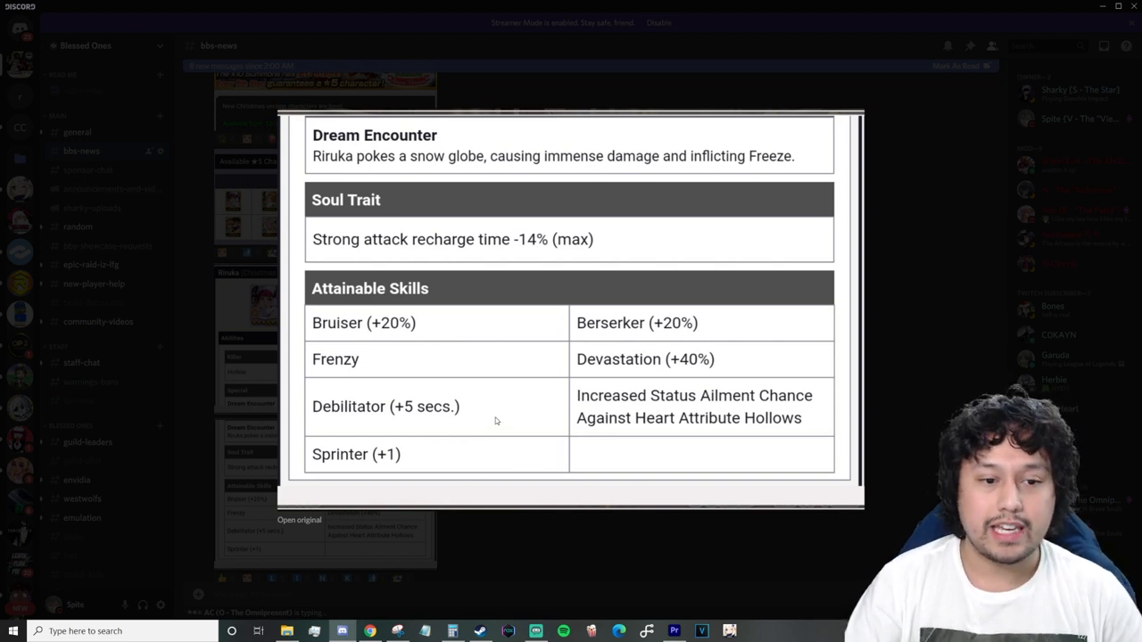
{"action": "mouse_move", "coordinate": [695, 365]}
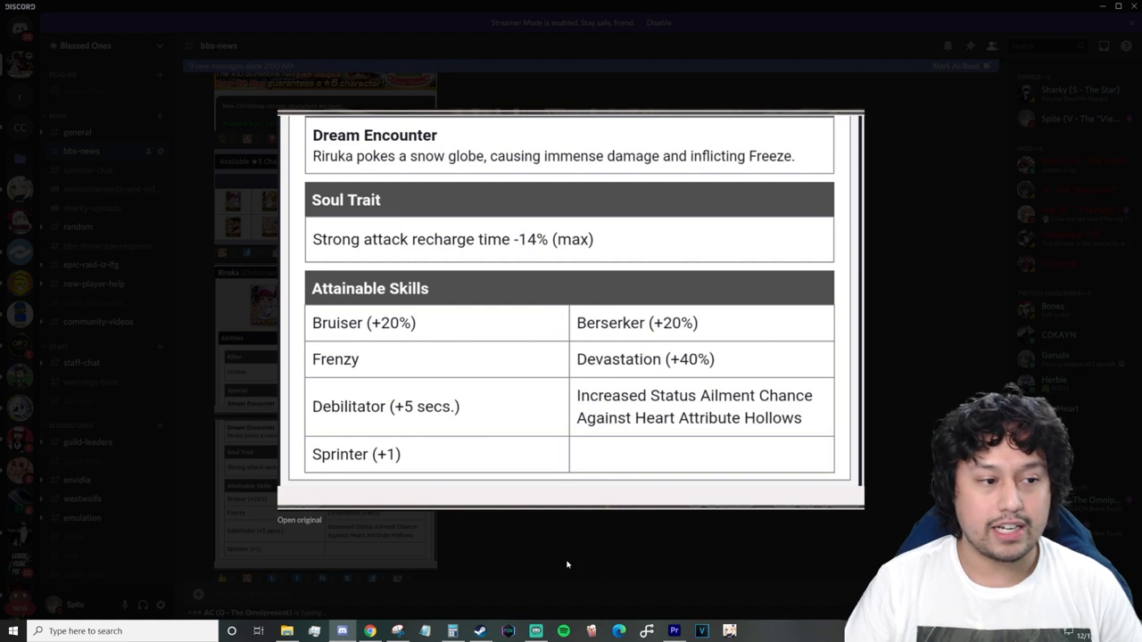
{"action": "mouse_move", "coordinate": [535, 519]}
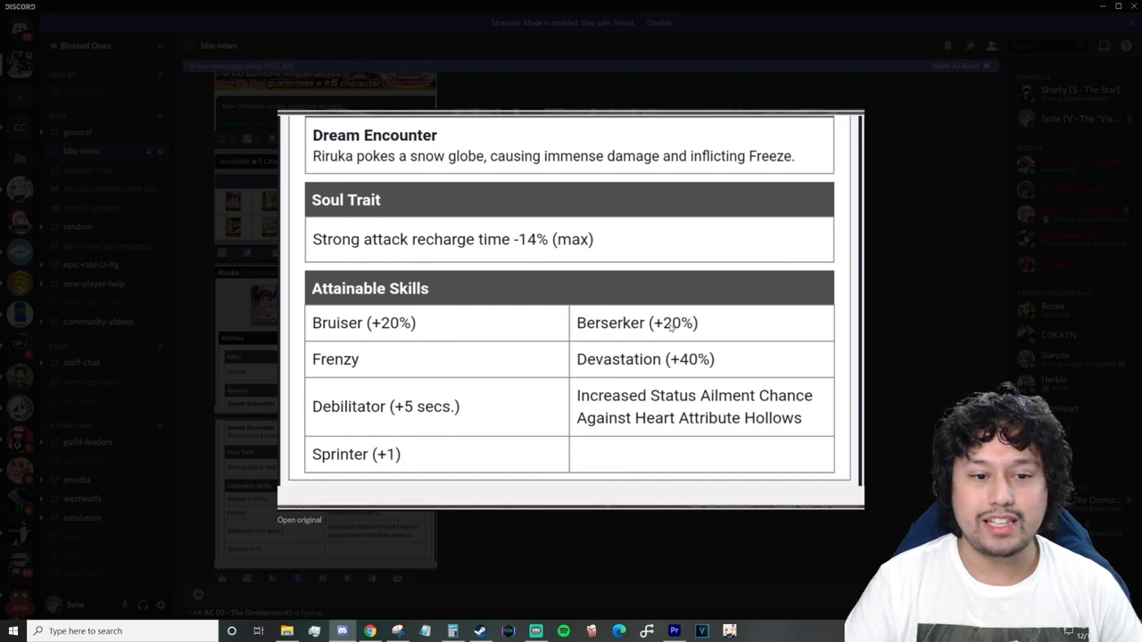
{"action": "mouse_move", "coordinate": [495, 573]}
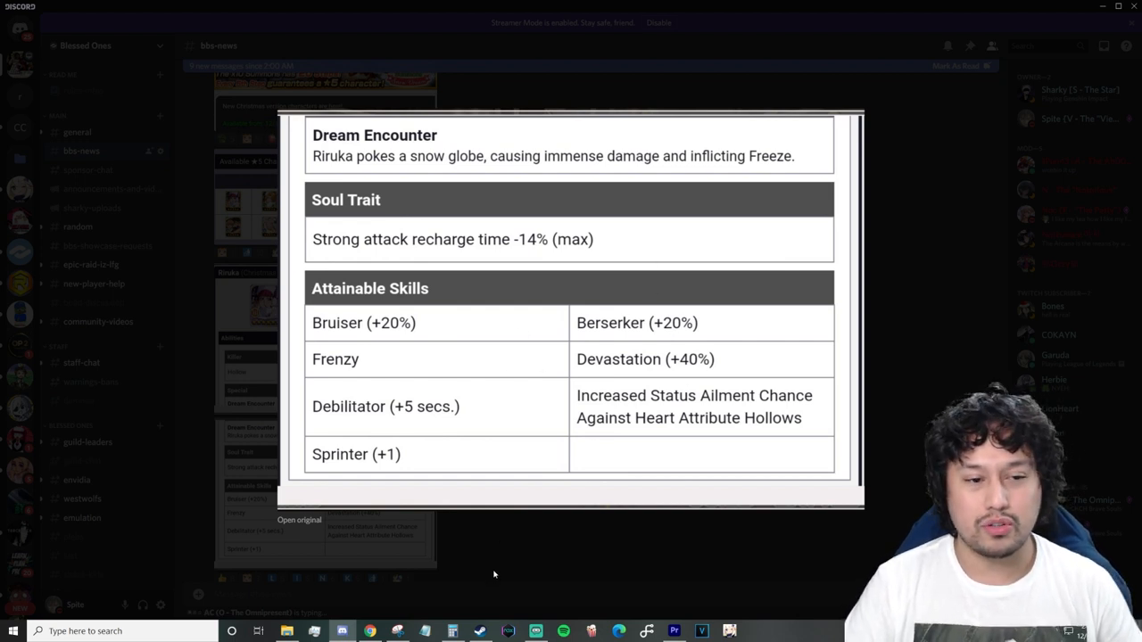
{"action": "mouse_move", "coordinate": [512, 550]}
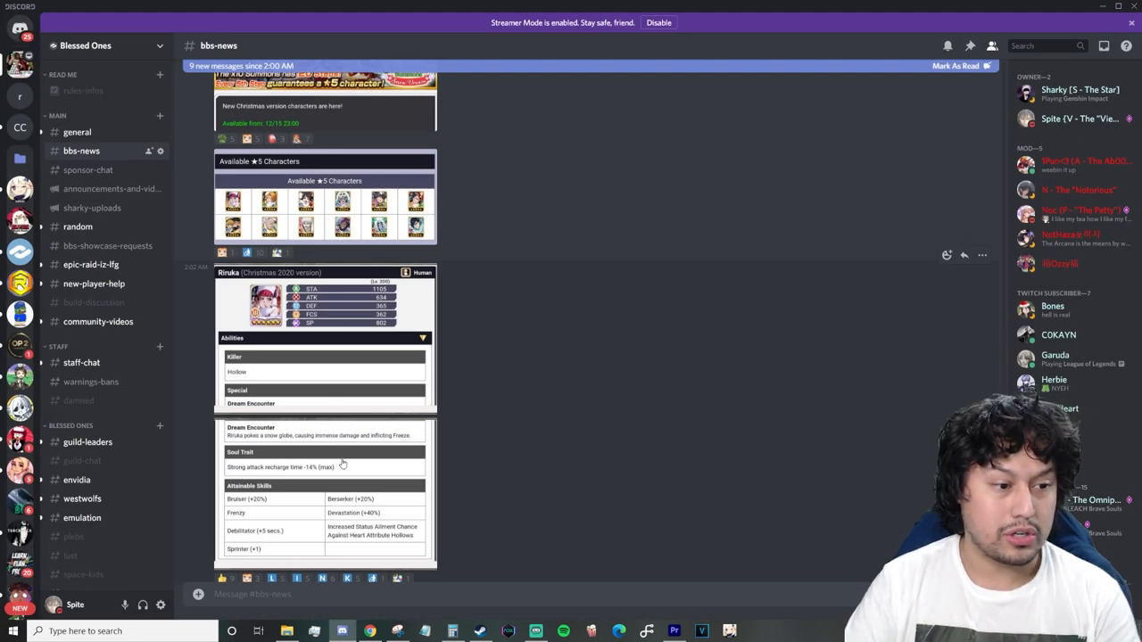
{"action": "mouse_move", "coordinate": [521, 446]}
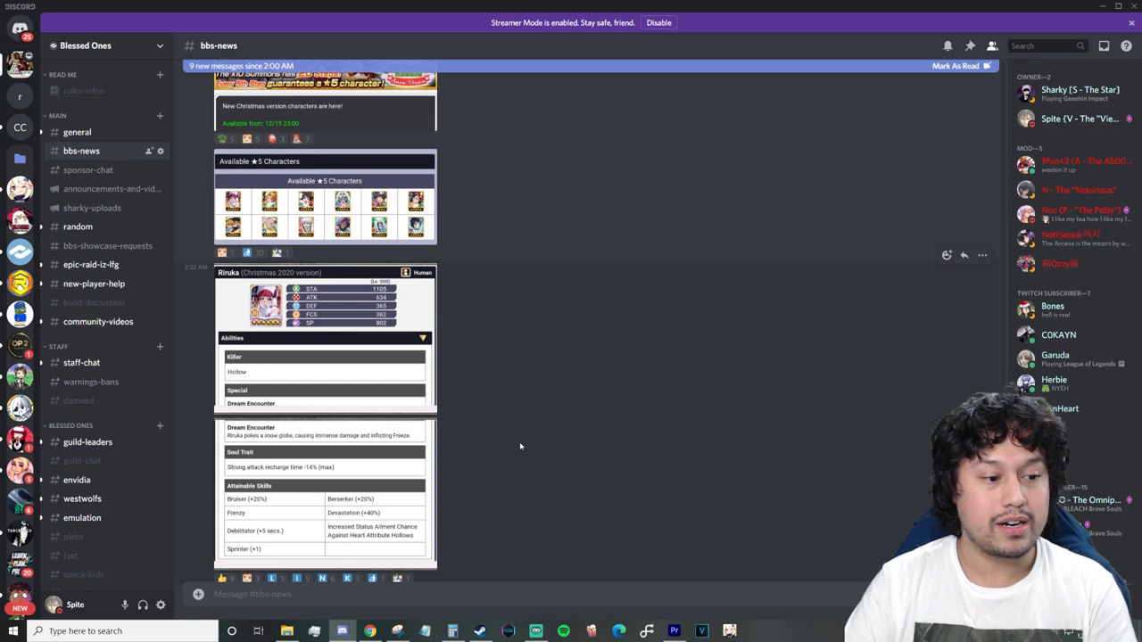
- Scroll past Riruka's post and enlarge Rangiku's Christmas 2020 ability card
{"action": "scroll", "scroll_direction": "down", "scroll_amount": 3}
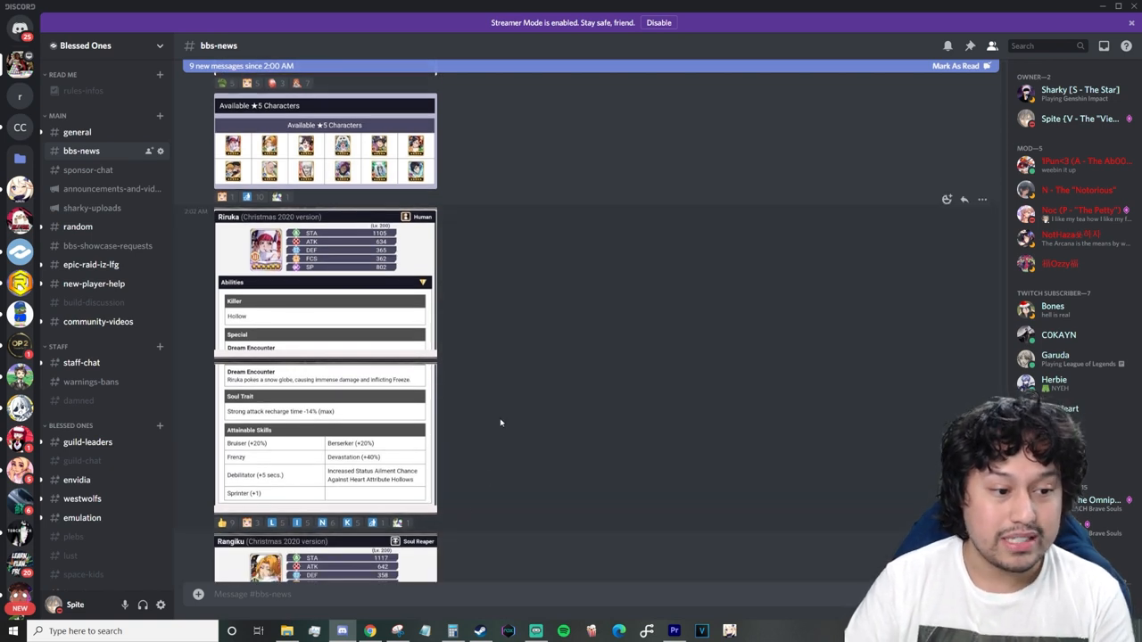
{"action": "scroll", "scroll_direction": "up", "scroll_amount": 3}
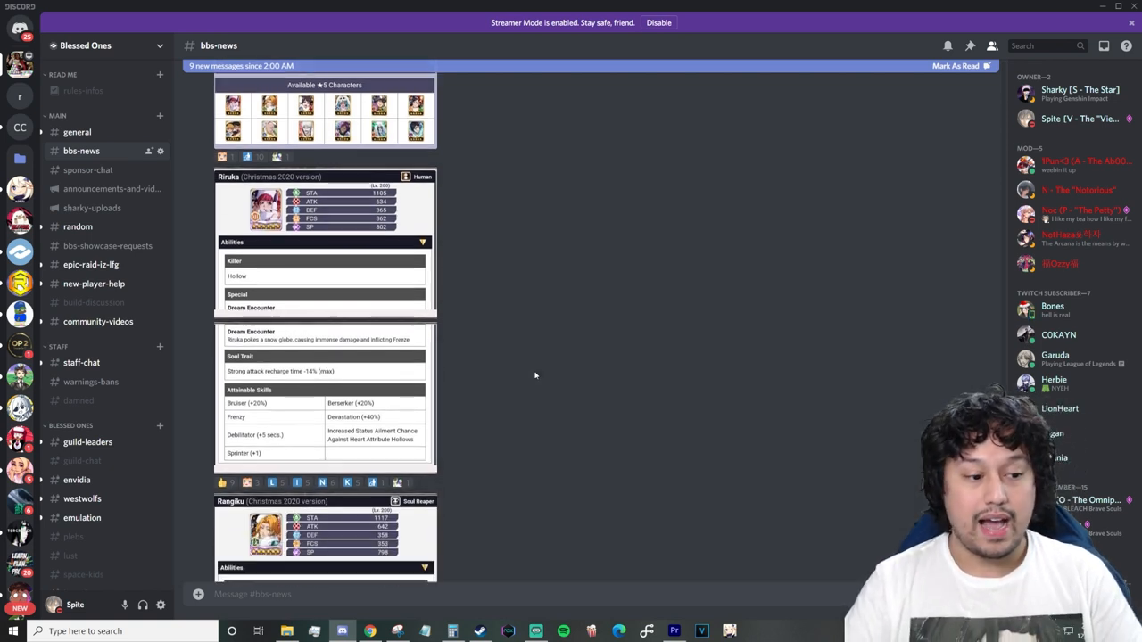
{"action": "scroll", "scroll_direction": "down", "scroll_amount": 3}
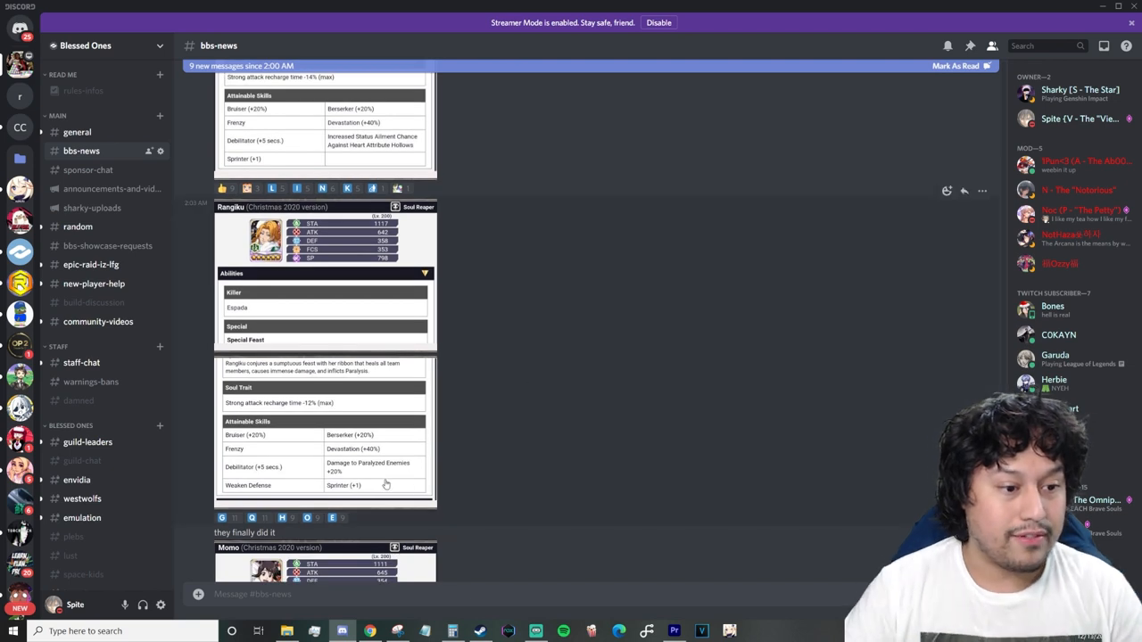
{"action": "scroll", "scroll_direction": "down", "scroll_amount": 3}
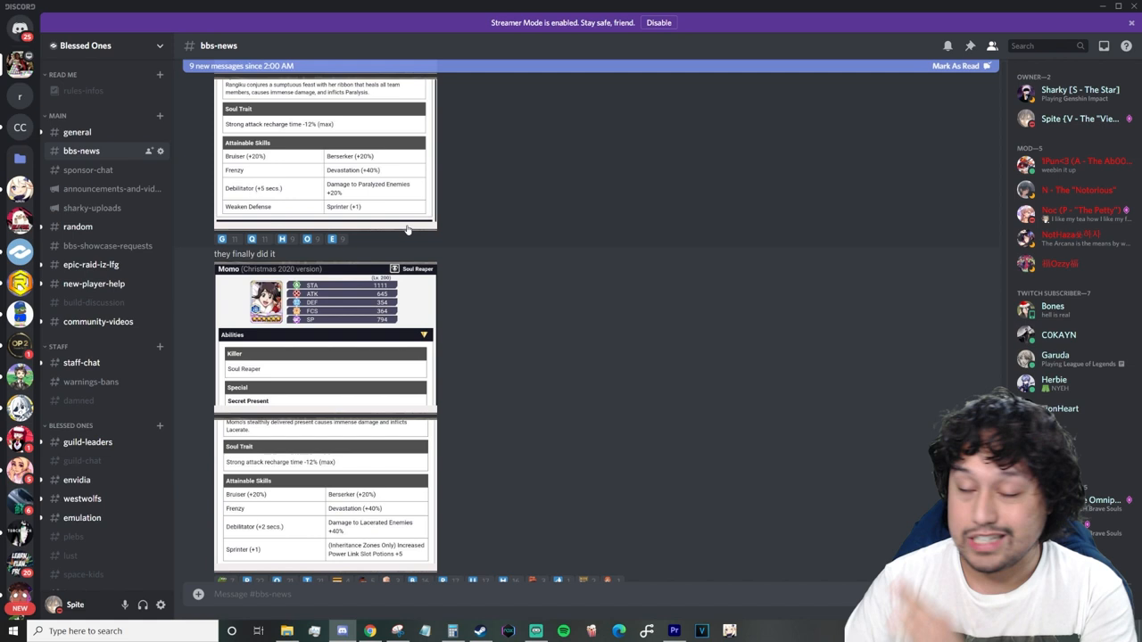
{"action": "scroll", "scroll_direction": "up", "scroll_amount": 3}
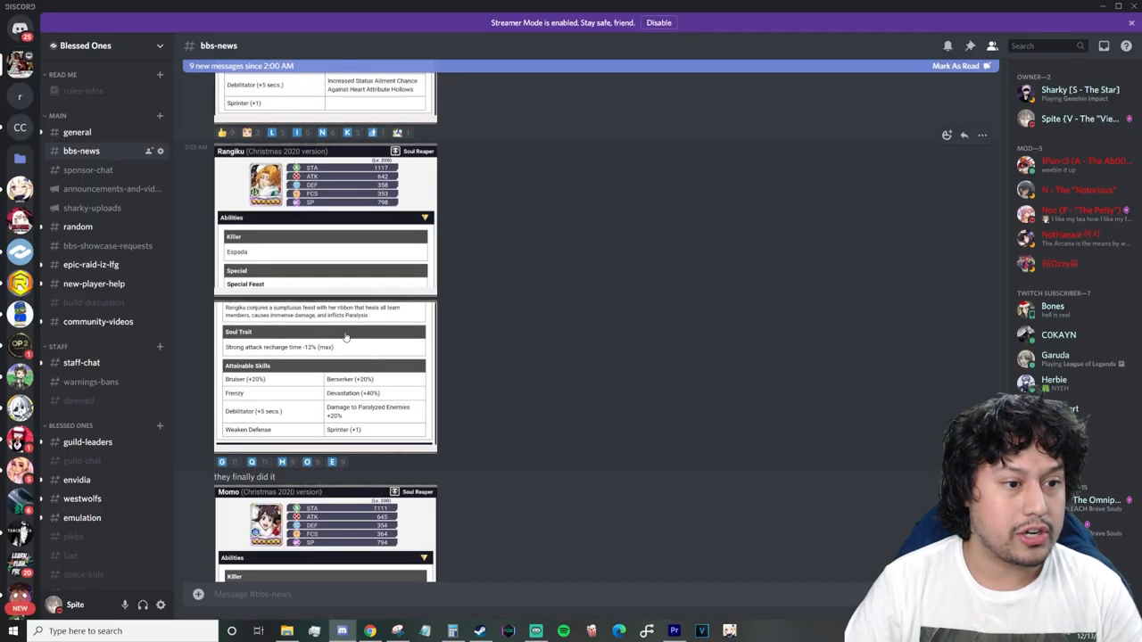
{"action": "left_click", "coordinate": [325, 371]}
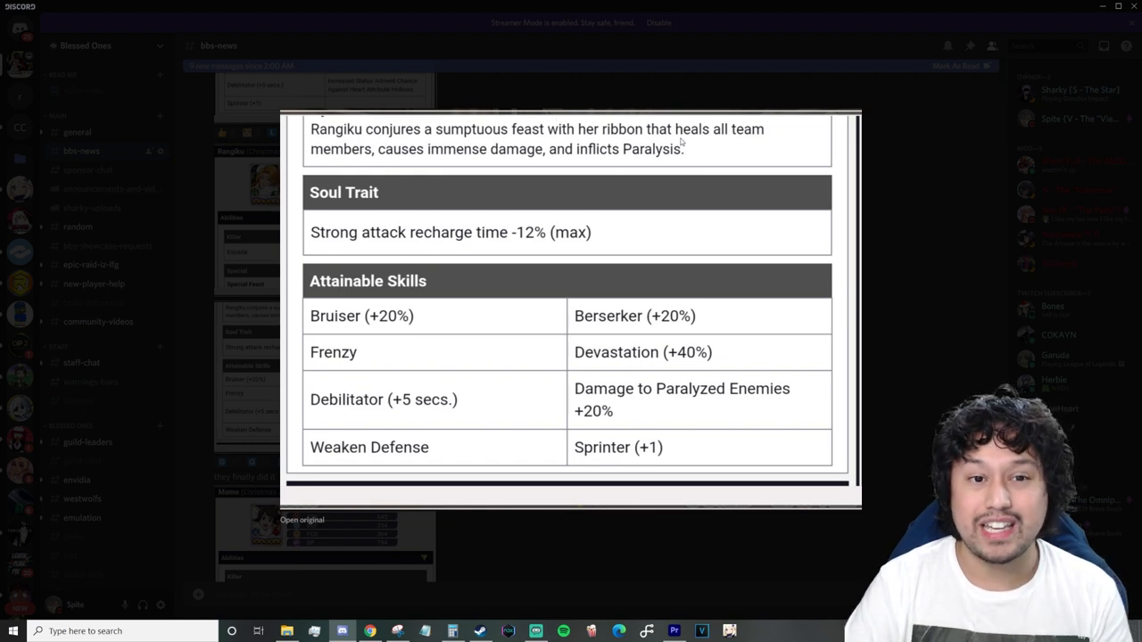
{"action": "mouse_move", "coordinate": [497, 504]}
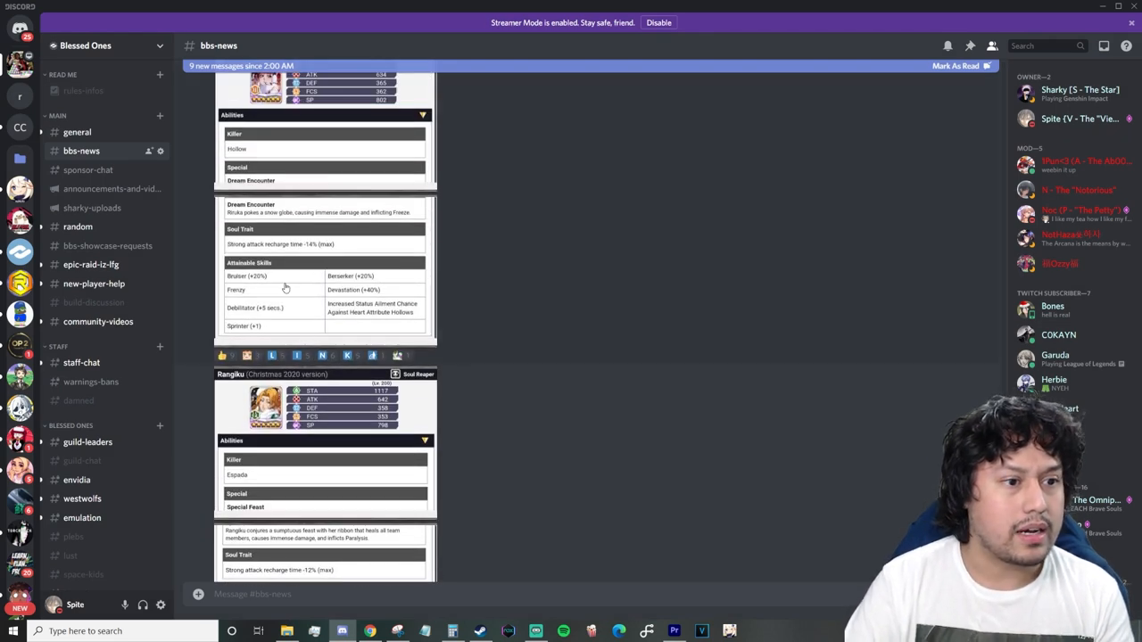
- Scroll #bbs-news past Rangiku to Momo's Christmas 2020 card and its inline skills
{"action": "scroll", "scroll_direction": "down", "scroll_amount": 3}
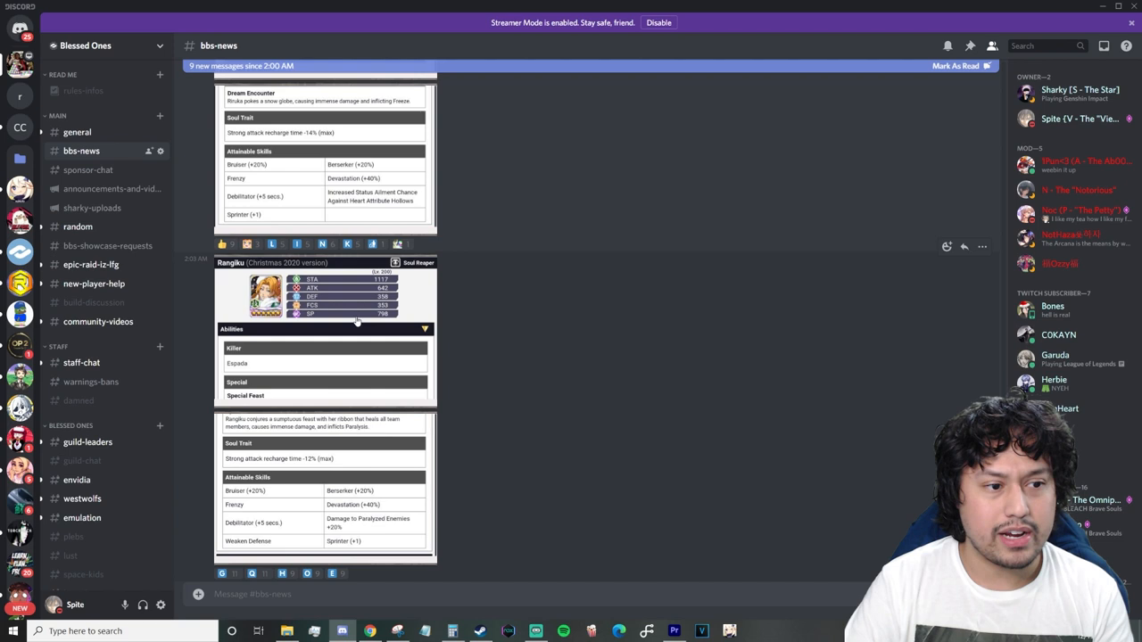
{"action": "scroll", "scroll_direction": "down", "scroll_amount": 3}
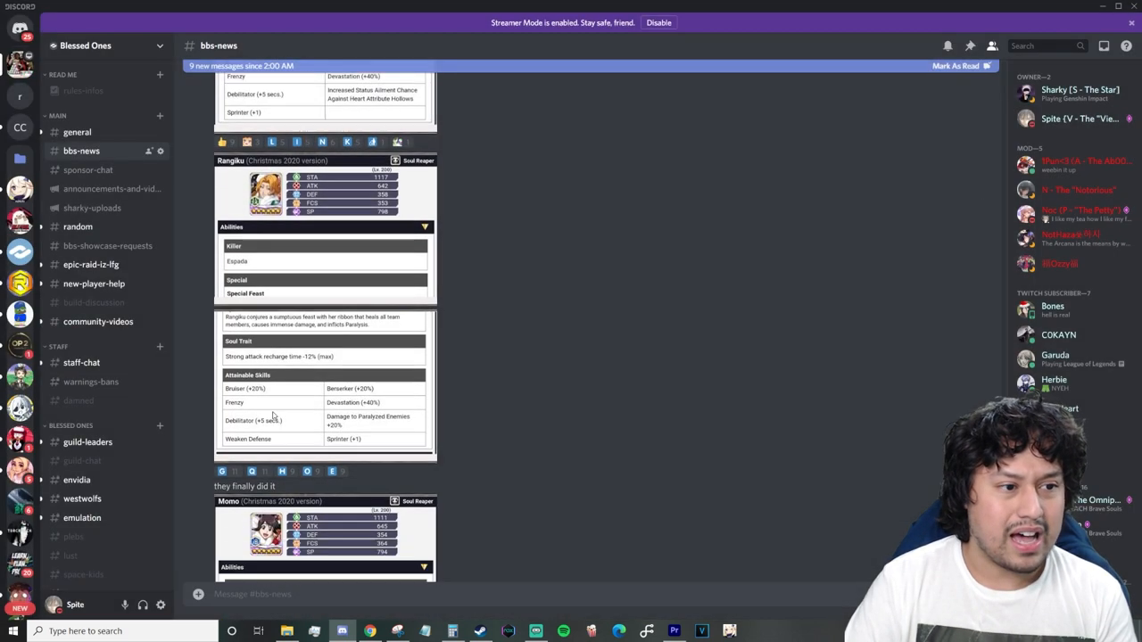
{"action": "scroll", "scroll_direction": "up", "scroll_amount": 3}
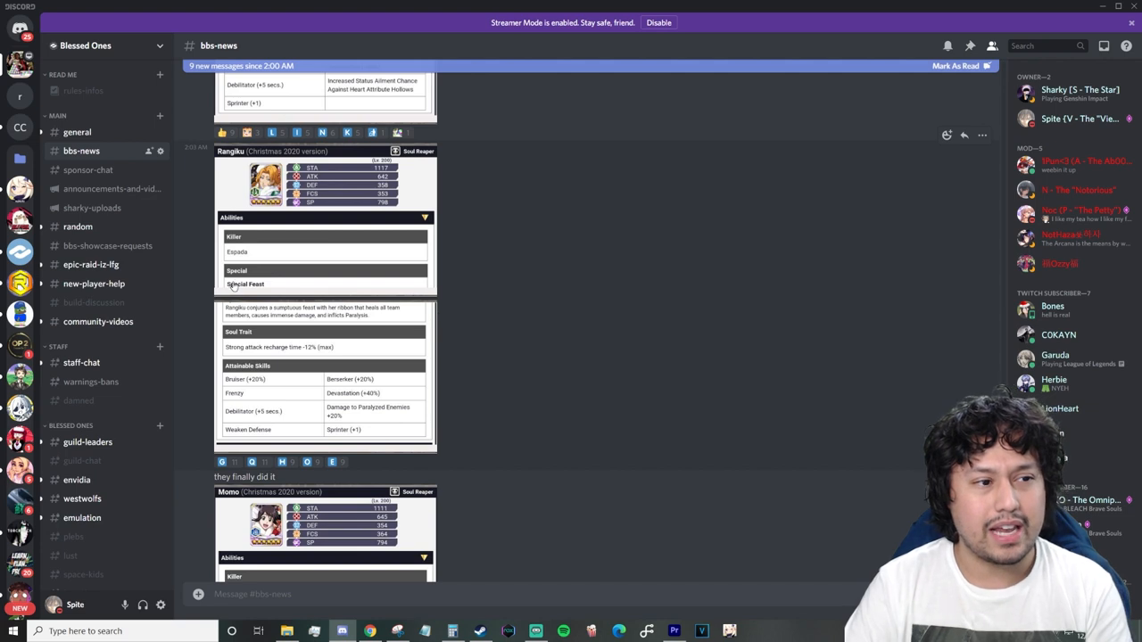
{"action": "mouse_move", "coordinate": [389, 399]}
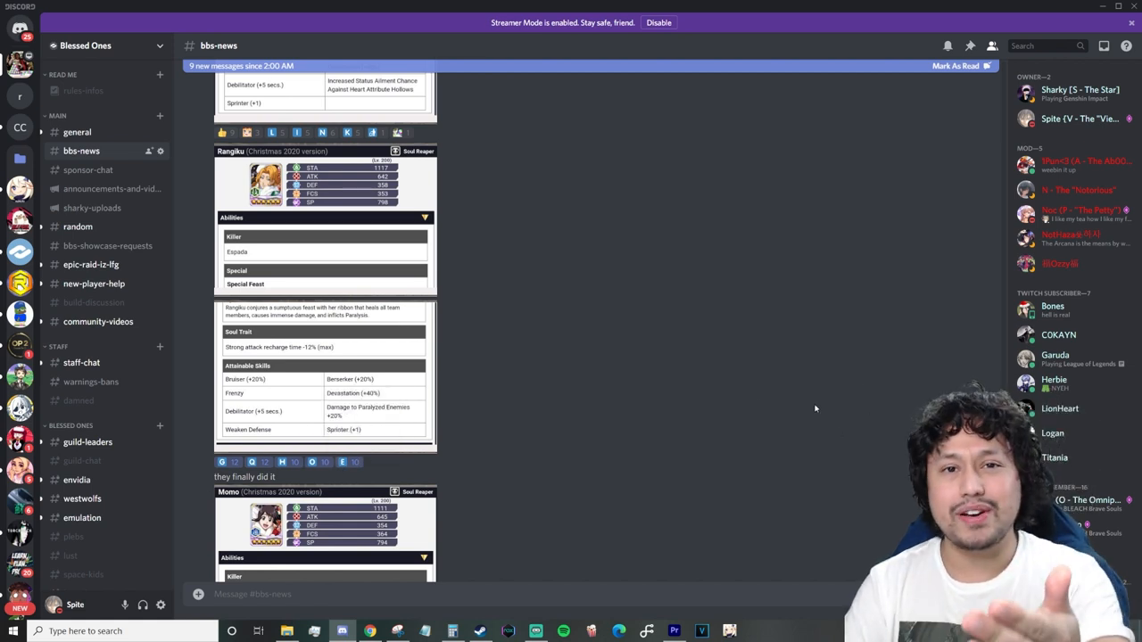
{"action": "scroll", "scroll_direction": "down", "scroll_amount": 3}
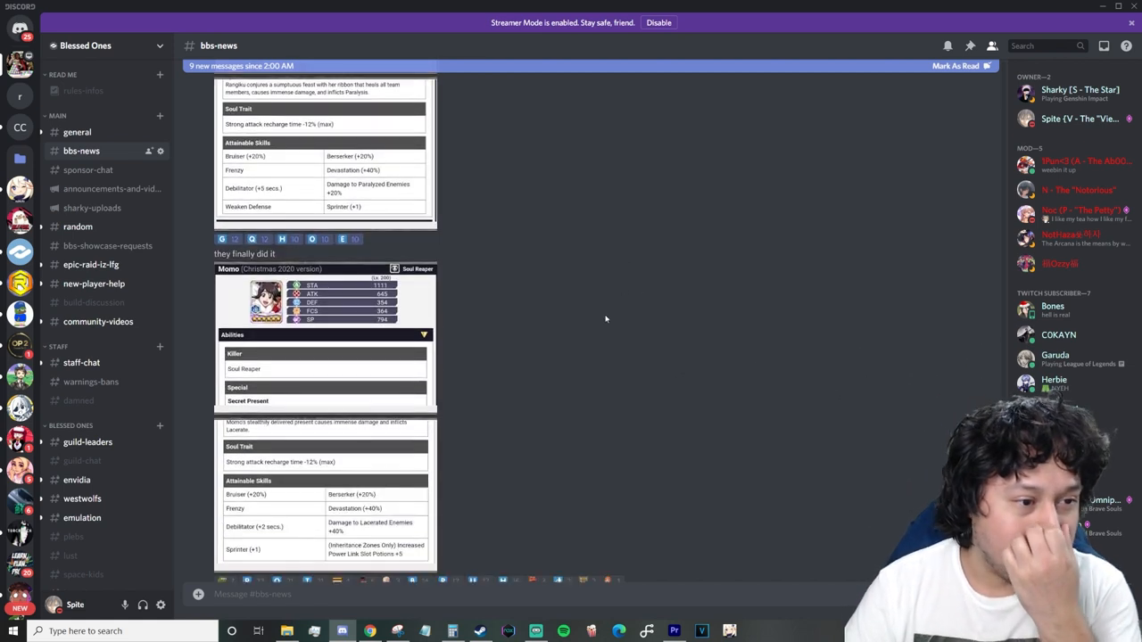
{"action": "mouse_move", "coordinate": [441, 390]}
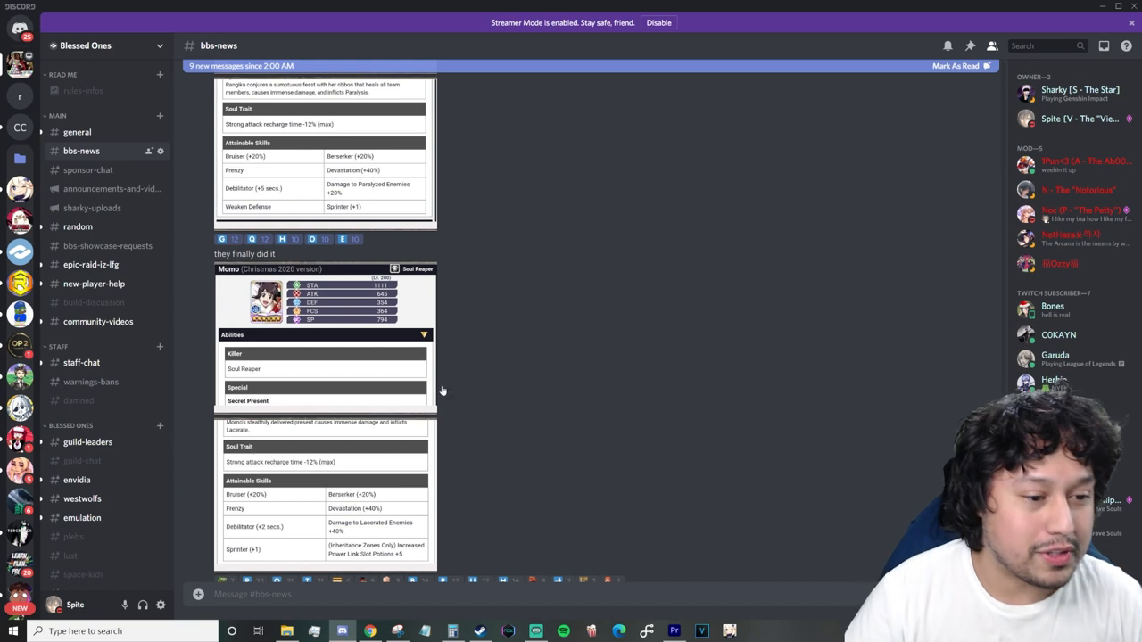
{"action": "mouse_move", "coordinate": [373, 438]}
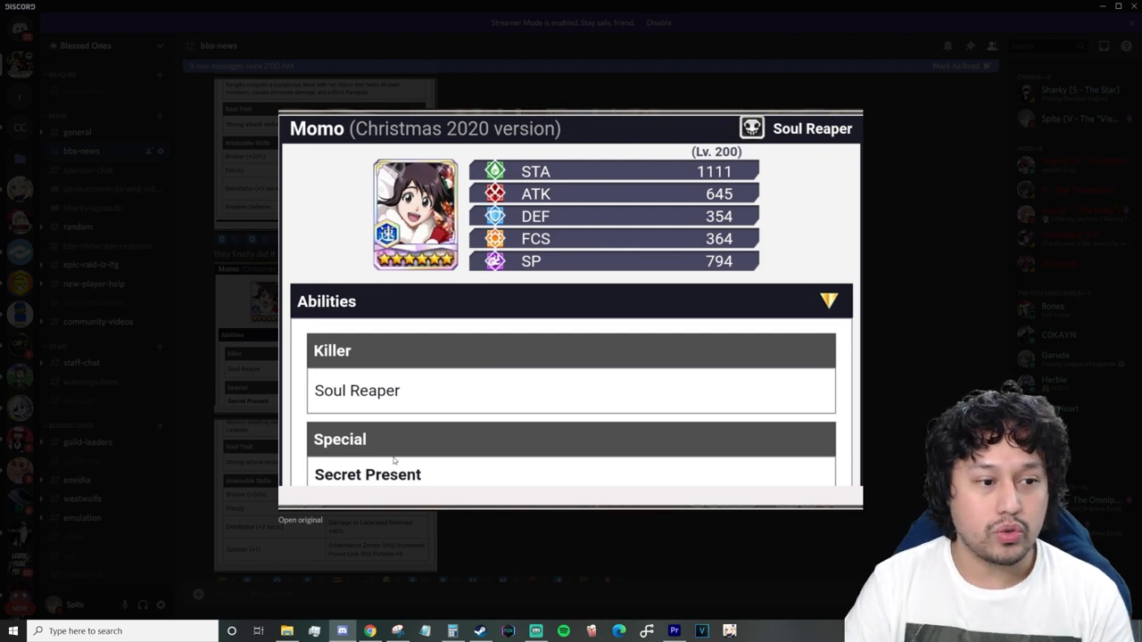
{"action": "mouse_move", "coordinate": [336, 409]}
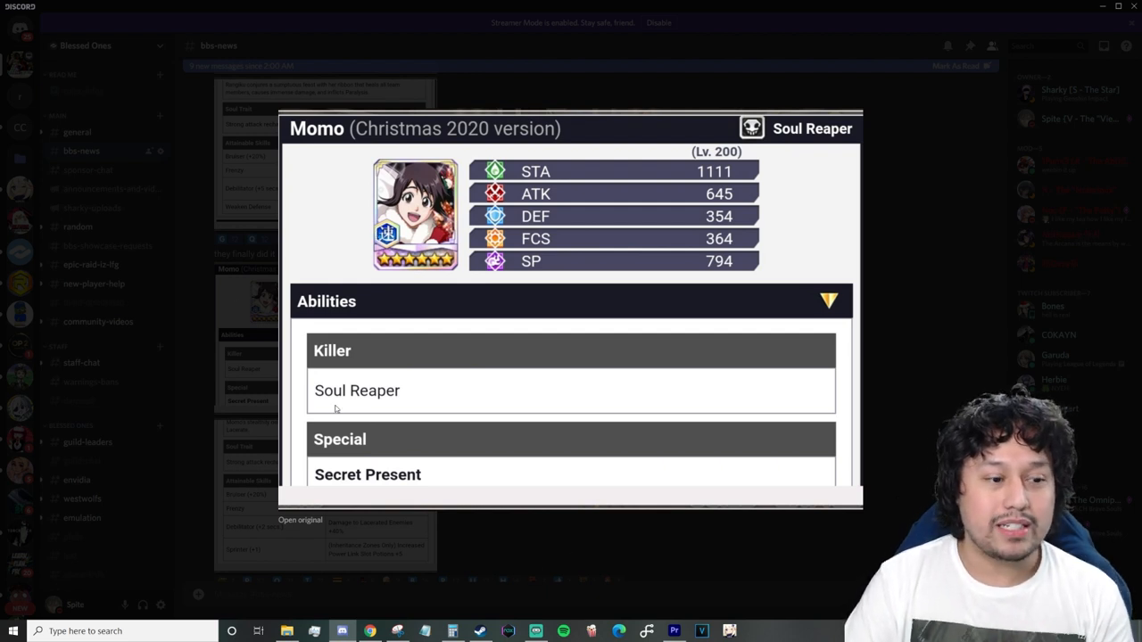
- Scroll through Momo's enlarged Christmas 2020 card to read her stats, soul trait and skills
{"action": "scroll", "scroll_direction": "down", "scroll_amount": 3}
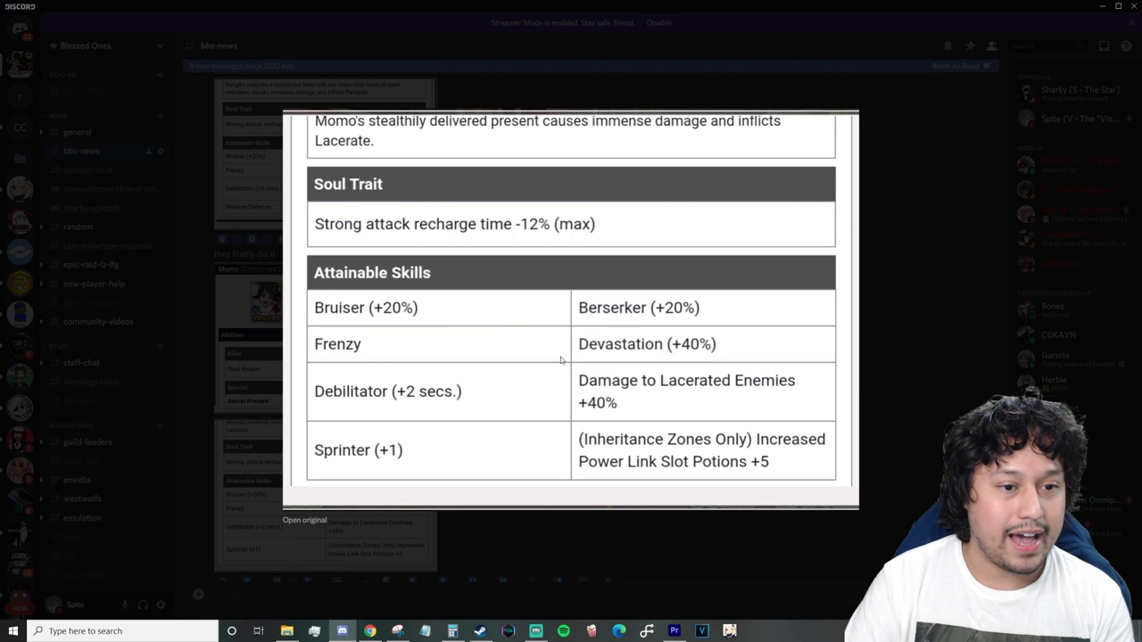
{"action": "mouse_move", "coordinate": [444, 213]}
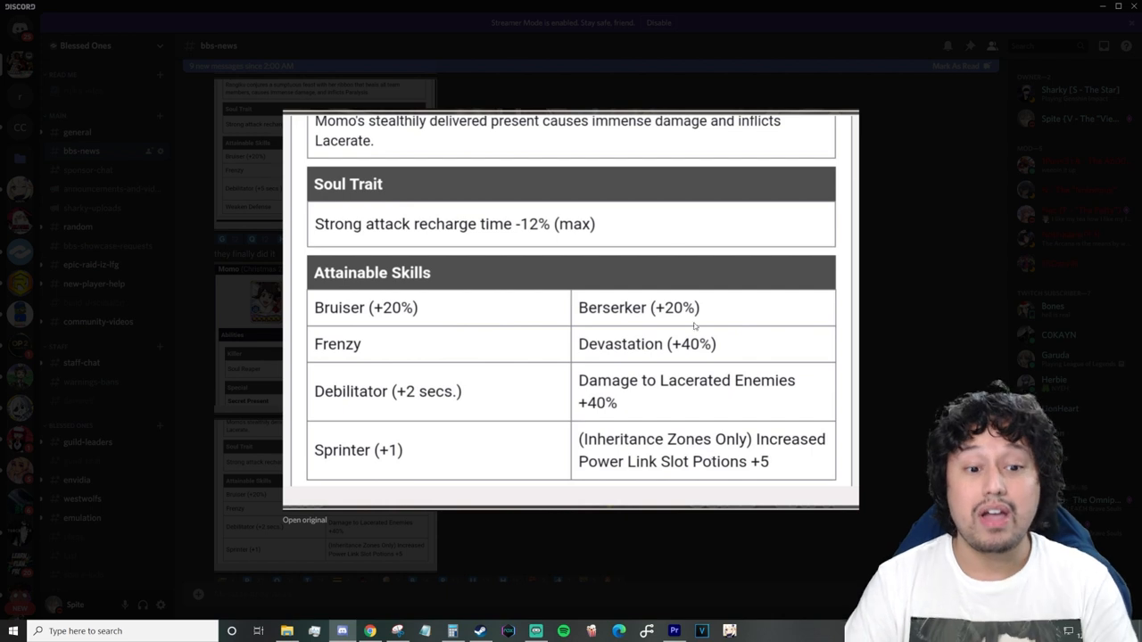
{"action": "mouse_move", "coordinate": [618, 414]}
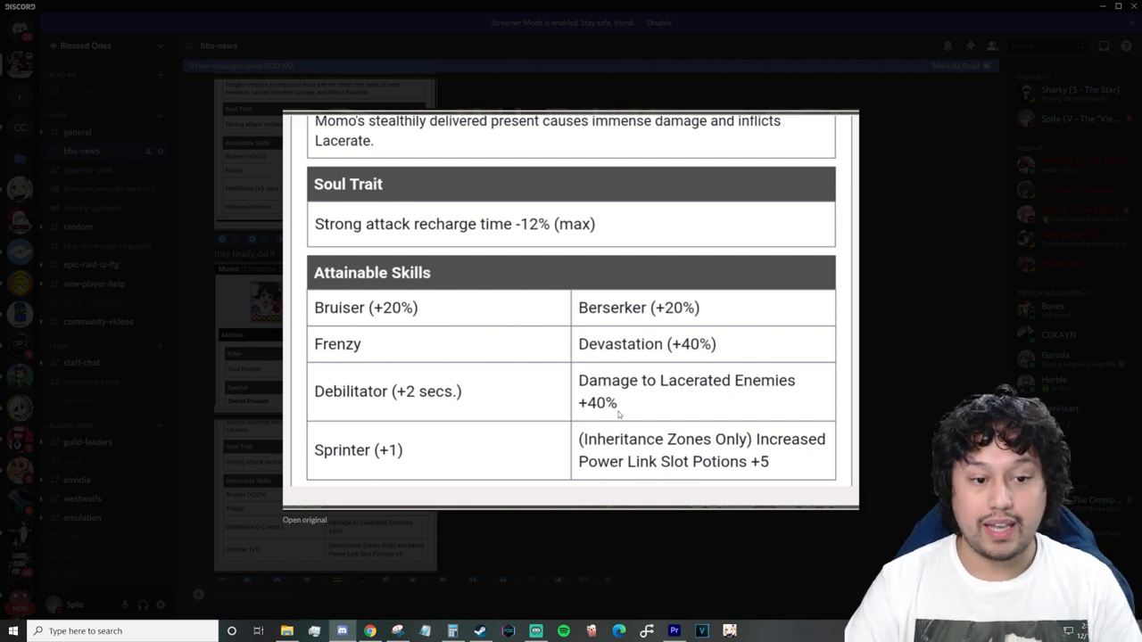
{"action": "mouse_move", "coordinate": [645, 405]}
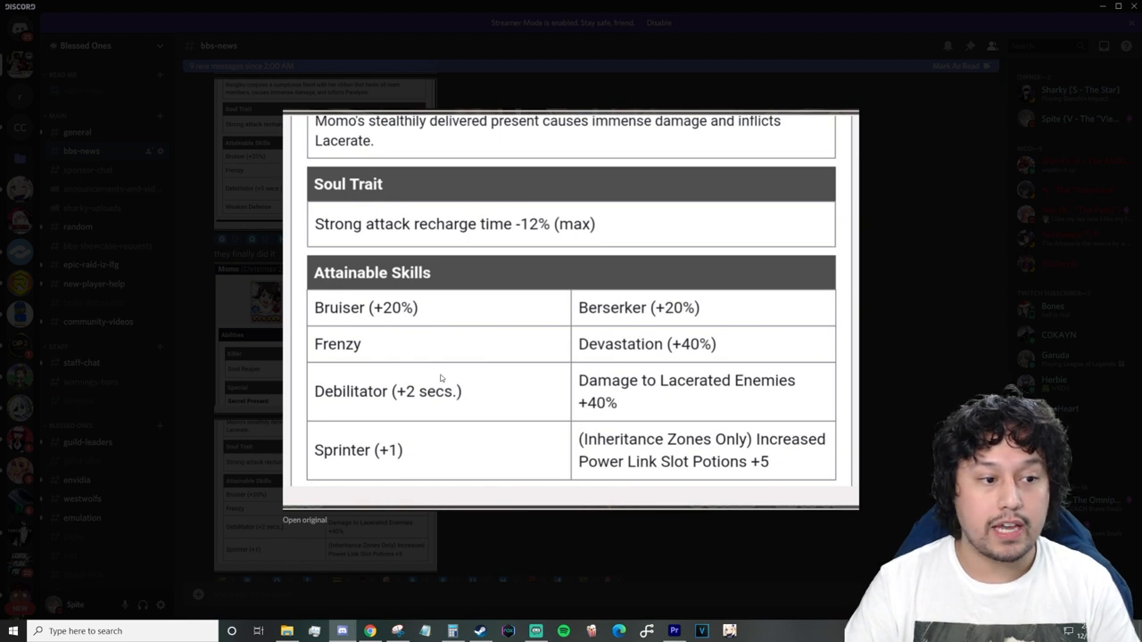
{"action": "mouse_move", "coordinate": [614, 314]}
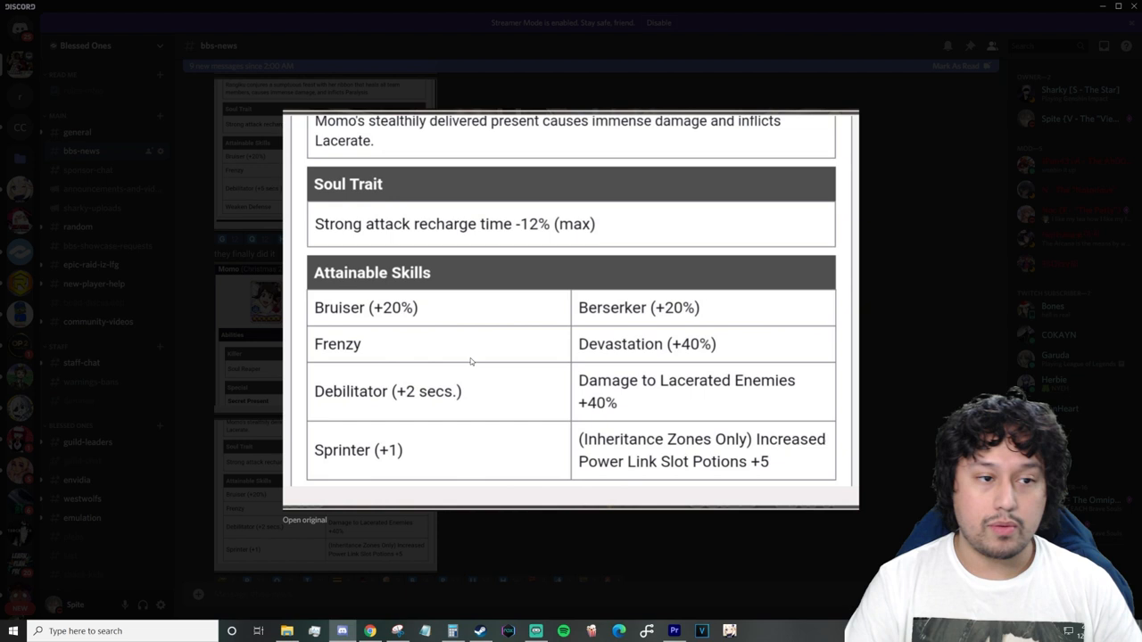
{"action": "mouse_move", "coordinate": [535, 562]}
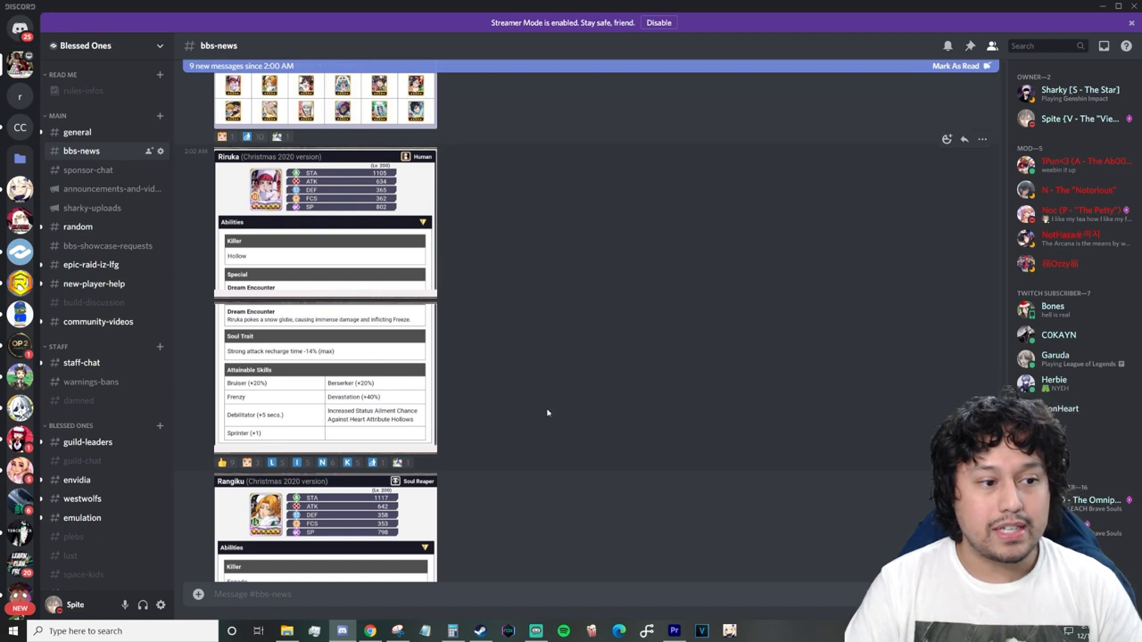
{"action": "mouse_move", "coordinate": [339, 384]}
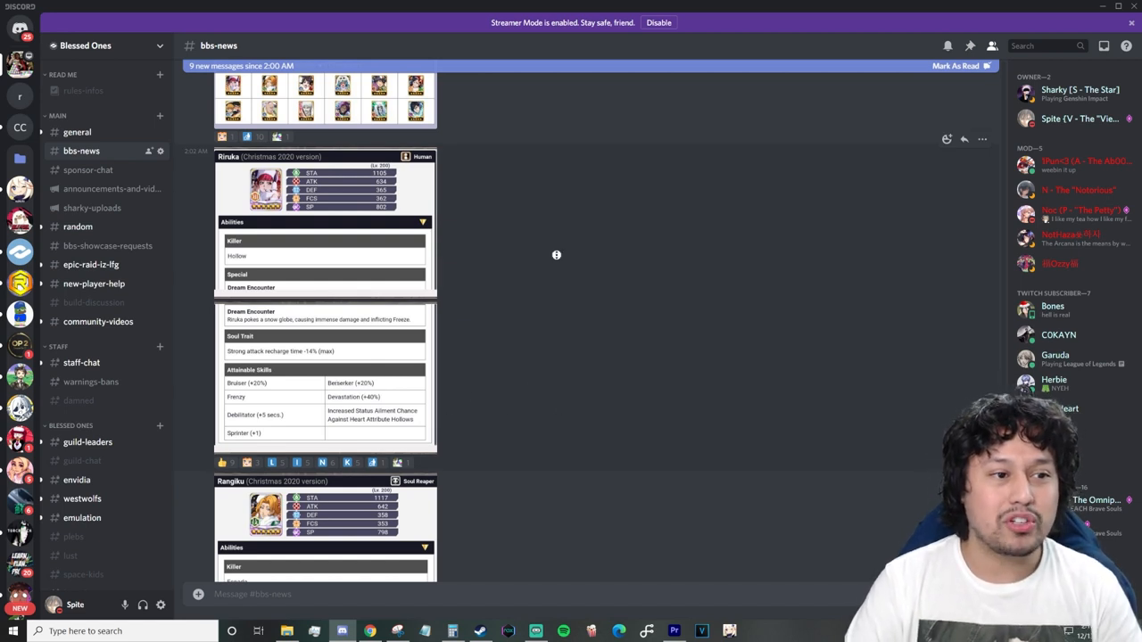
- Scroll to the banner schedule posts and enlarge the 1/1–1/8 Available ★5 Characters image
{"action": "scroll", "scroll_direction": "down", "scroll_amount": 3}
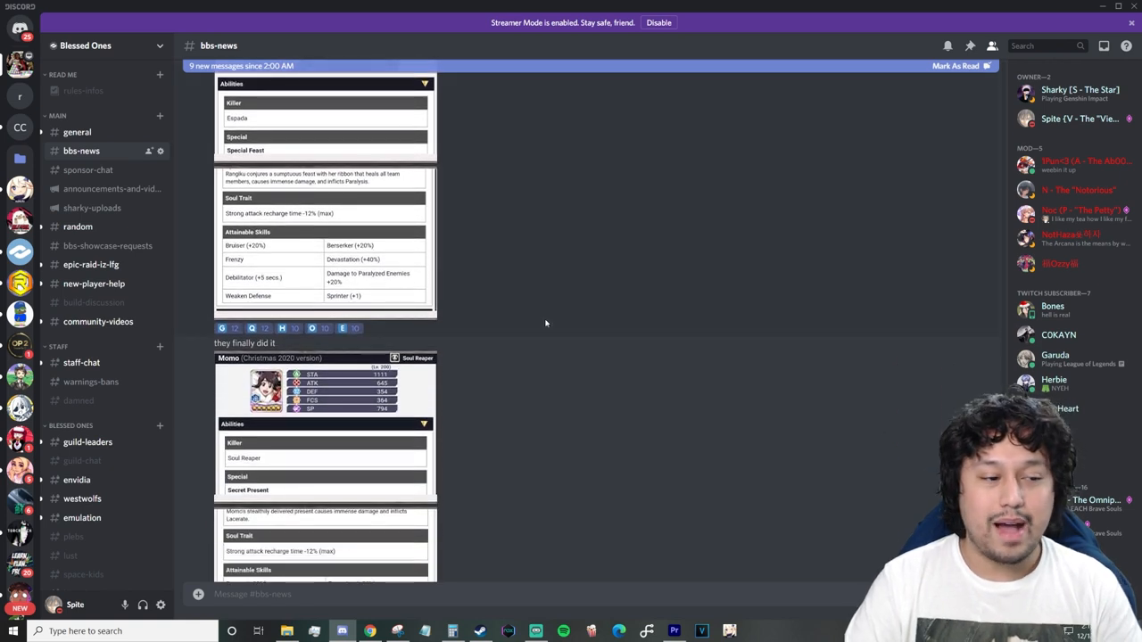
{"action": "scroll", "scroll_direction": "down", "scroll_amount": 3}
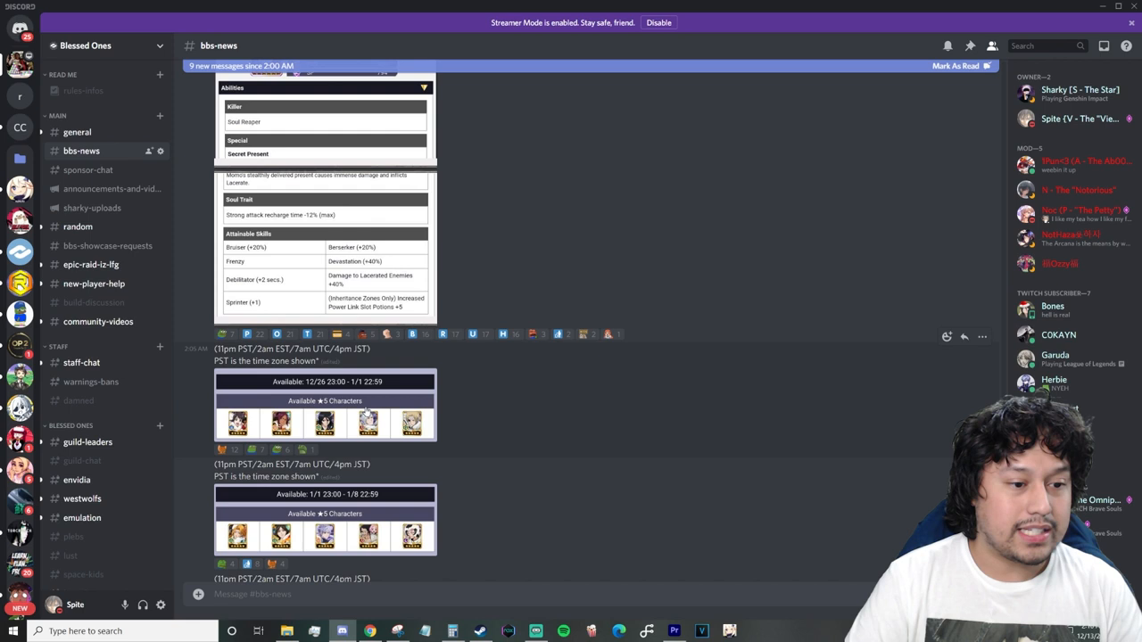
{"action": "left_click", "coordinate": [325, 406]}
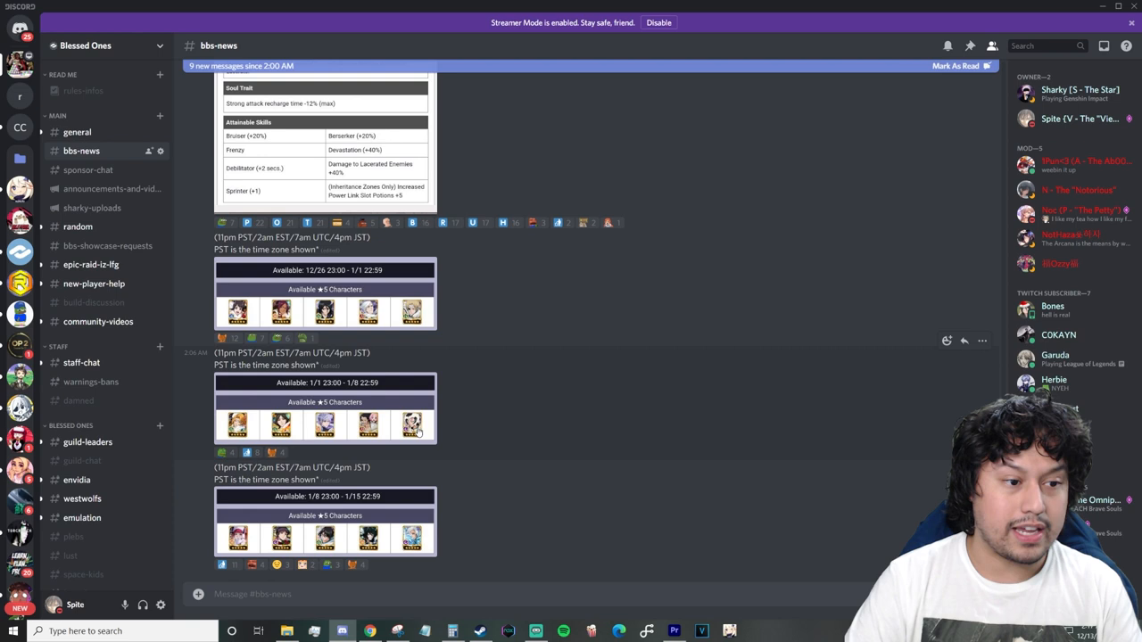
{"action": "left_click", "coordinate": [324, 425]}
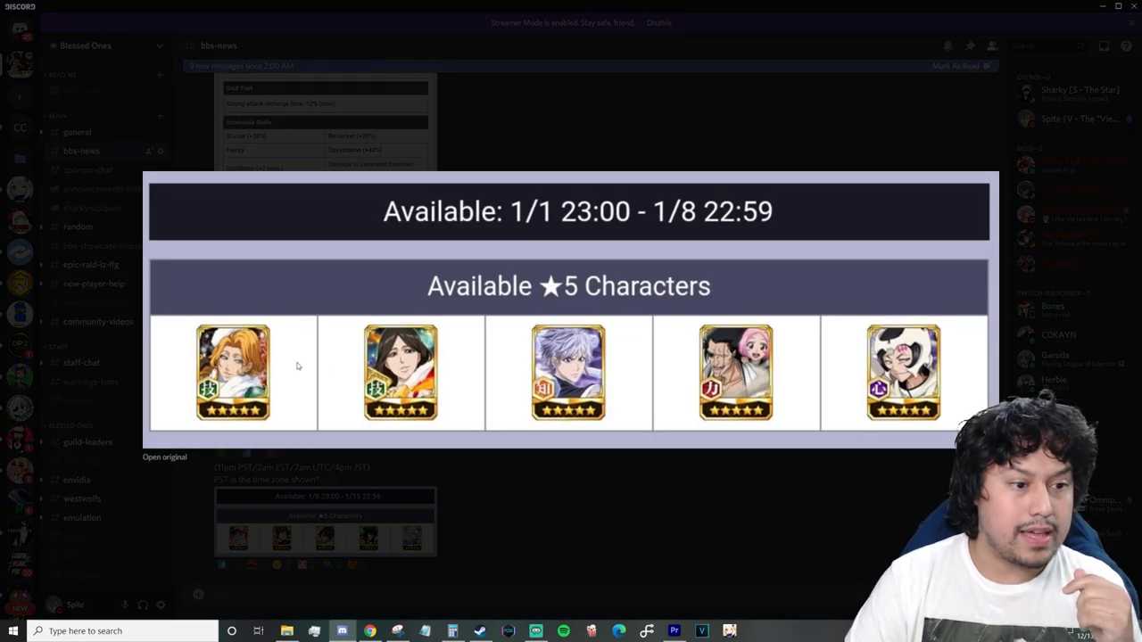
{"action": "mouse_move", "coordinate": [443, 348]}
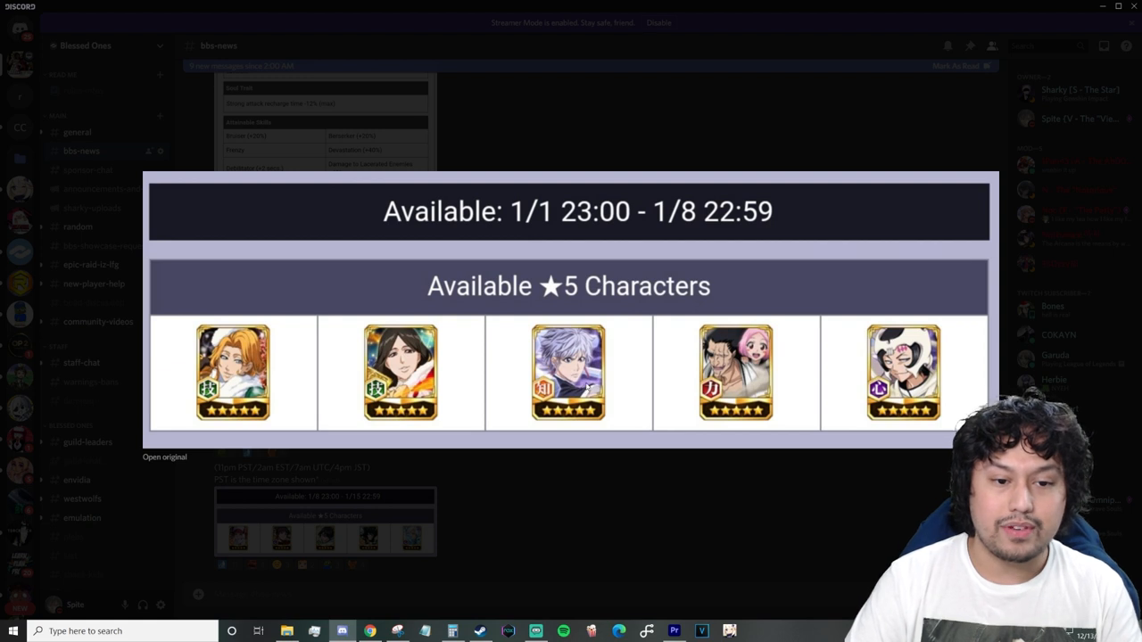
{"action": "mouse_move", "coordinate": [789, 410]}
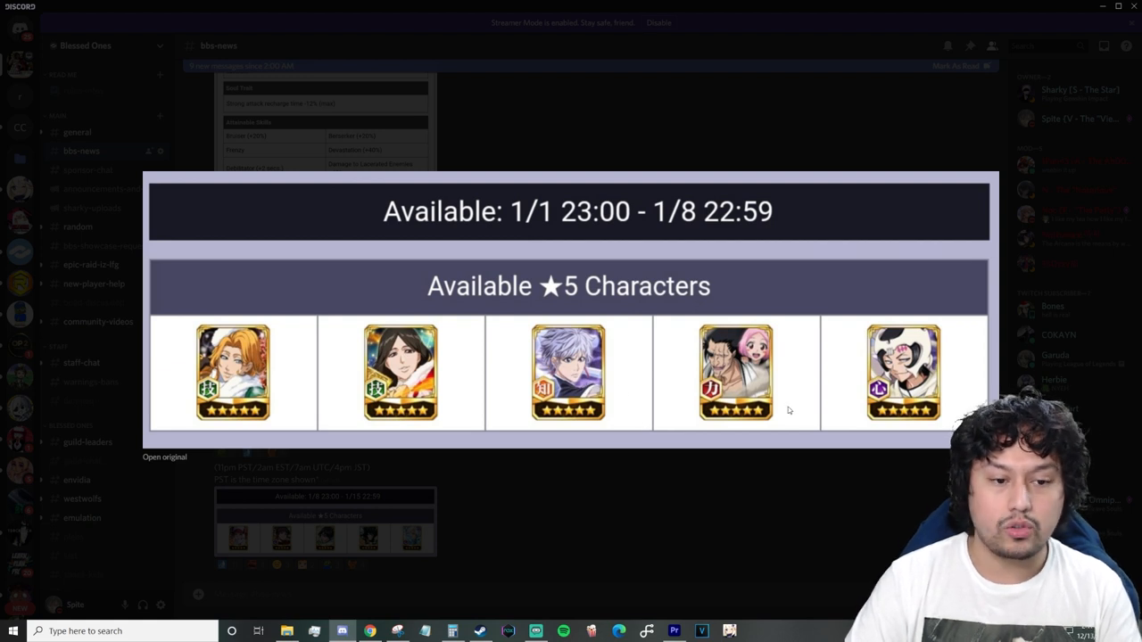
{"action": "mouse_move", "coordinate": [567, 524]}
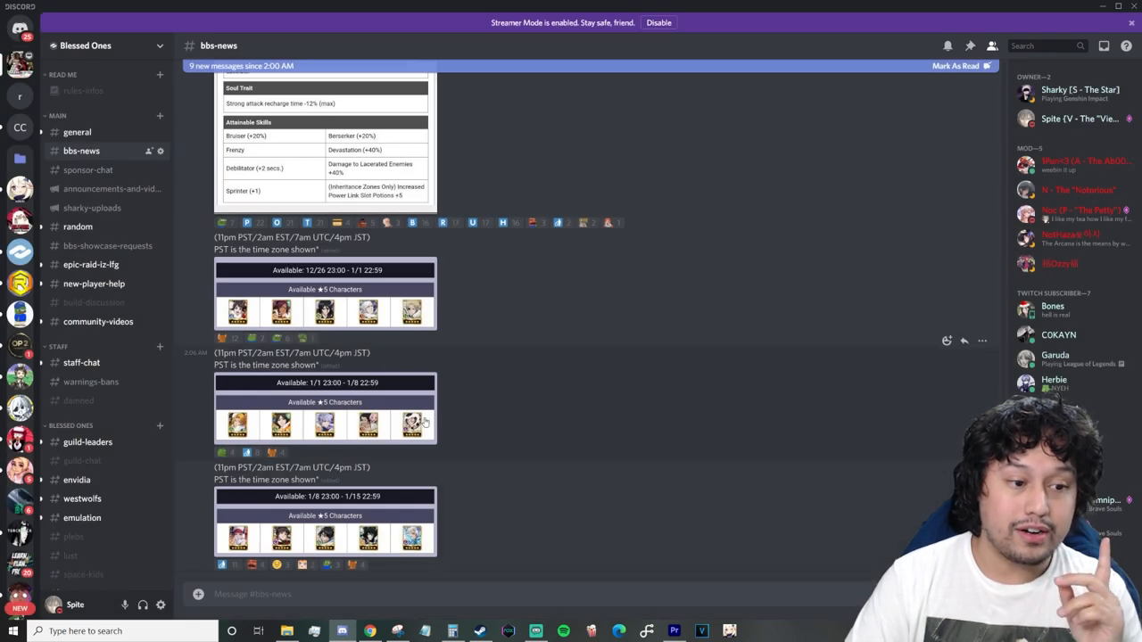
- View the enlarged 1/8–1/15 banner and its in-game character info, then switch to Chrome
{"action": "left_click", "coordinate": [325, 518]}
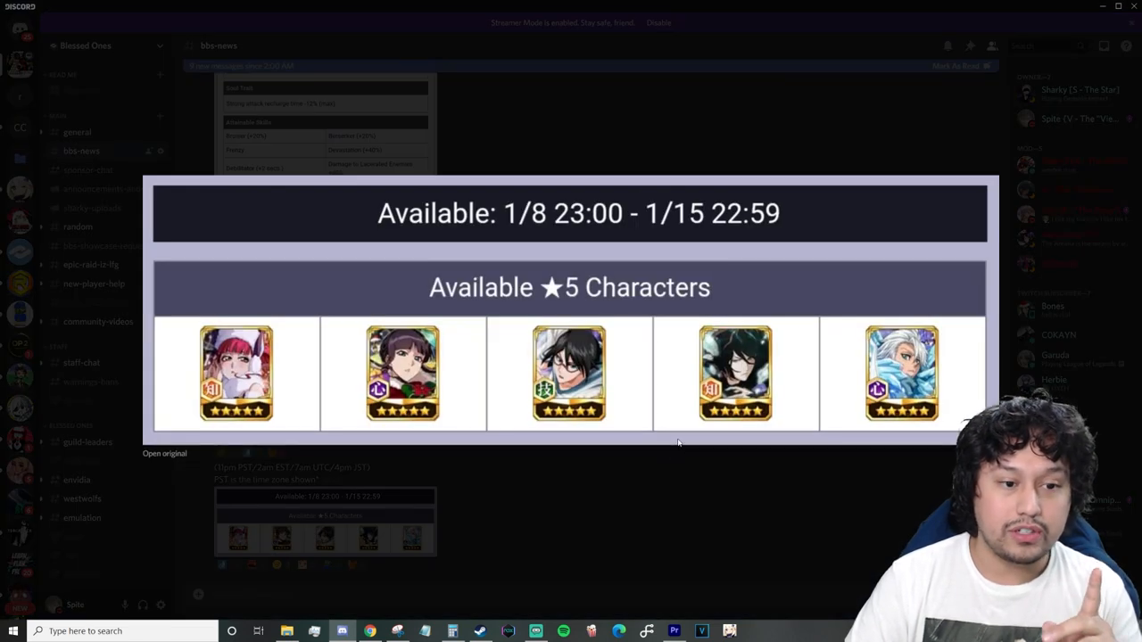
{"action": "mouse_move", "coordinate": [959, 410]}
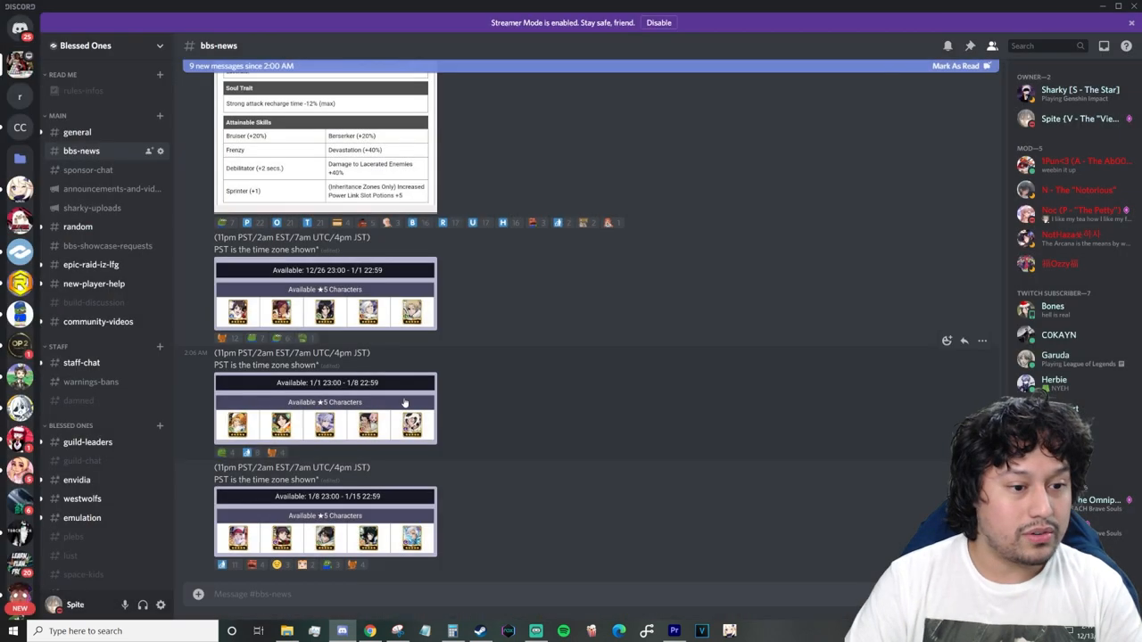
{"action": "left_click", "coordinate": [324, 535]}
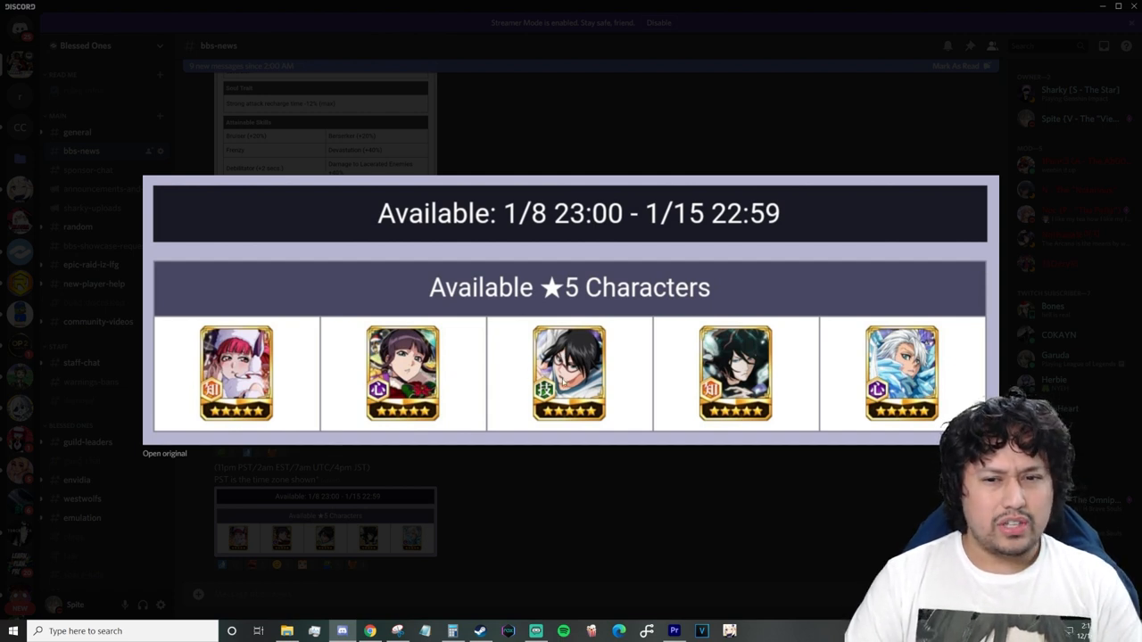
{"action": "mouse_move", "coordinate": [446, 330]}
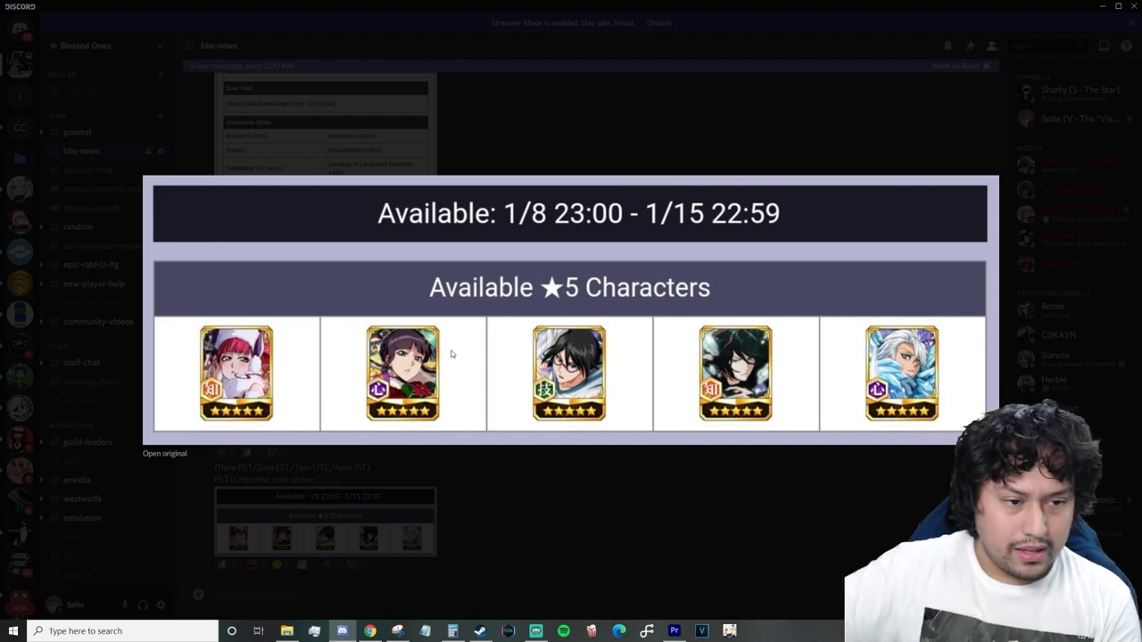
{"action": "mouse_move", "coordinate": [575, 353]}
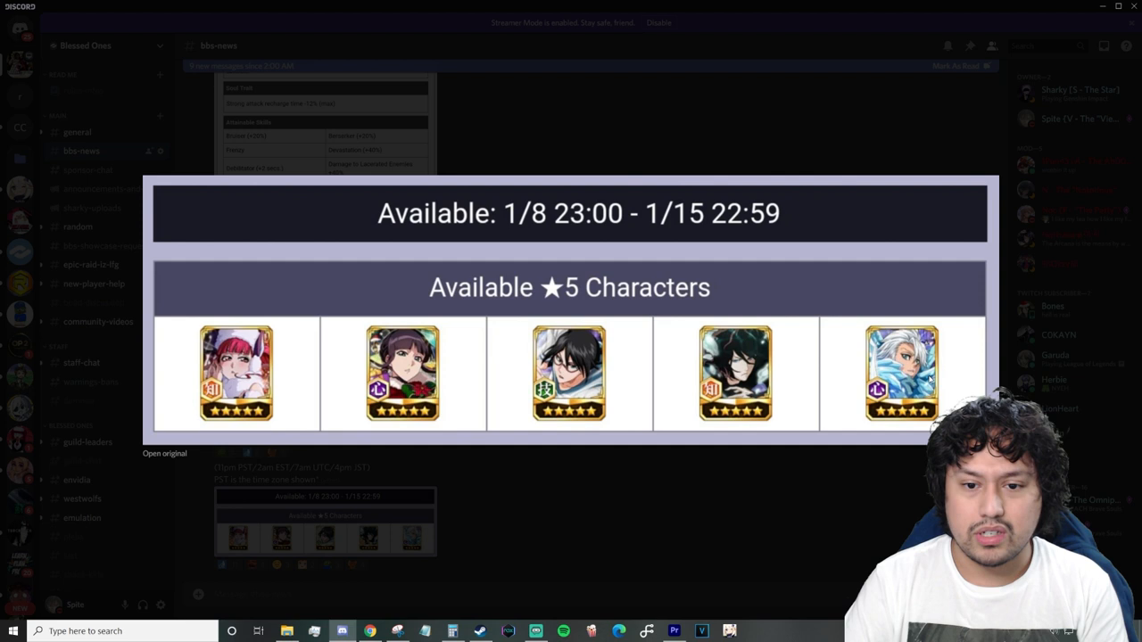
{"action": "mouse_move", "coordinate": [531, 361]}
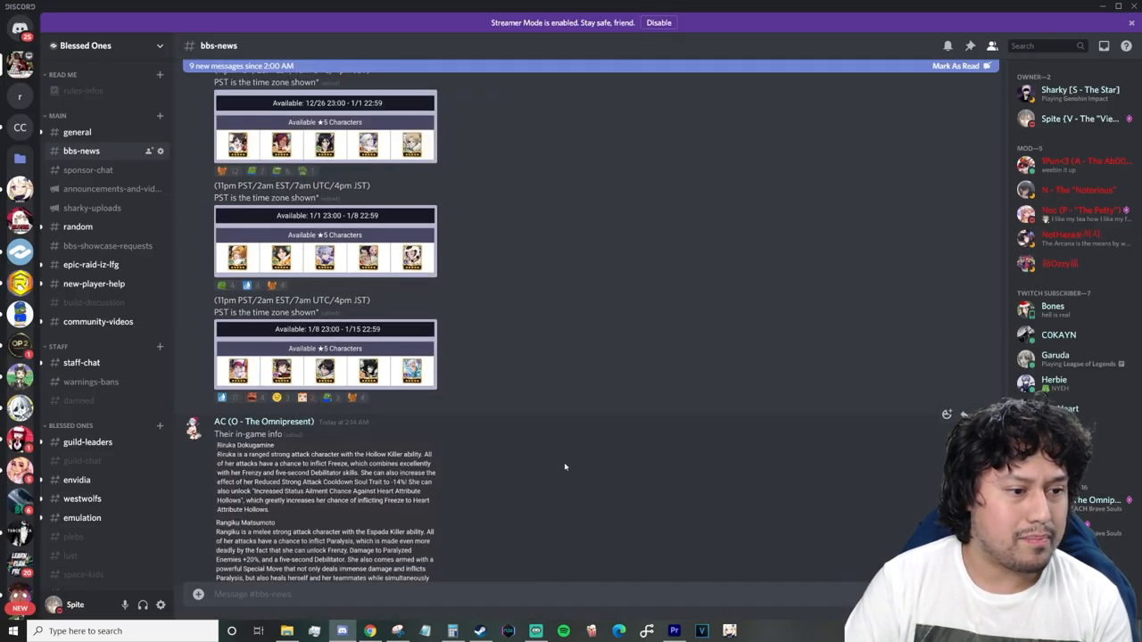
{"action": "scroll", "scroll_direction": "down", "scroll_amount": 3}
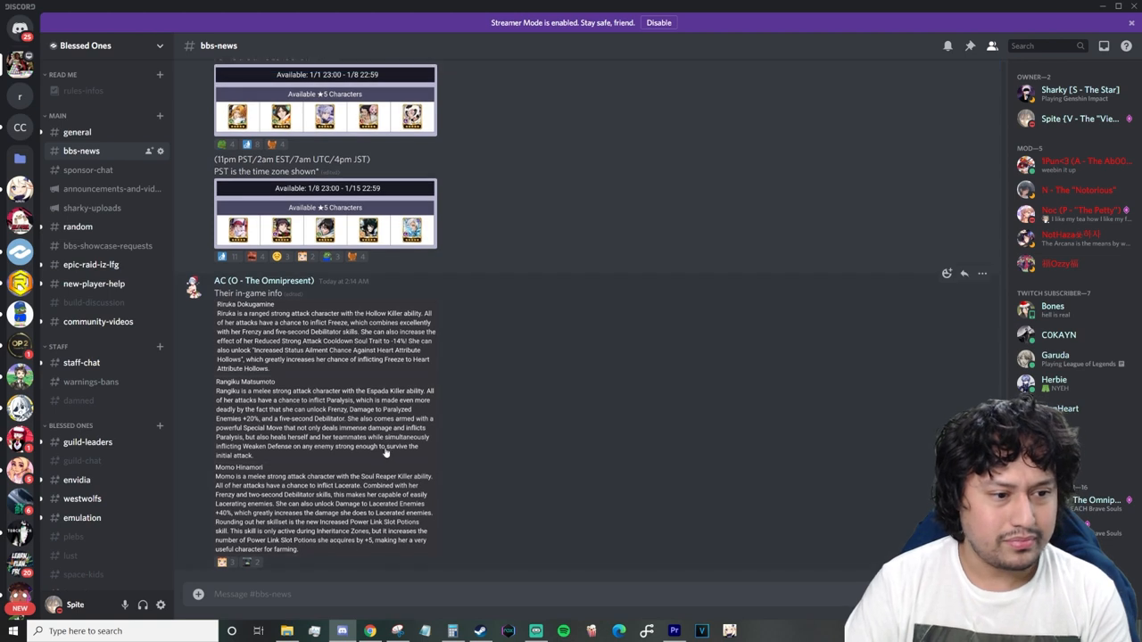
{"action": "left_click", "coordinate": [370, 631]}
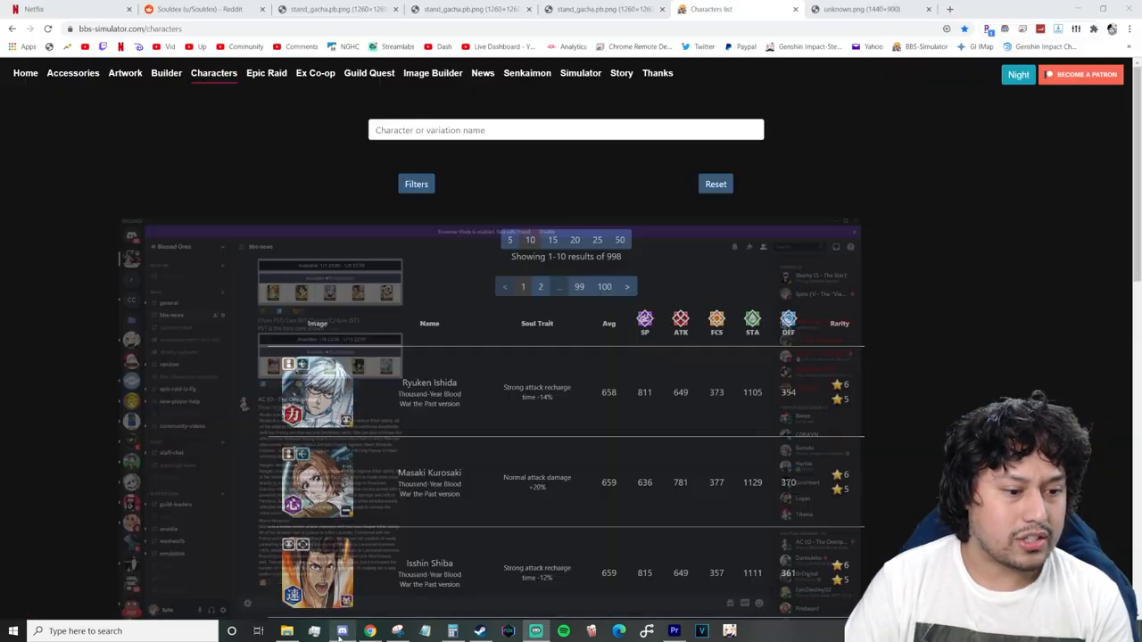
- Read Christmas Riruka's attack data, highlighting her SA1 projectile time value
{"action": "left_click", "coordinate": [206, 9]}
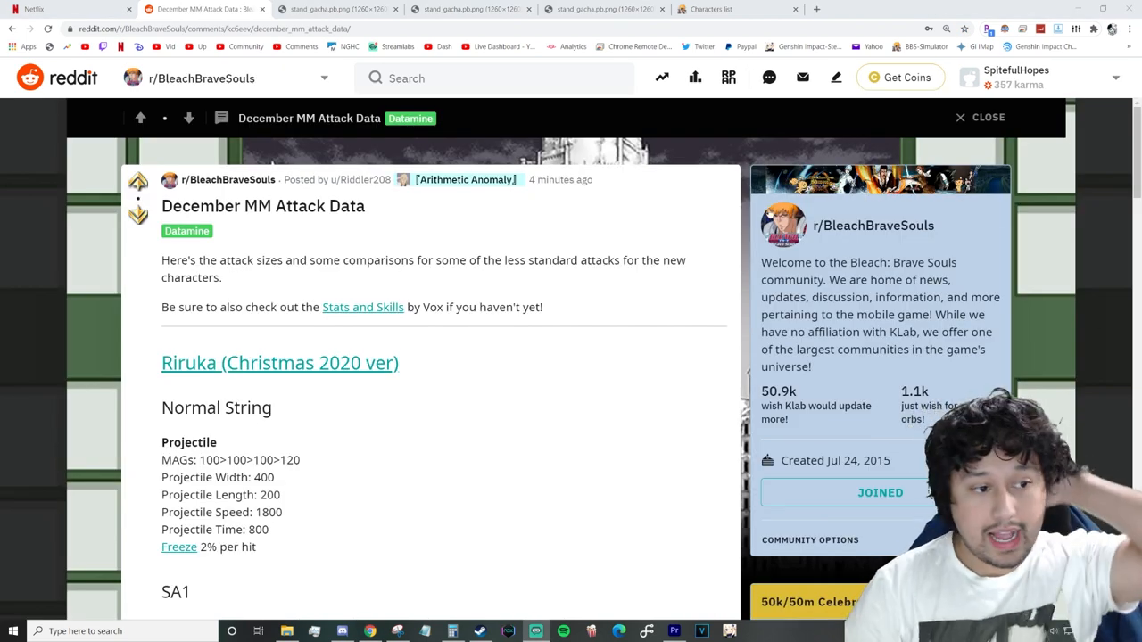
{"action": "mouse_move", "coordinate": [364, 496]}
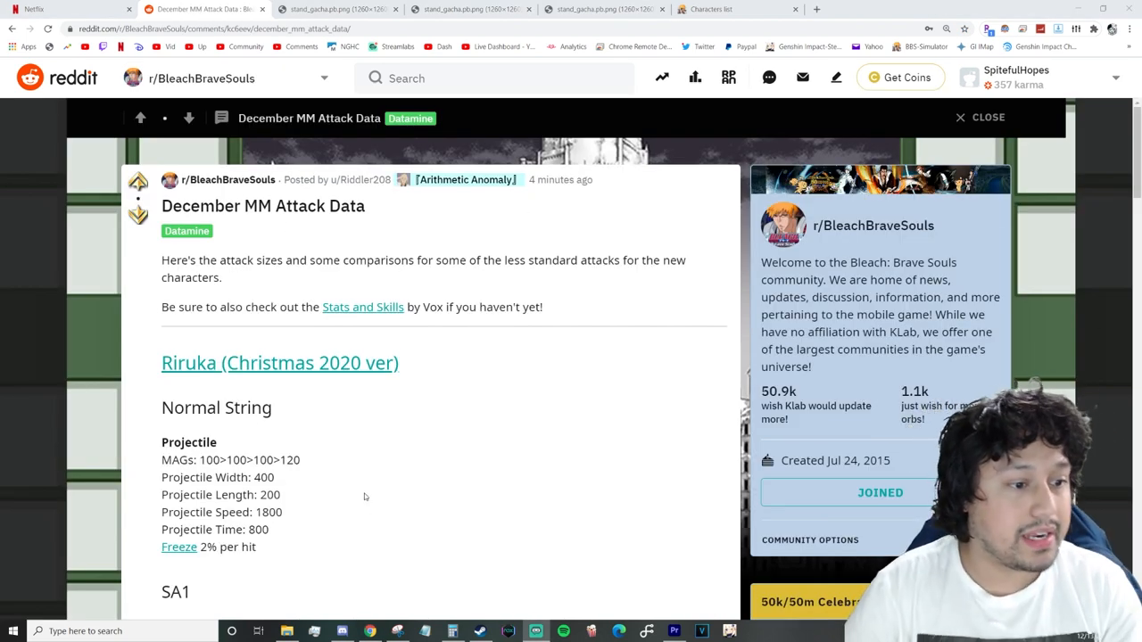
{"action": "mouse_move", "coordinate": [312, 451]}
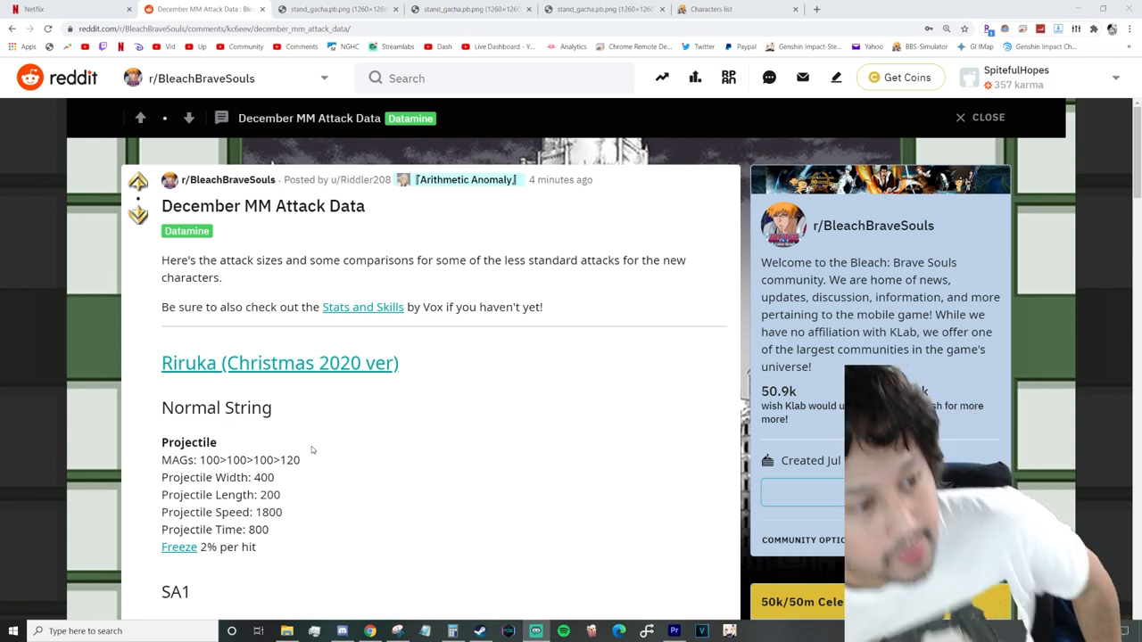
{"action": "mouse_move", "coordinate": [392, 478]}
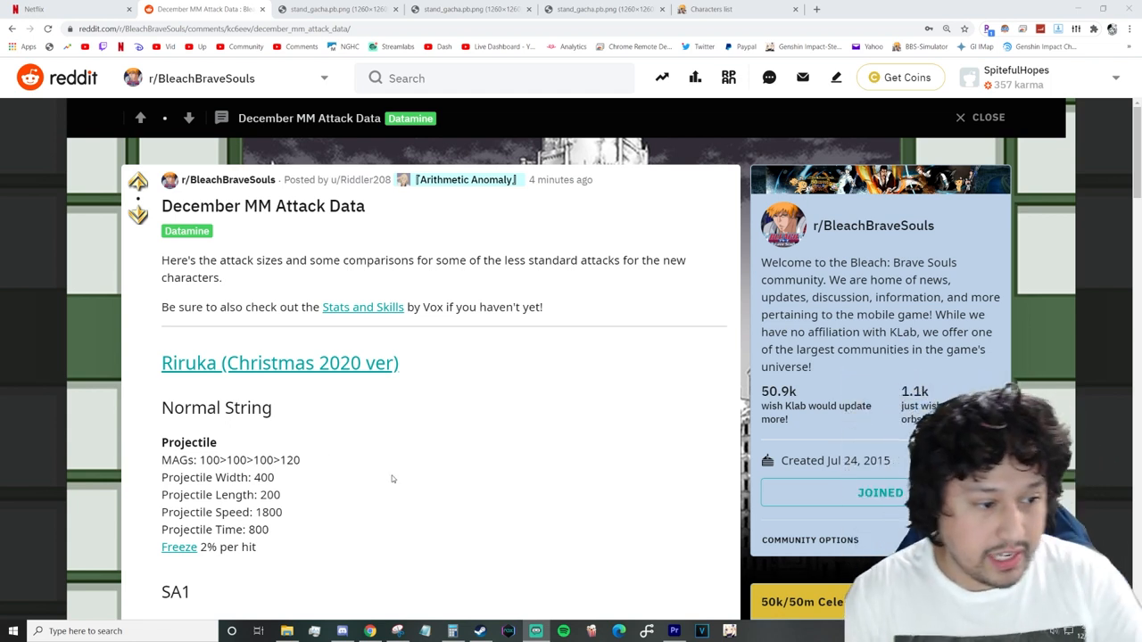
{"action": "scroll", "scroll_direction": "down", "scroll_amount": 3}
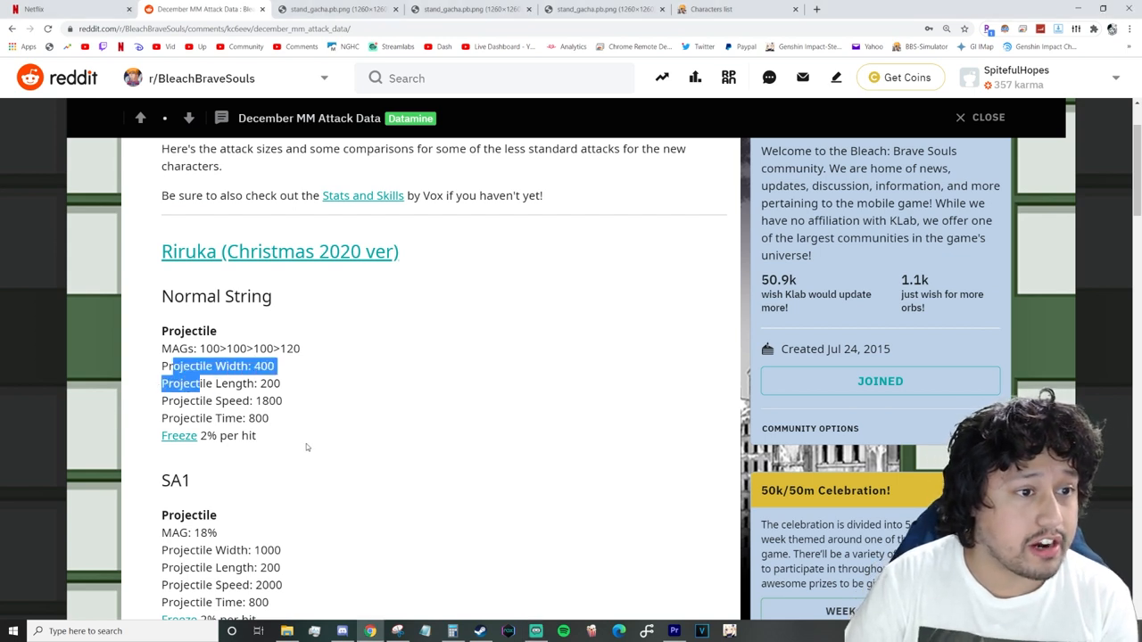
{"action": "scroll", "scroll_direction": "down", "scroll_amount": 3}
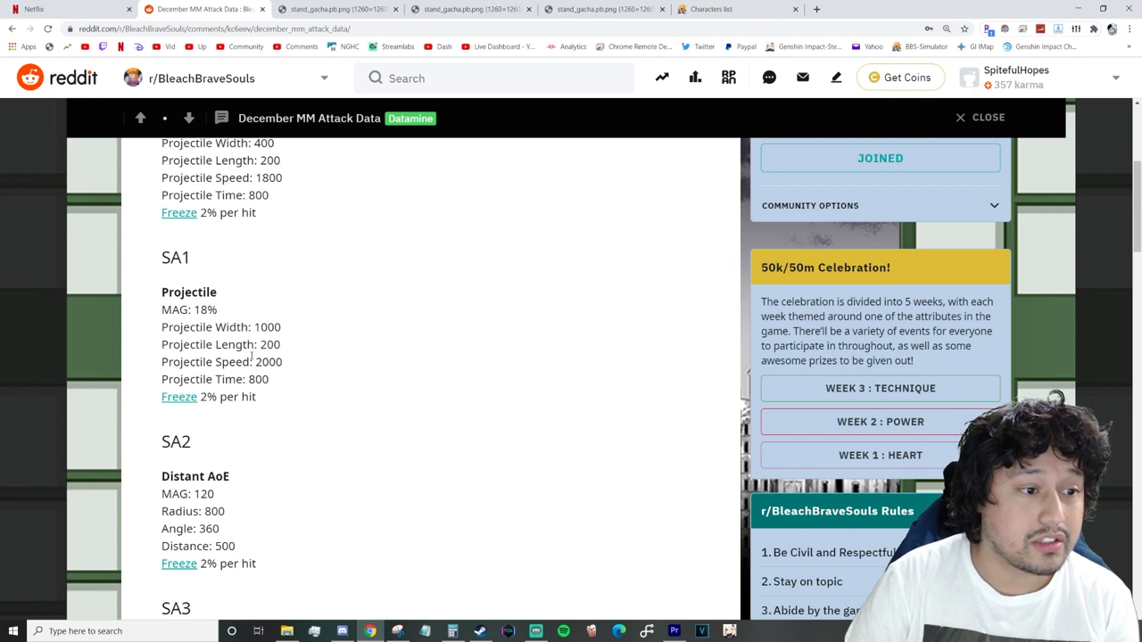
{"action": "double_click", "coordinate": [268, 361]}
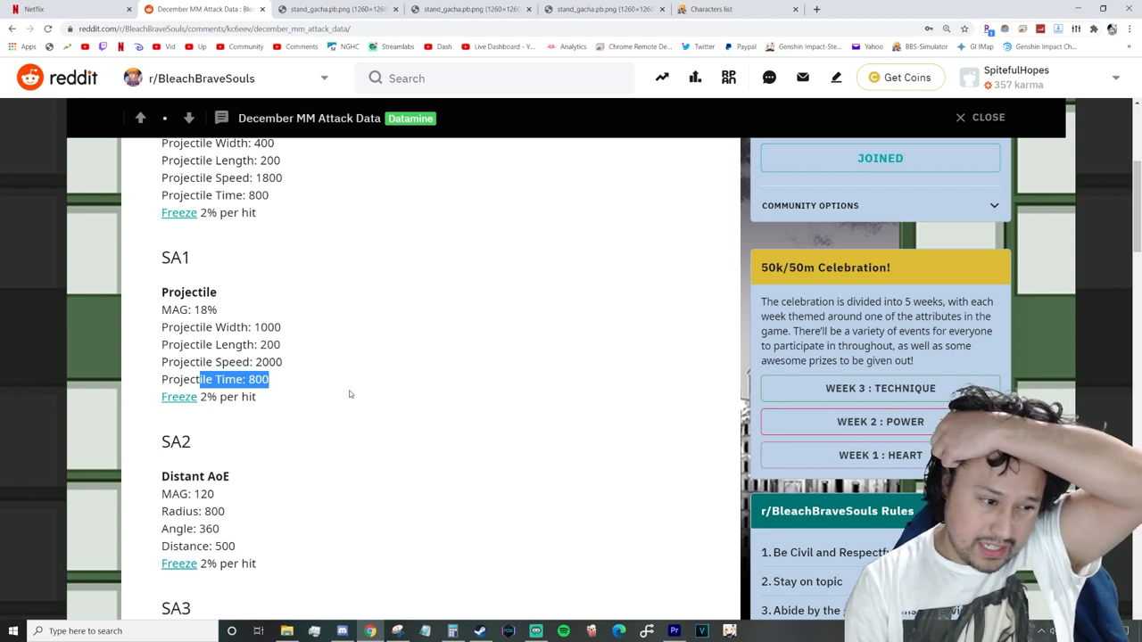
{"action": "scroll", "scroll_direction": "down", "scroll_amount": 3}
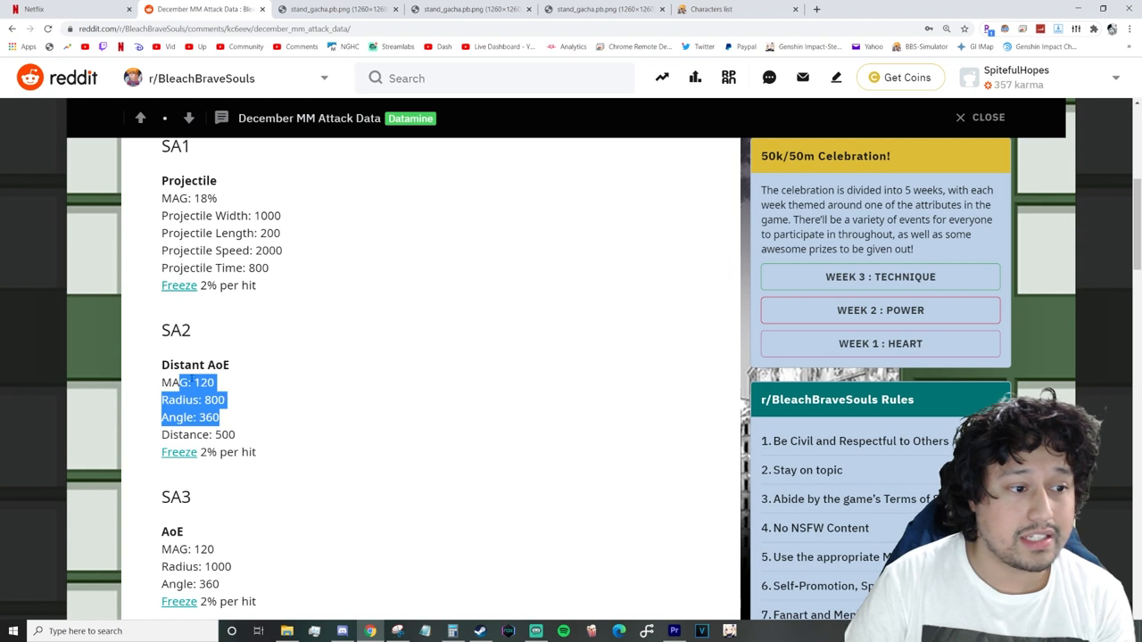
{"action": "mouse_move", "coordinate": [263, 368]}
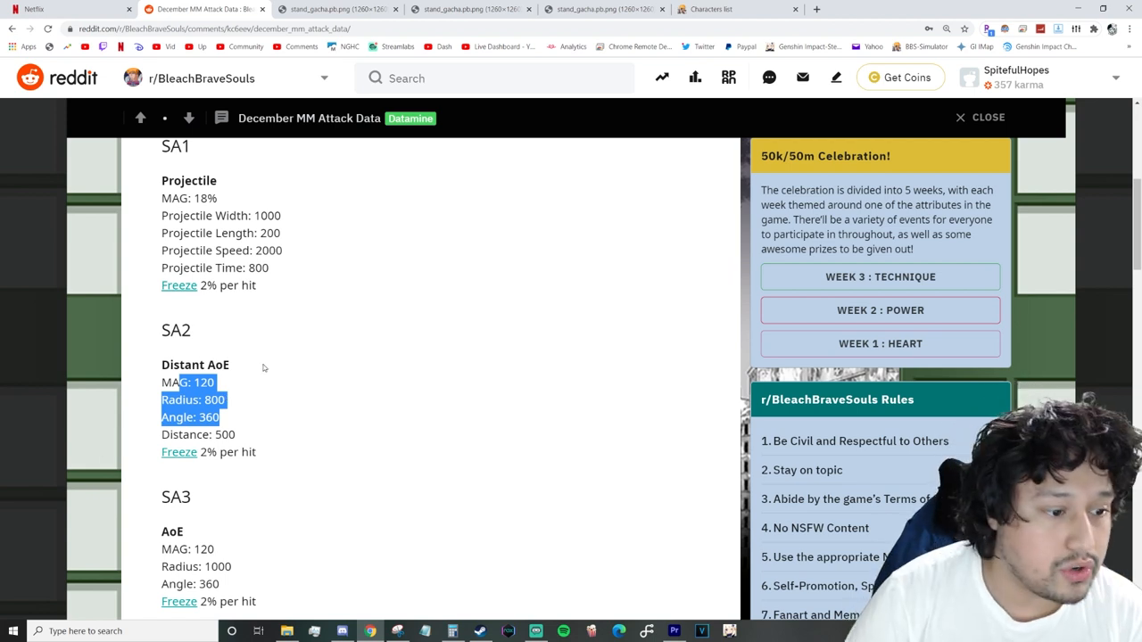
{"action": "scroll", "scroll_direction": "down", "scroll_amount": 3}
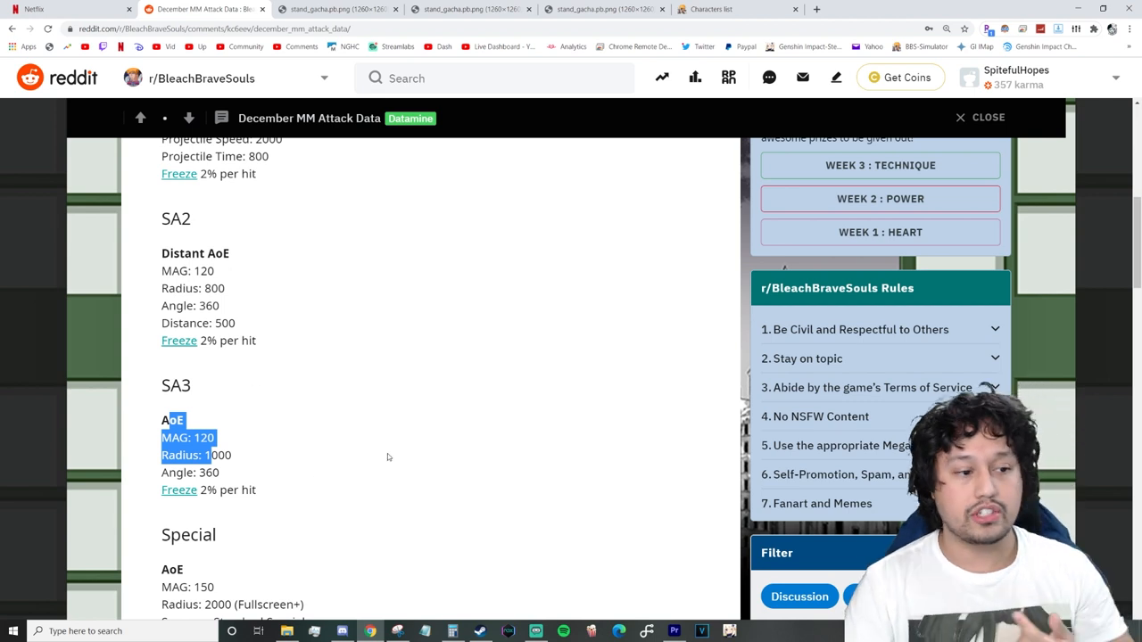
{"action": "mouse_move", "coordinate": [343, 367]}
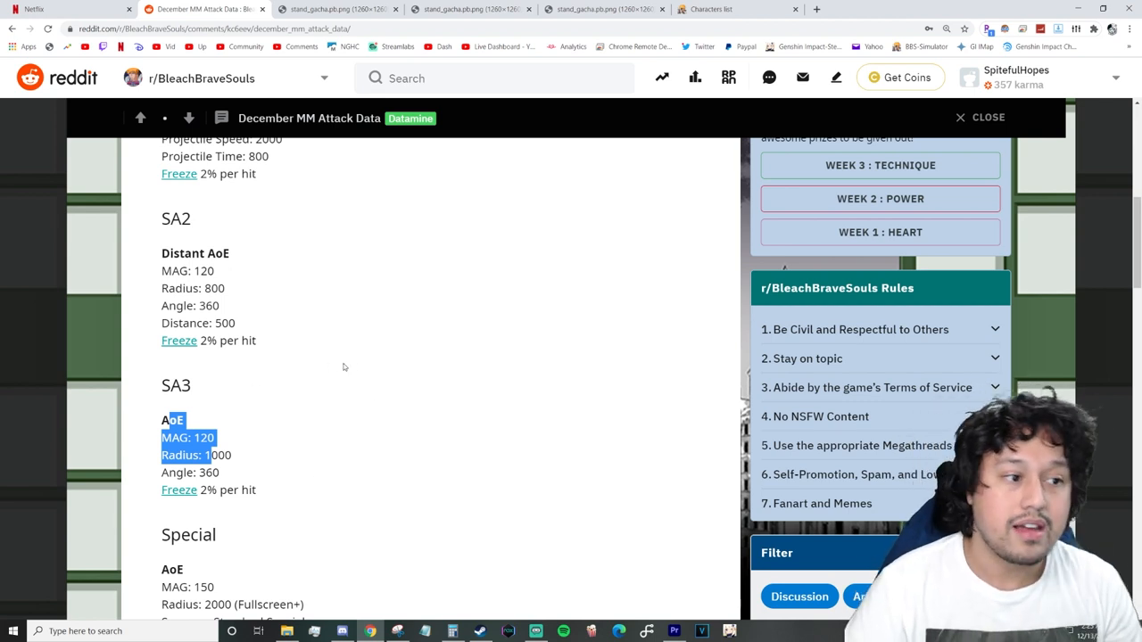
{"action": "mouse_move", "coordinate": [385, 369]}
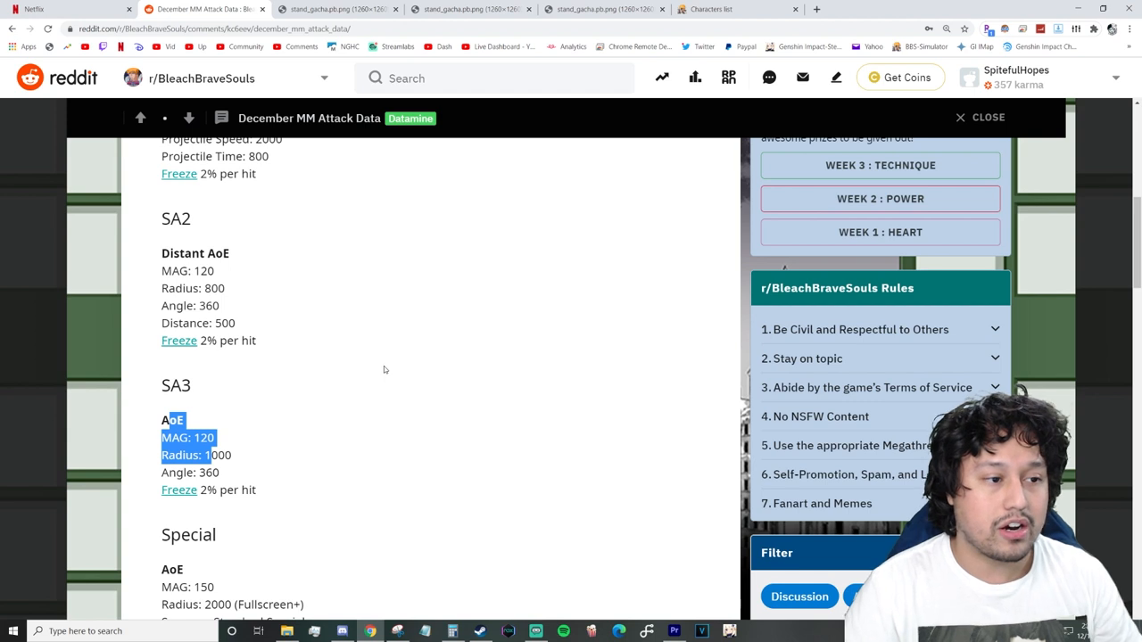
{"action": "mouse_move", "coordinate": [335, 398]}
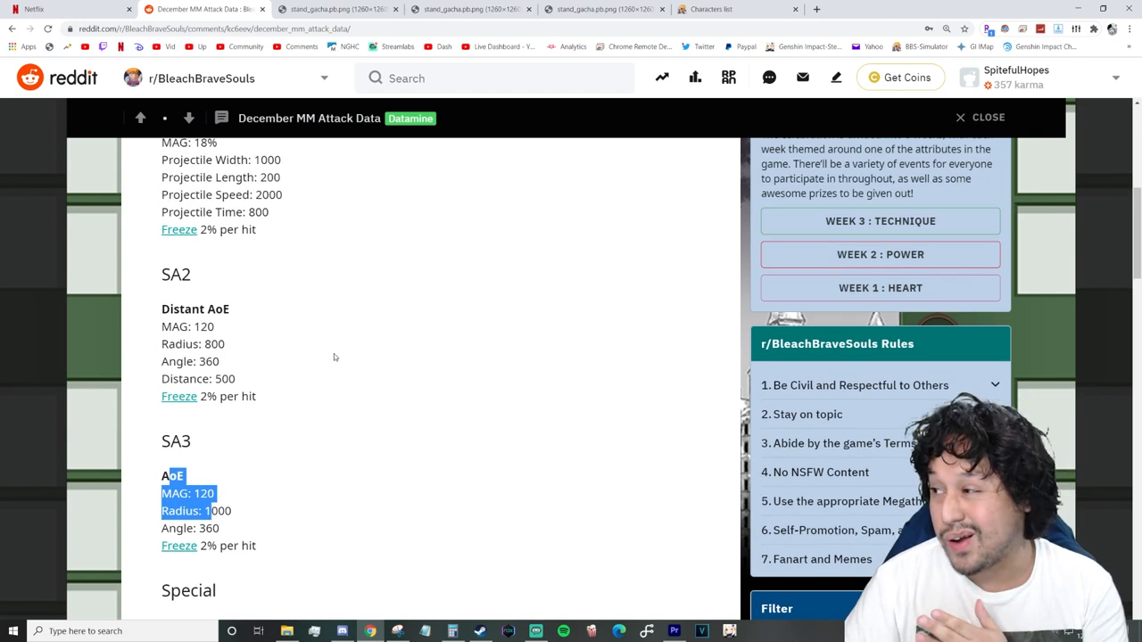
- Scroll further through the post and briefly check the Christmas character art tab
{"action": "scroll", "scroll_direction": "down", "scroll_amount": 3}
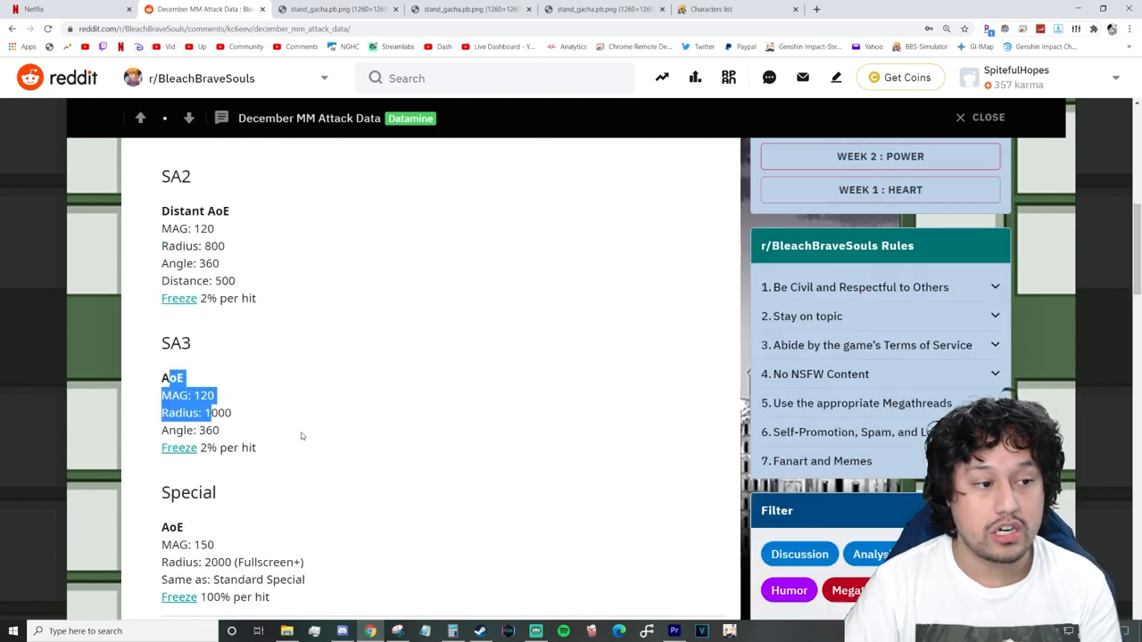
{"action": "scroll", "scroll_direction": "down", "scroll_amount": 3}
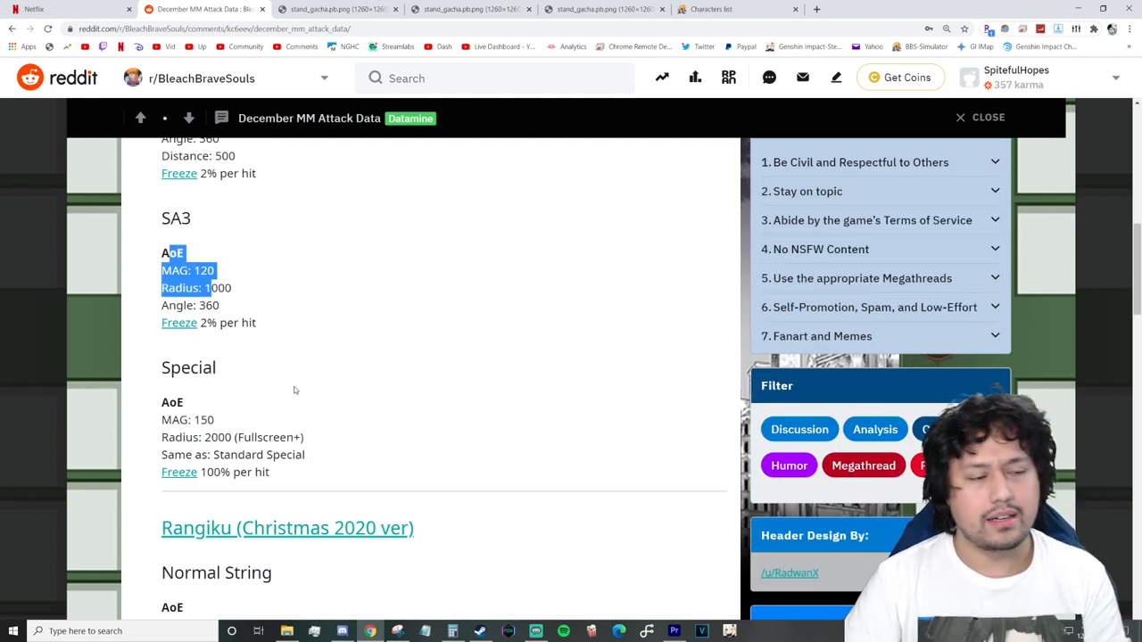
{"action": "mouse_move", "coordinate": [422, 333]}
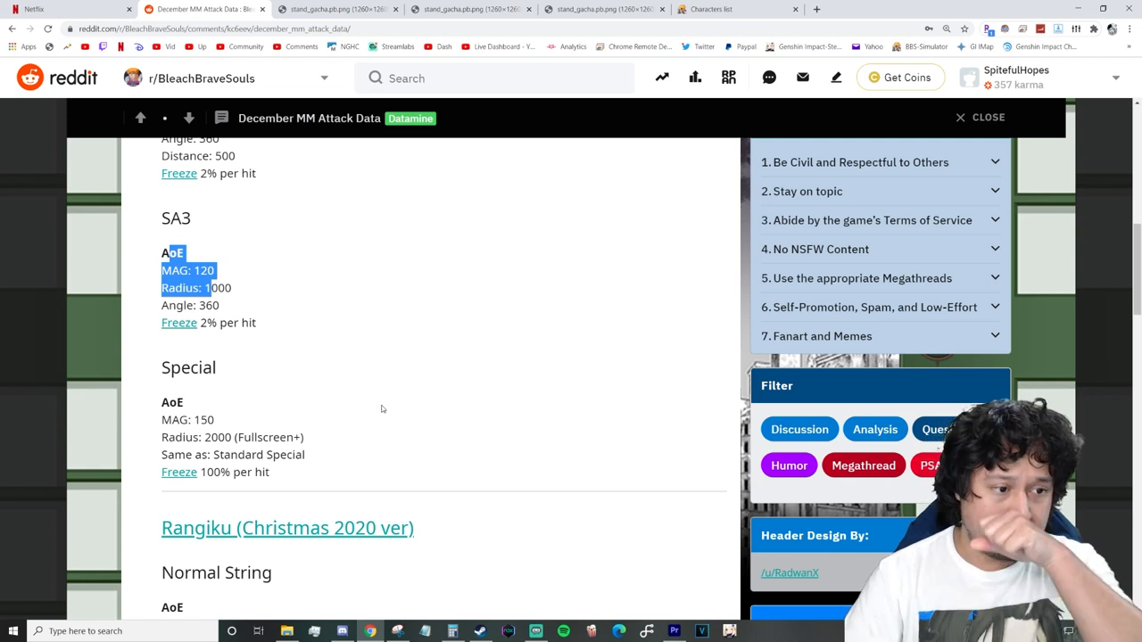
{"action": "scroll", "scroll_direction": "down", "scroll_amount": 3}
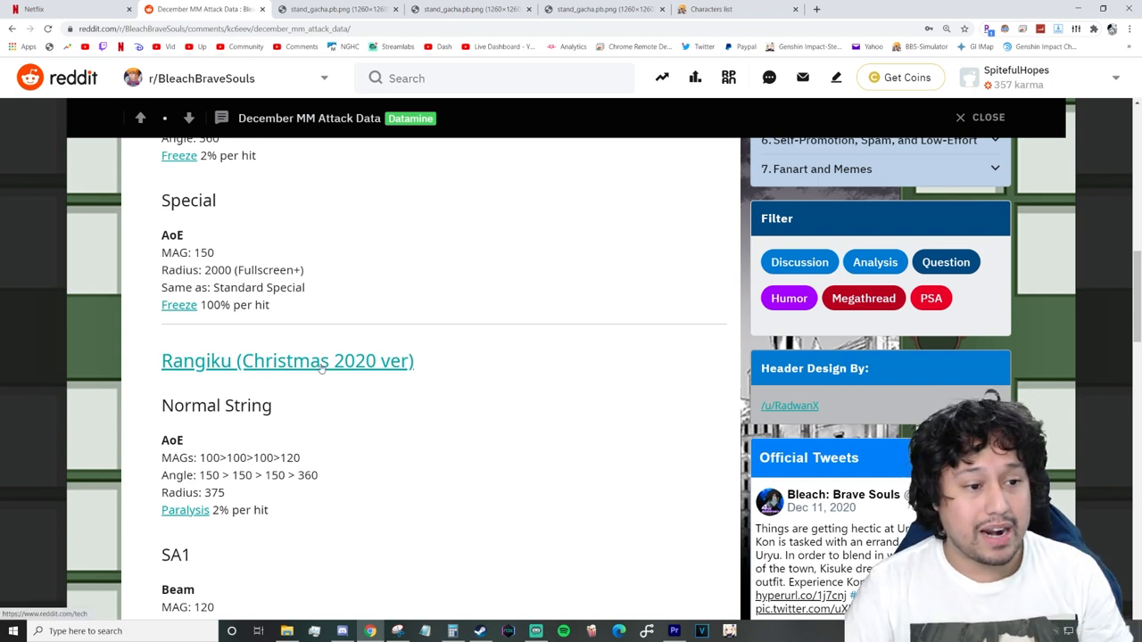
{"action": "left_click", "coordinate": [604, 9]}
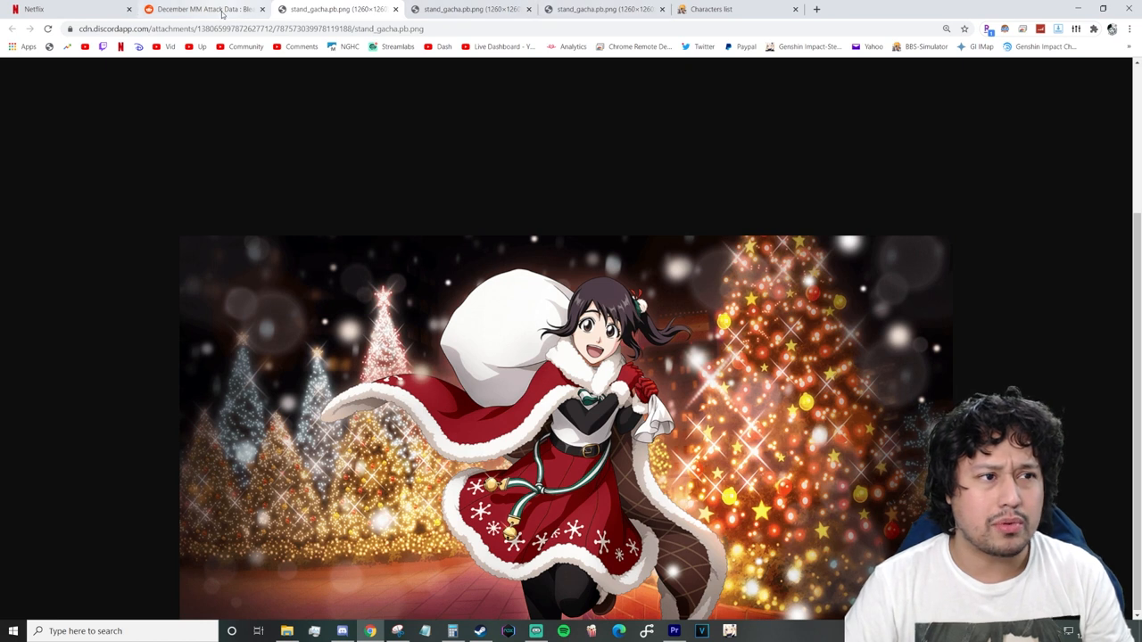
{"action": "left_click", "coordinate": [205, 9]}
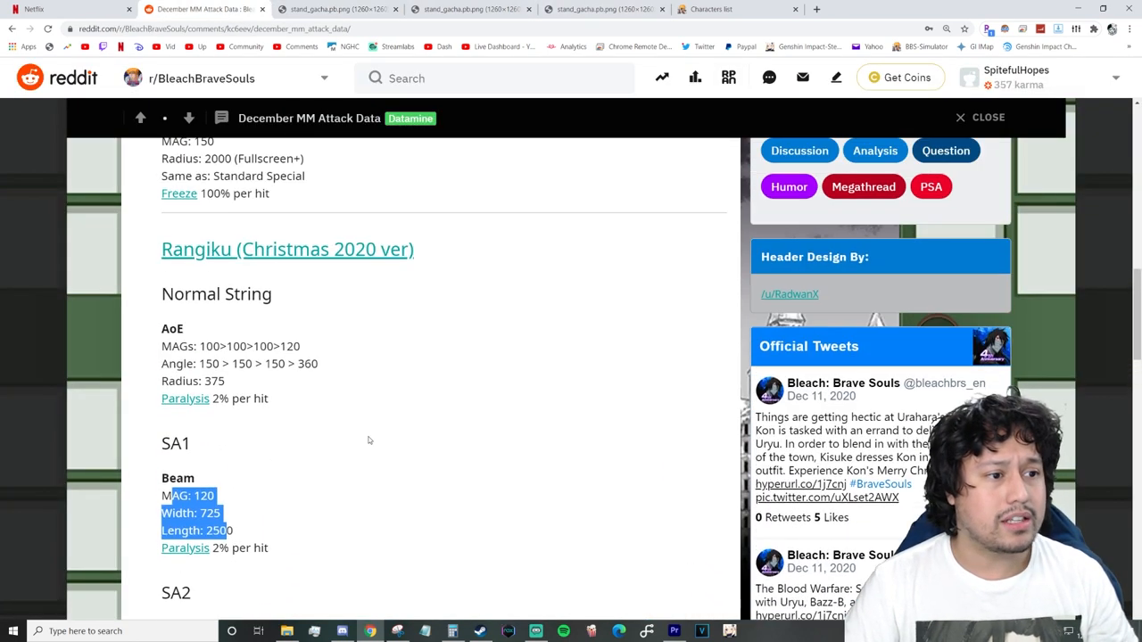
- Find Christmas Rangiku's attack data and highlight her SA2 Distant AoE values
{"action": "scroll", "scroll_direction": "down", "scroll_amount": 3}
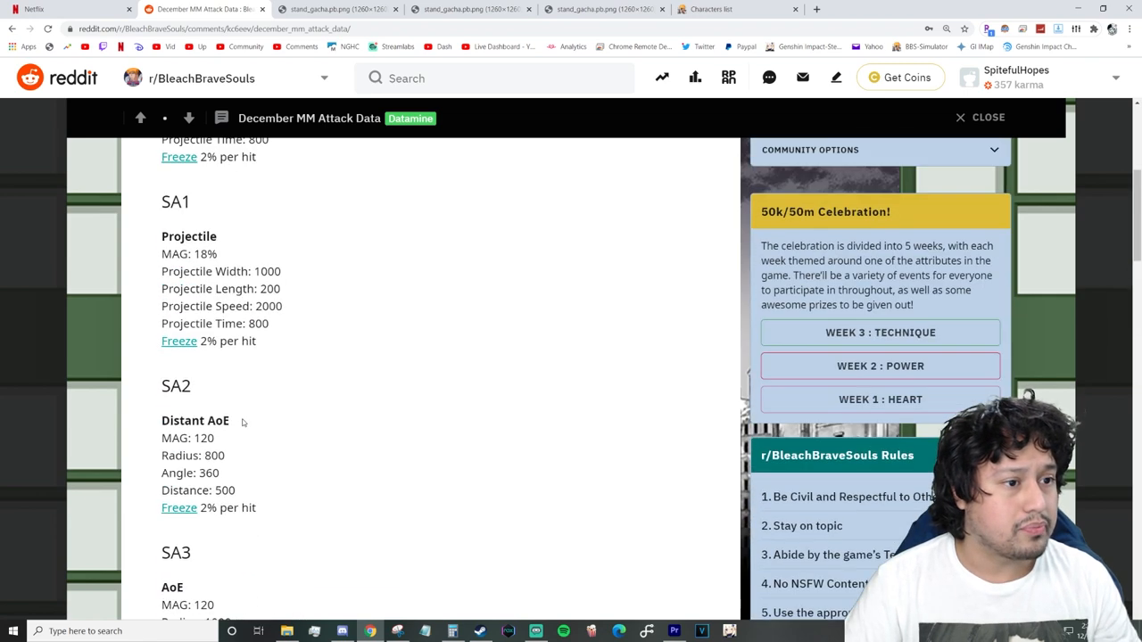
{"action": "scroll", "scroll_direction": "up", "scroll_amount": 3}
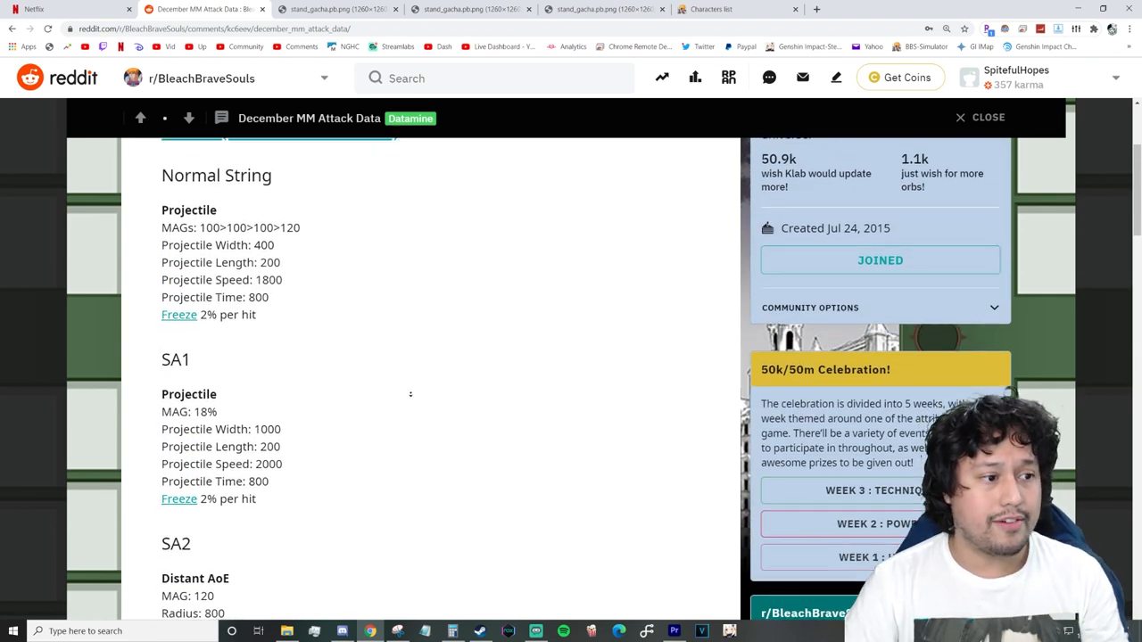
{"action": "scroll", "scroll_direction": "down", "scroll_amount": 3}
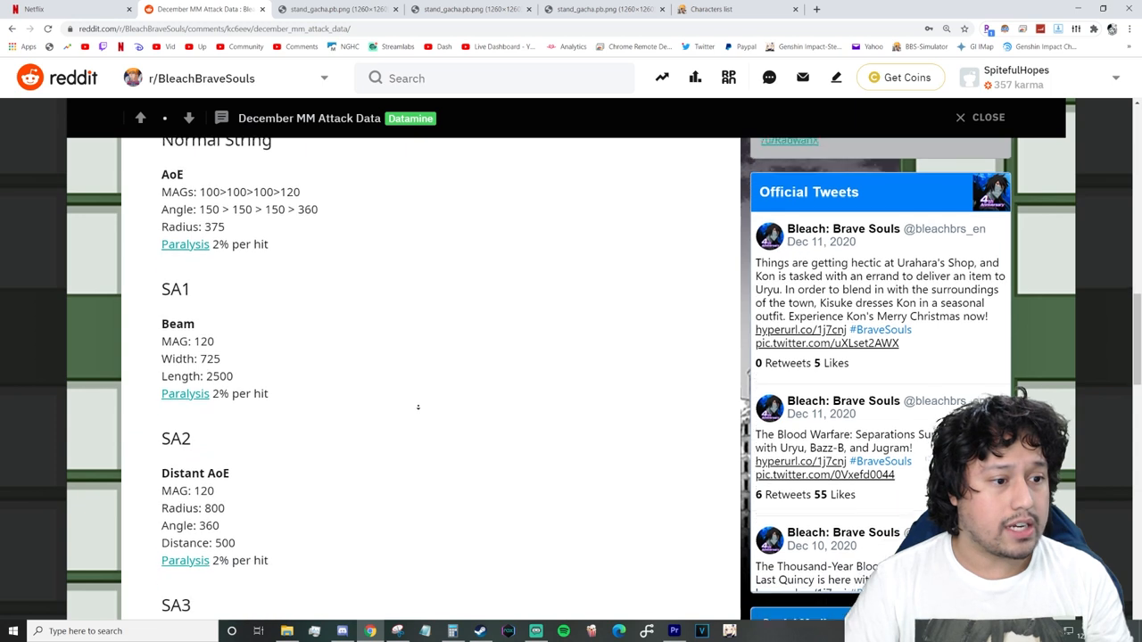
{"action": "scroll", "scroll_direction": "down", "scroll_amount": 3}
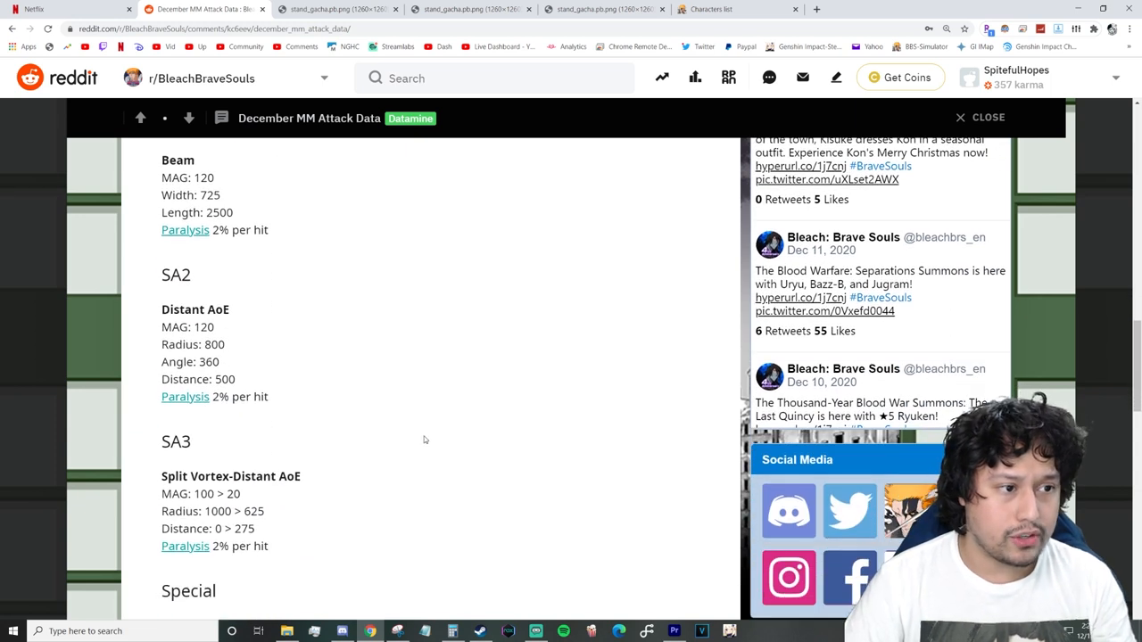
{"action": "scroll", "scroll_direction": "up", "scroll_amount": 3}
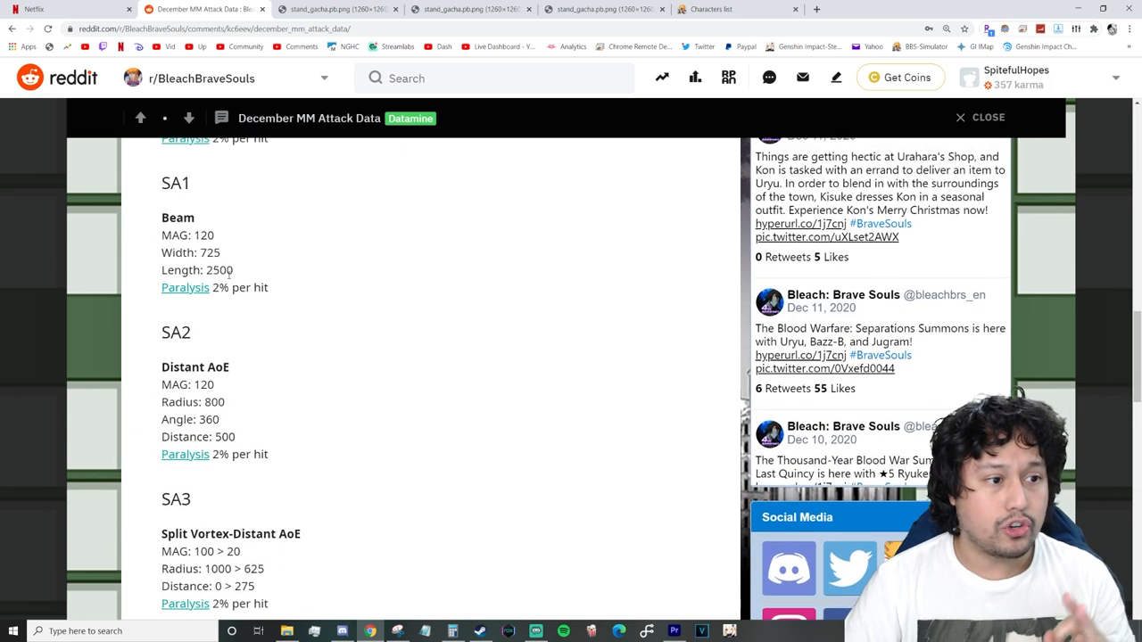
{"action": "left_click_drag", "start_coordinate": [192, 235], "coordinate": [249, 287]}
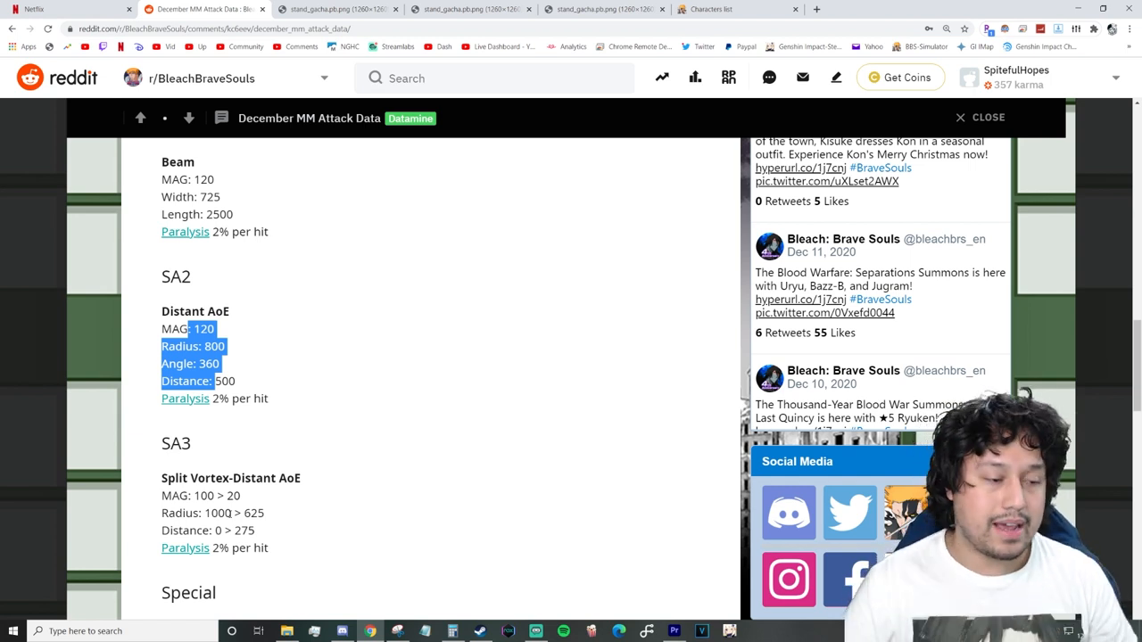
- Scroll through Momo (Christmas 2020 ver) attack stats, then view the stand_gacha artwork tab
{"action": "scroll", "scroll_direction": "down", "scroll_amount": 3}
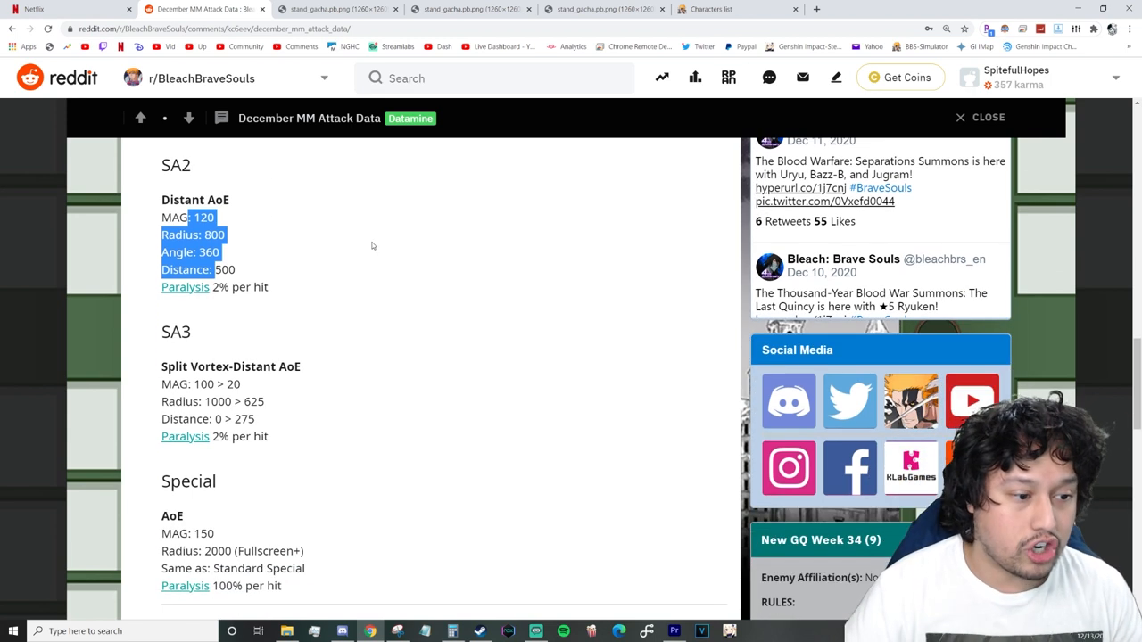
{"action": "scroll", "scroll_direction": "down", "scroll_amount": 3}
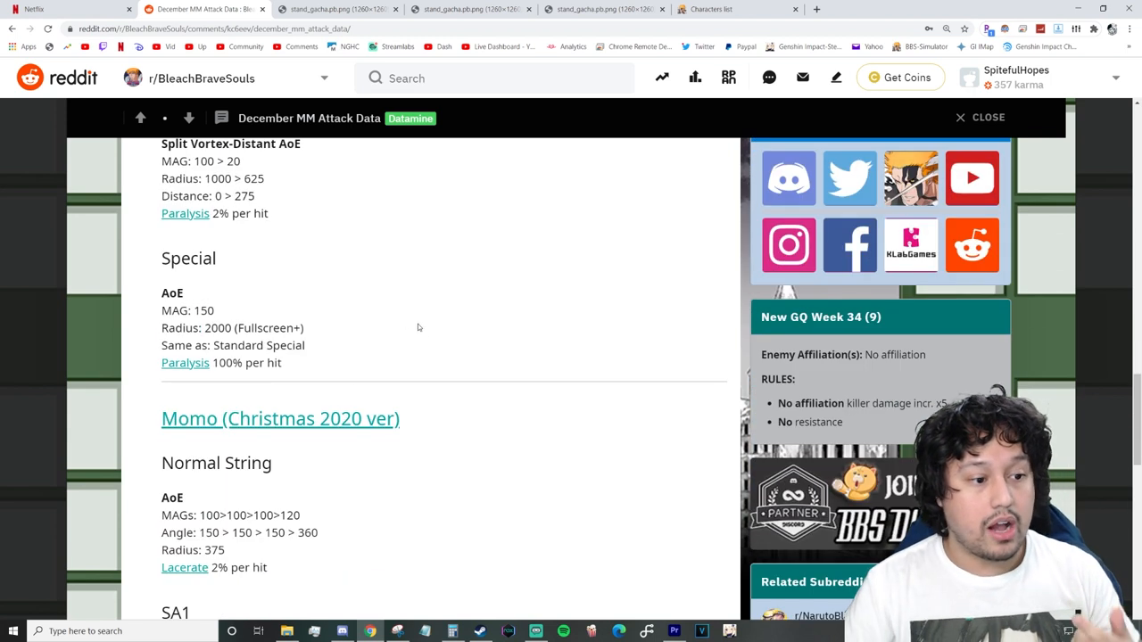
{"action": "scroll", "scroll_direction": "down", "scroll_amount": 3}
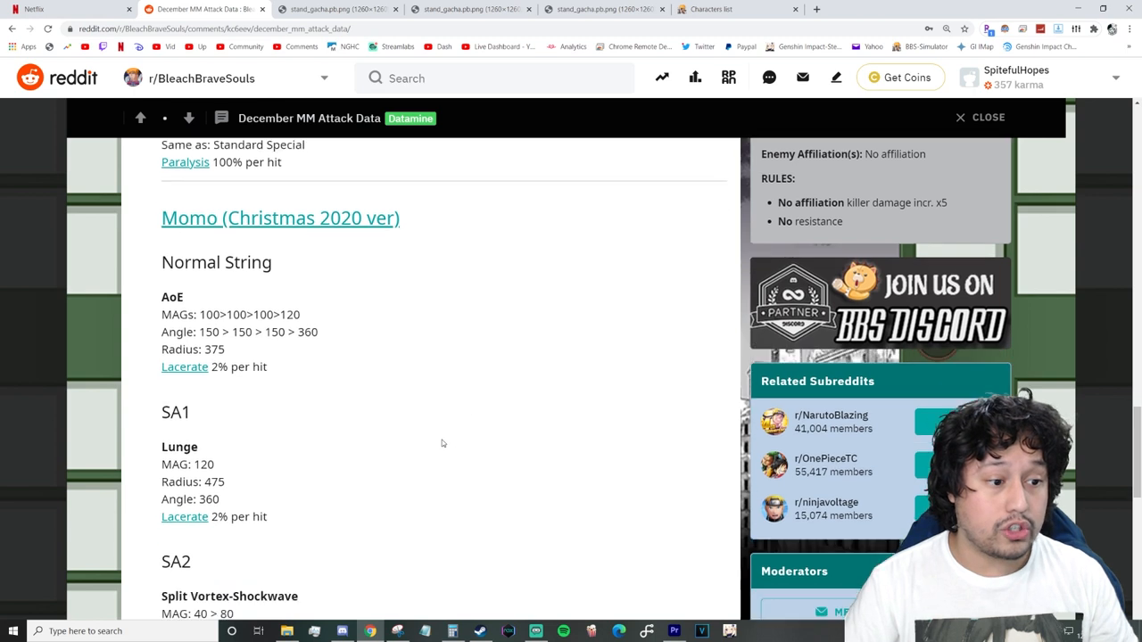
{"action": "scroll", "scroll_direction": "down", "scroll_amount": 3}
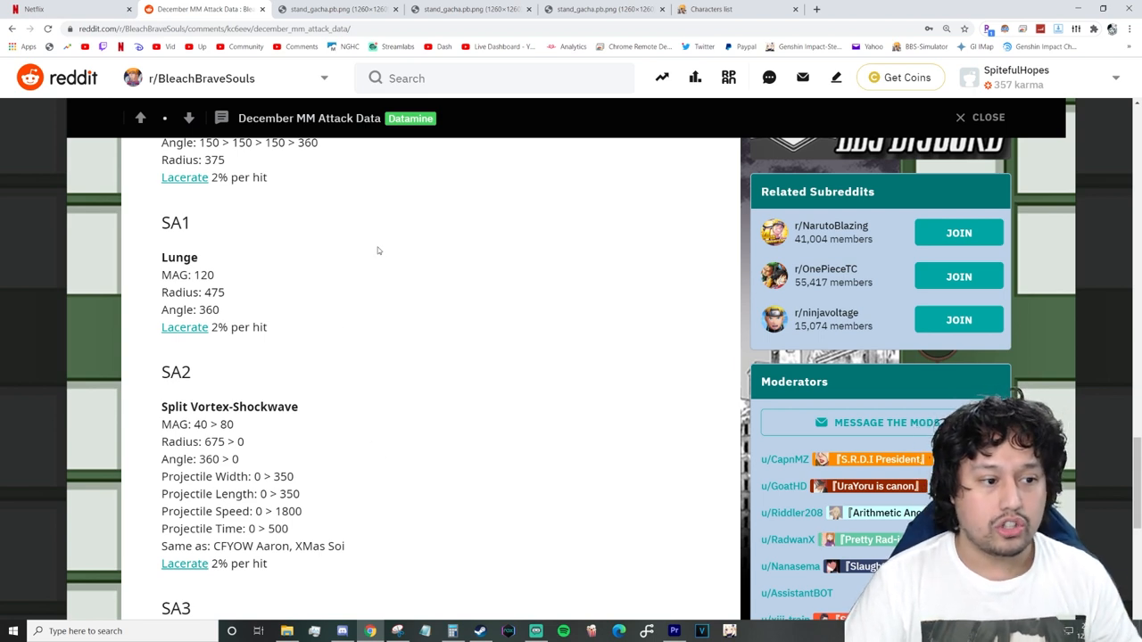
{"action": "scroll", "scroll_direction": "down", "scroll_amount": 3}
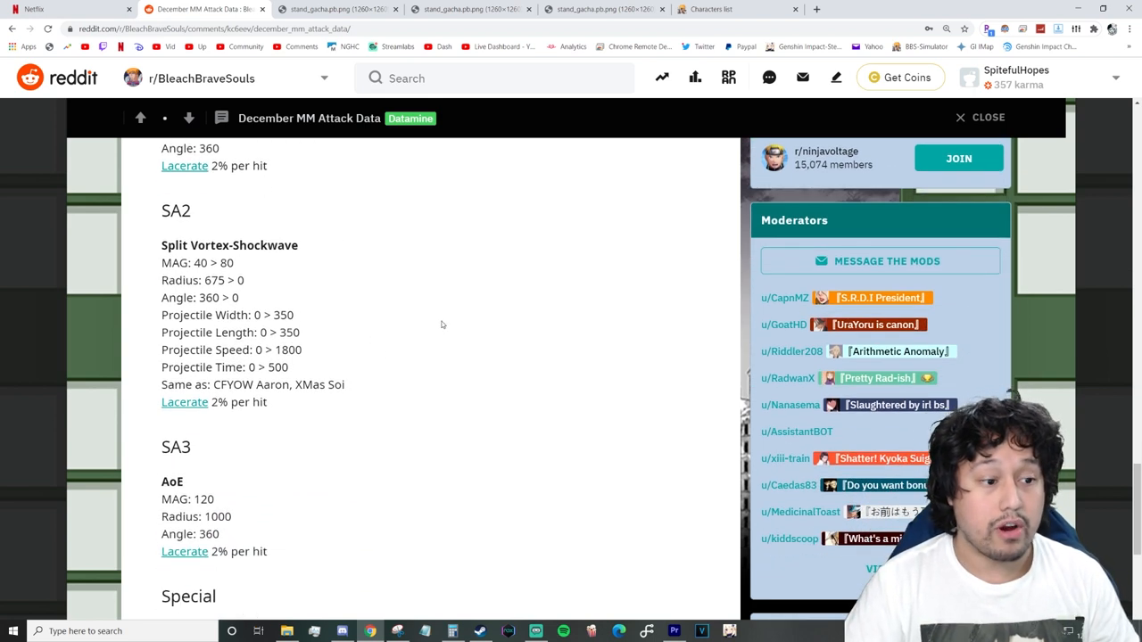
{"action": "left_click", "coordinate": [469, 9]}
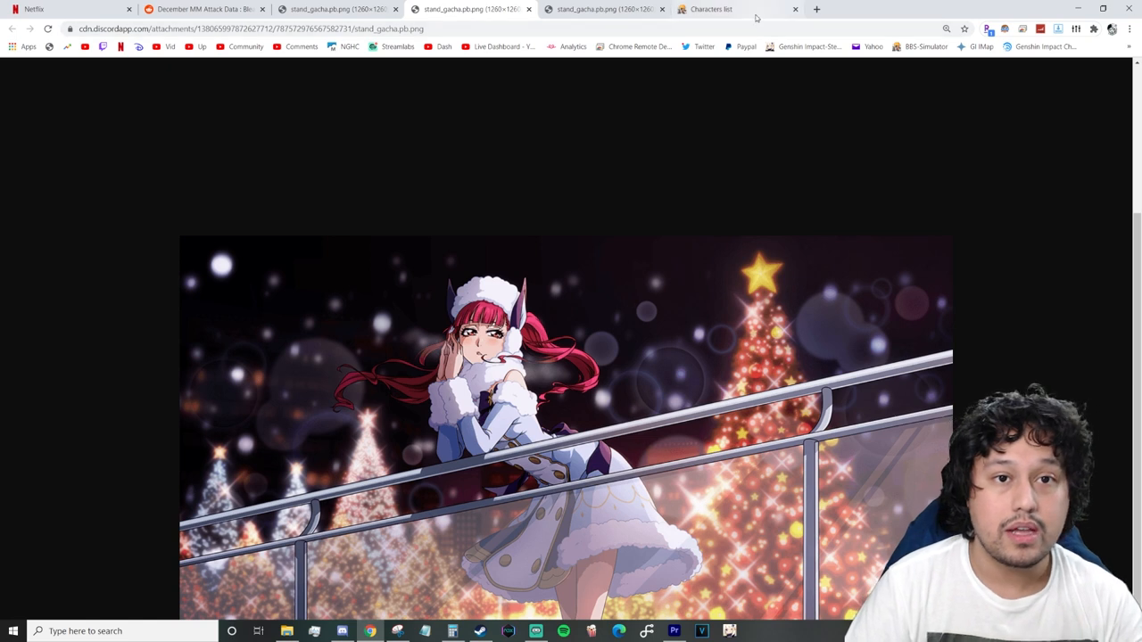
- Check Aaroniero Arruruerie's Similar NA/SA units on BBS-Simulator, then go back to Reddit
{"action": "left_click", "coordinate": [710, 9]}
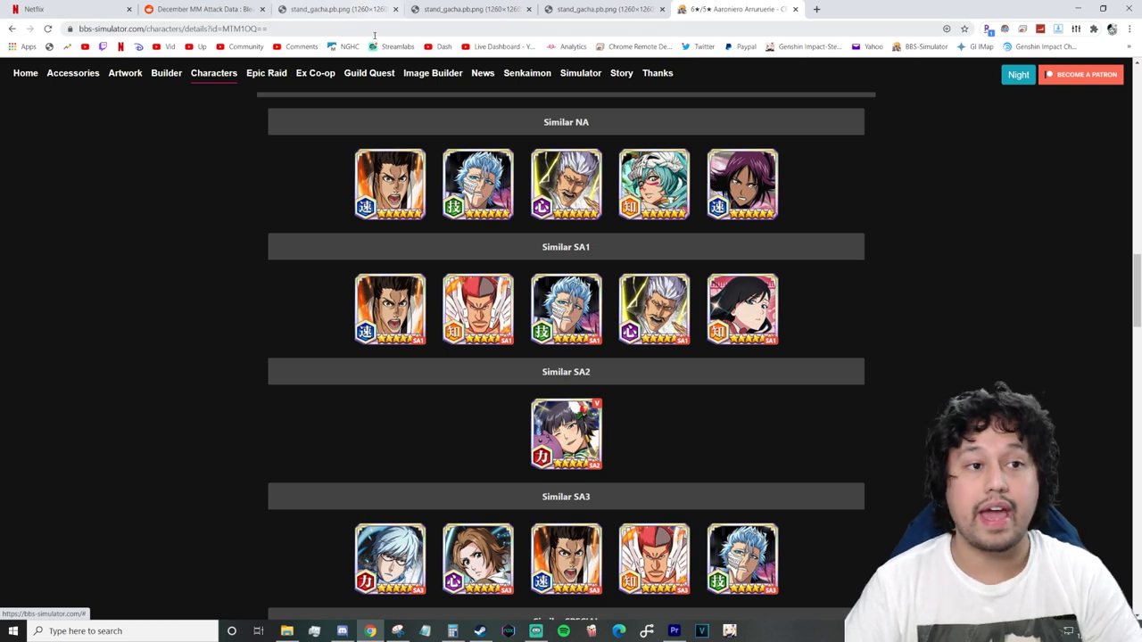
{"action": "left_click", "coordinate": [205, 9]}
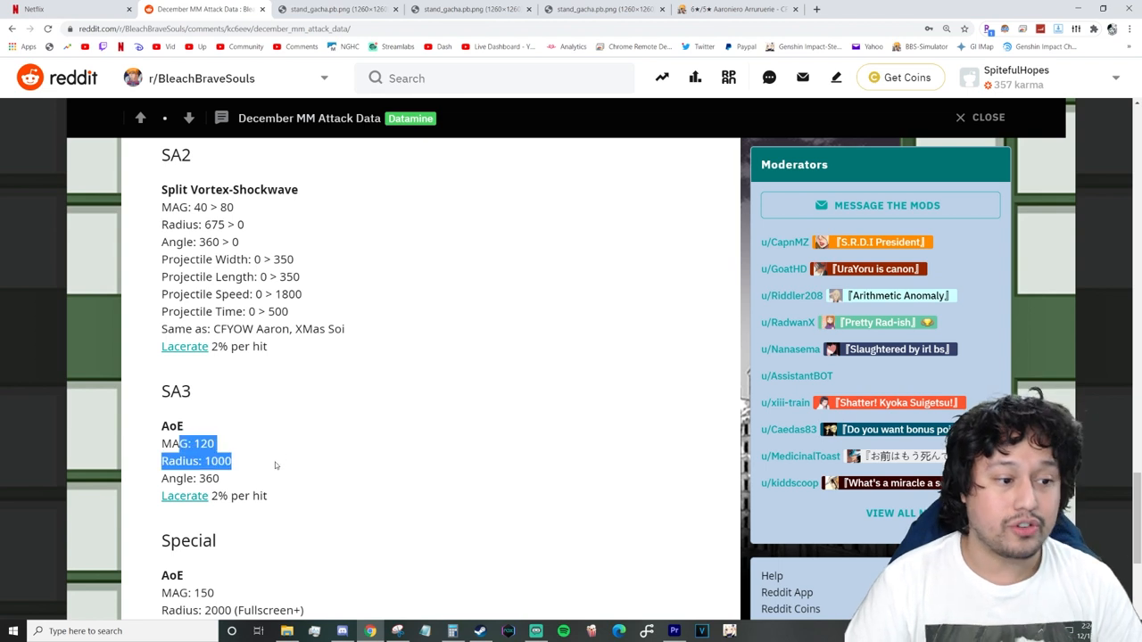
- Scroll back and forth through the December MM Attack Data post's Christmas attack stats
{"action": "scroll", "scroll_direction": "down", "scroll_amount": 3}
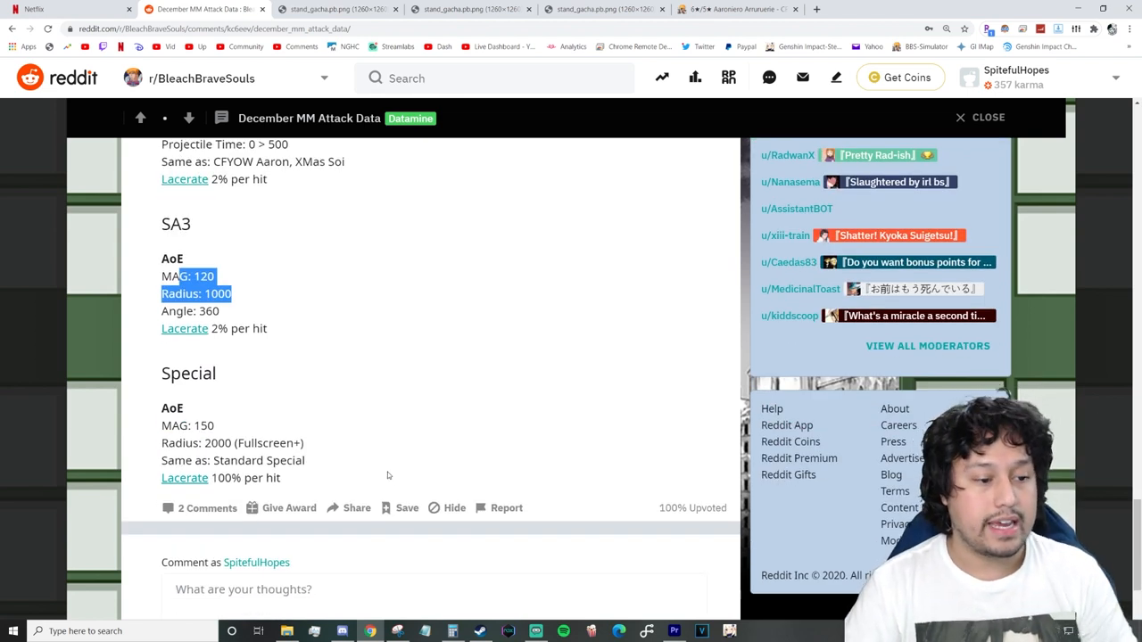
{"action": "scroll", "scroll_direction": "up", "scroll_amount": 3}
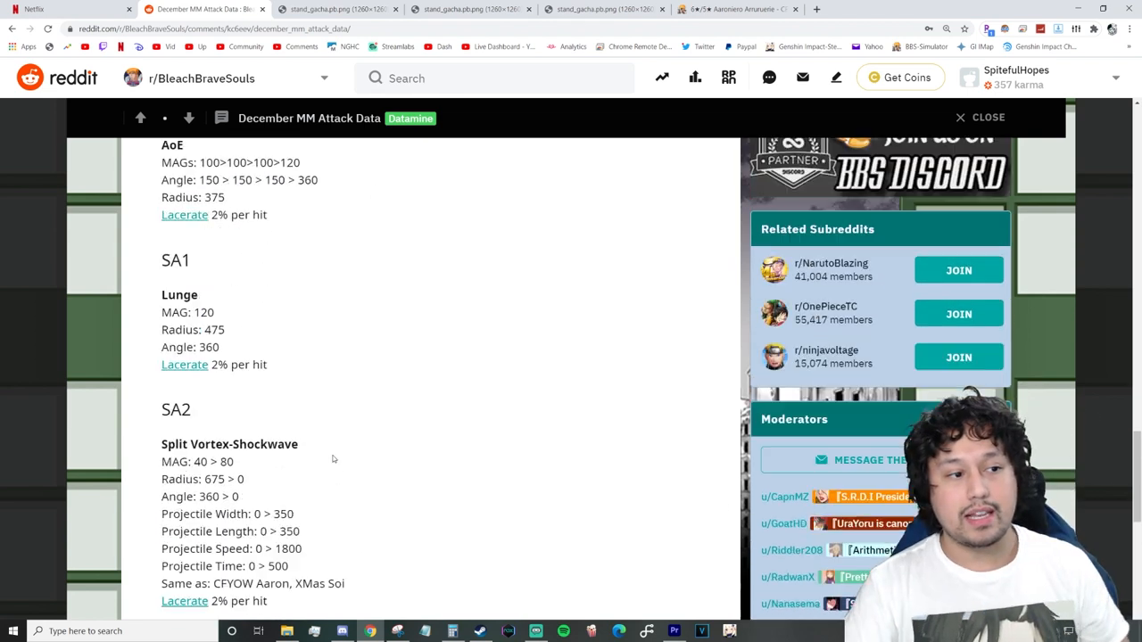
{"action": "scroll", "scroll_direction": "up", "scroll_amount": 3}
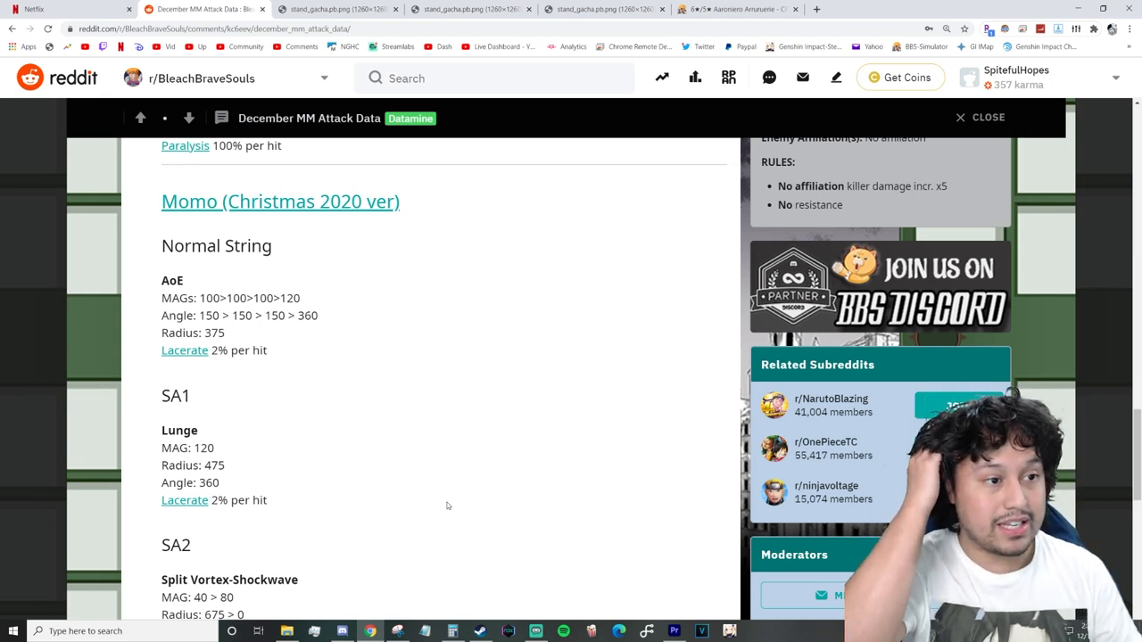
{"action": "mouse_move", "coordinate": [374, 372]}
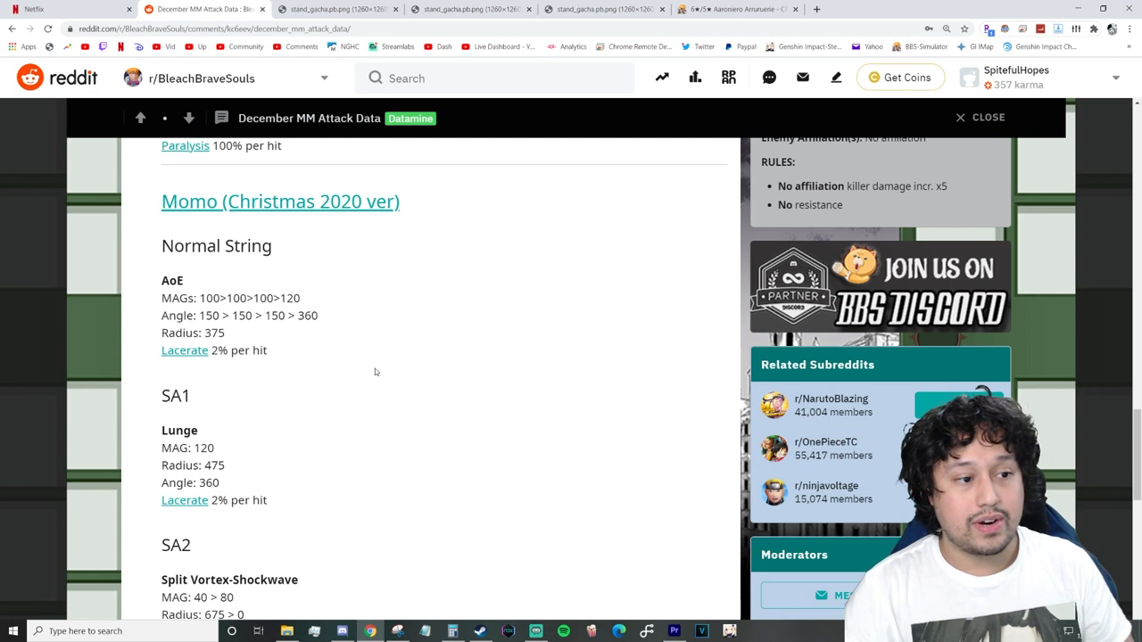
{"action": "scroll", "scroll_direction": "down", "scroll_amount": 3}
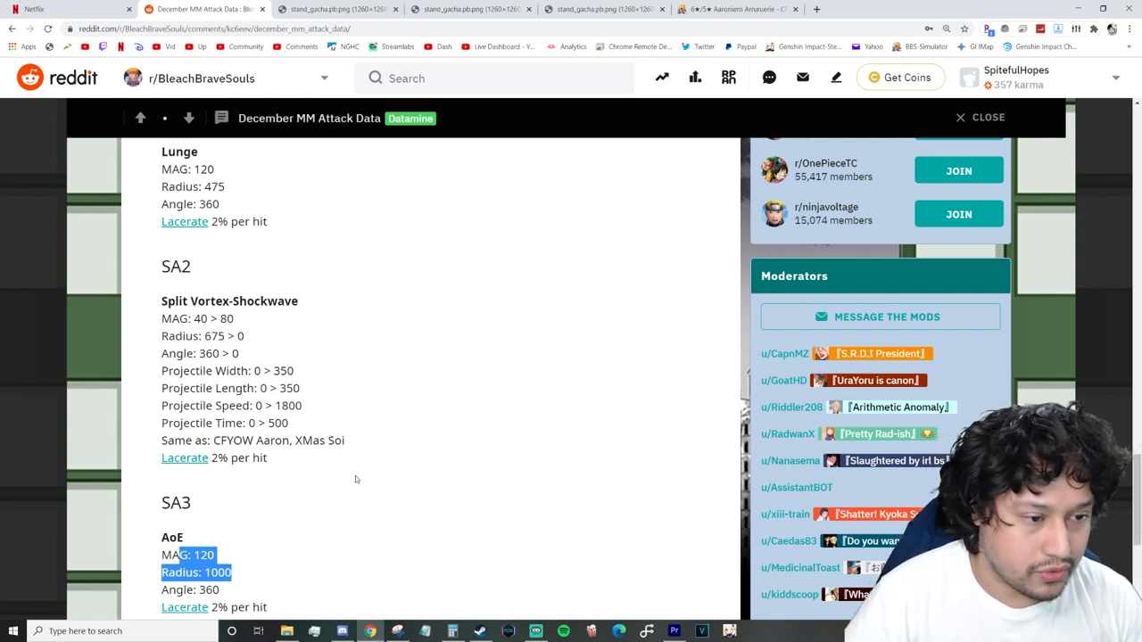
{"action": "scroll", "scroll_direction": "down", "scroll_amount": 3}
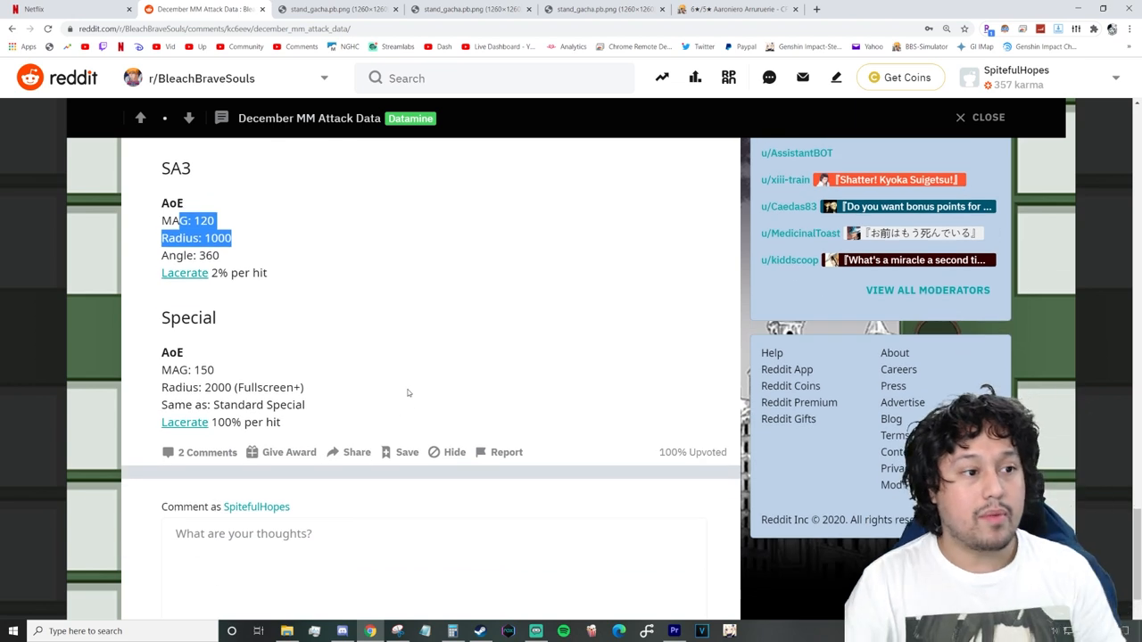
{"action": "scroll", "scroll_direction": "up", "scroll_amount": 3}
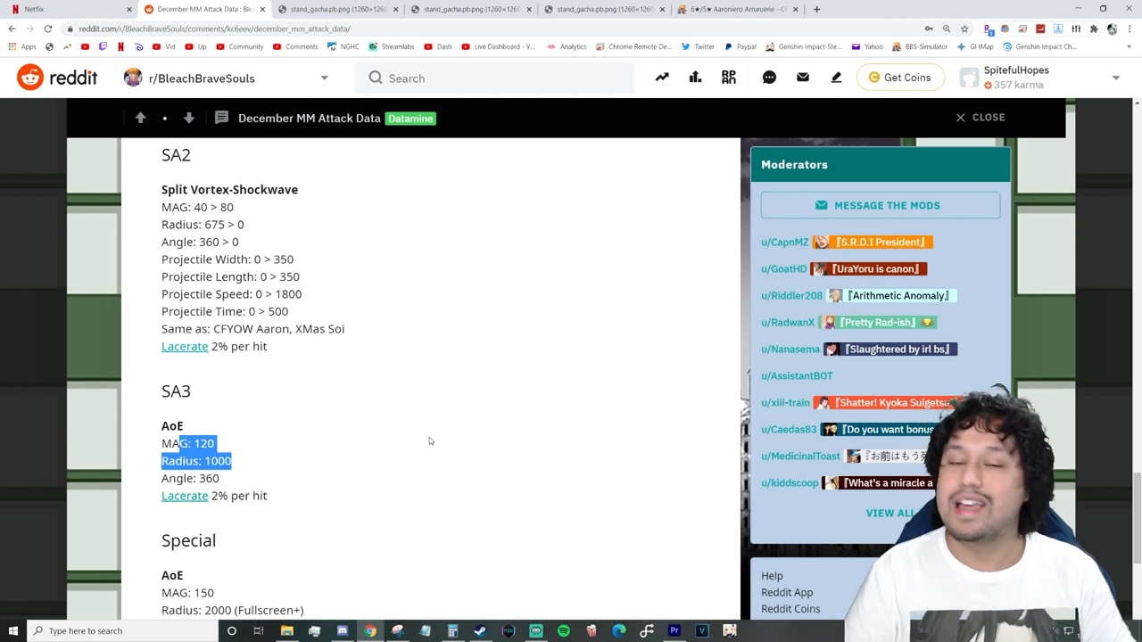
{"action": "mouse_move", "coordinate": [498, 542]}
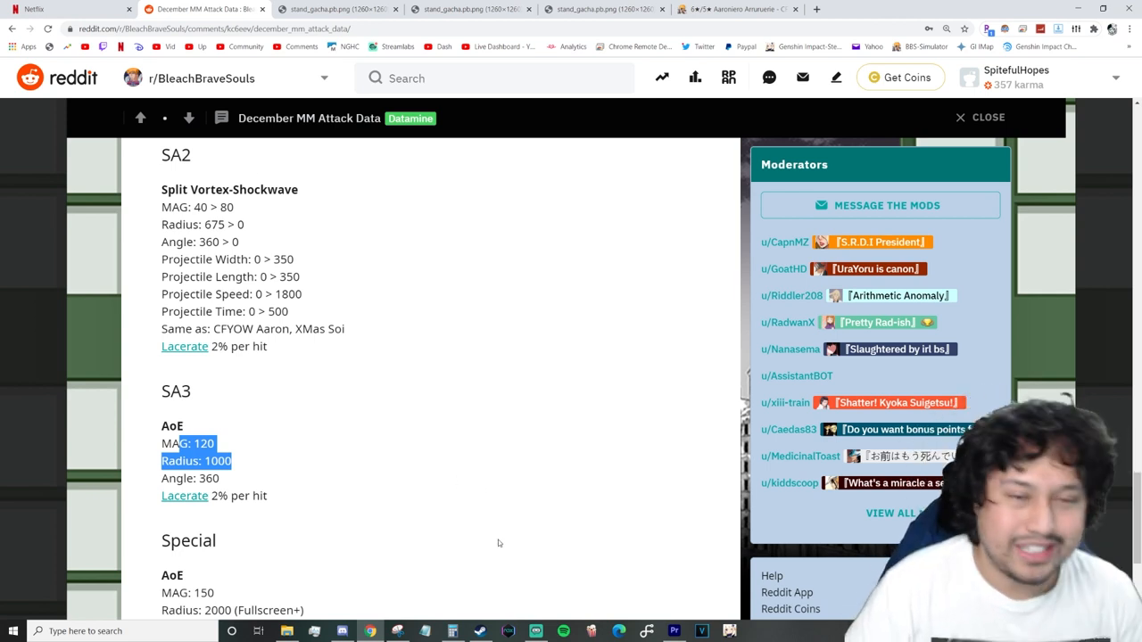
{"action": "scroll", "scroll_direction": "down", "scroll_amount": 3}
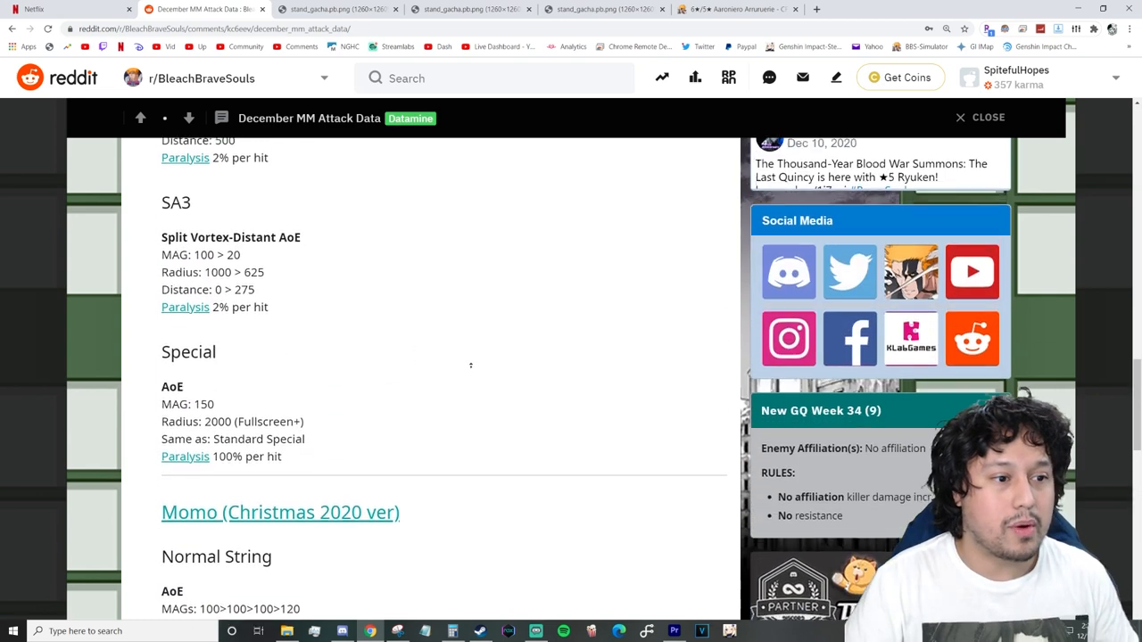
{"action": "scroll", "scroll_direction": "up", "scroll_amount": 3}
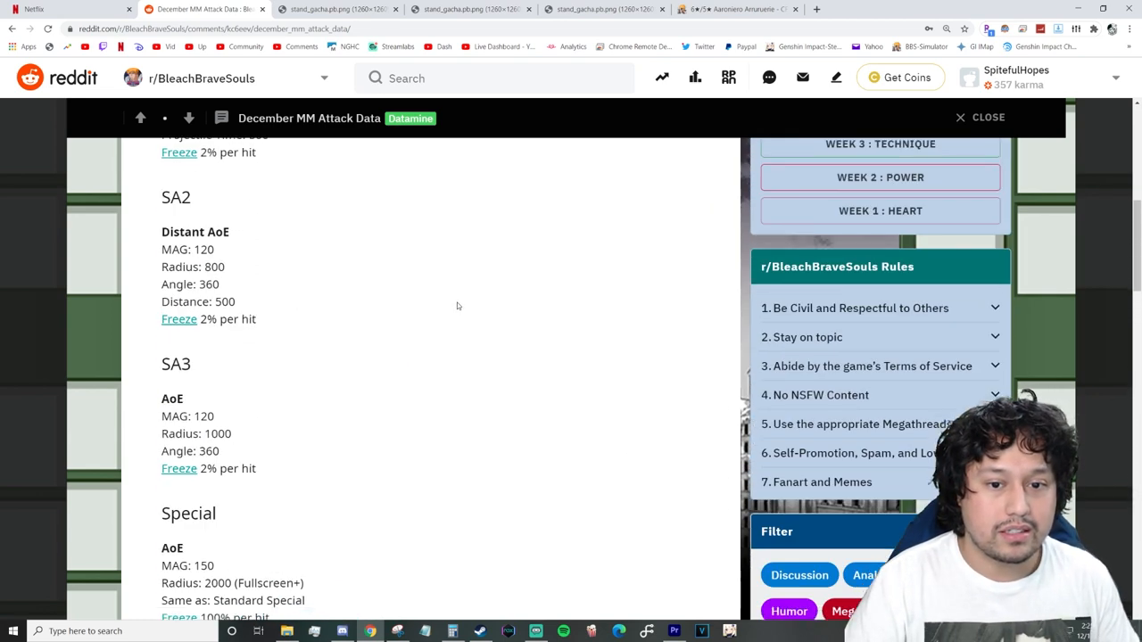
{"action": "scroll", "scroll_direction": "up", "scroll_amount": 3}
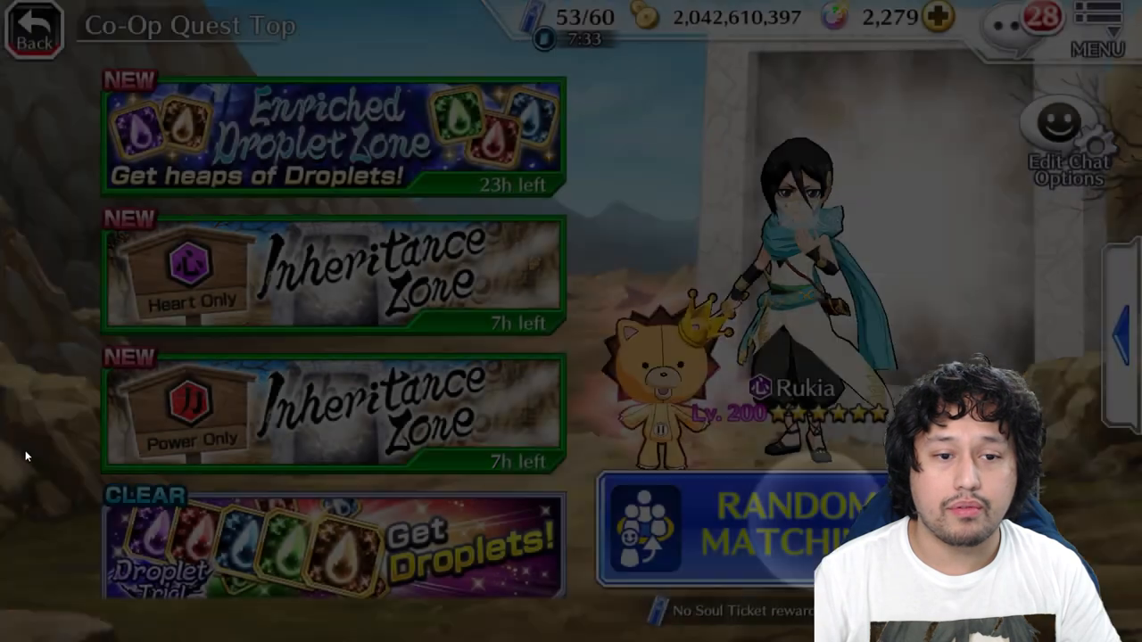
- Open Random Matching and browse the Inheritance Zone and Enriched Droplet Zone Extreme lobbies
{"action": "left_click", "coordinate": [758, 517]}
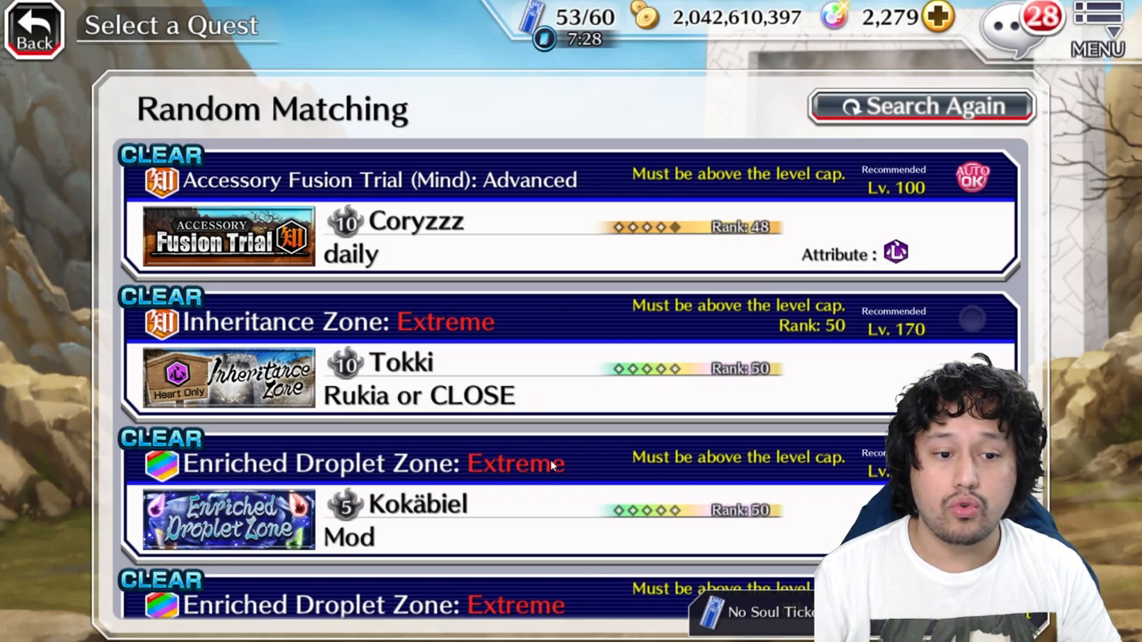
{"action": "scroll", "scroll_direction": "down", "scroll_amount": 3}
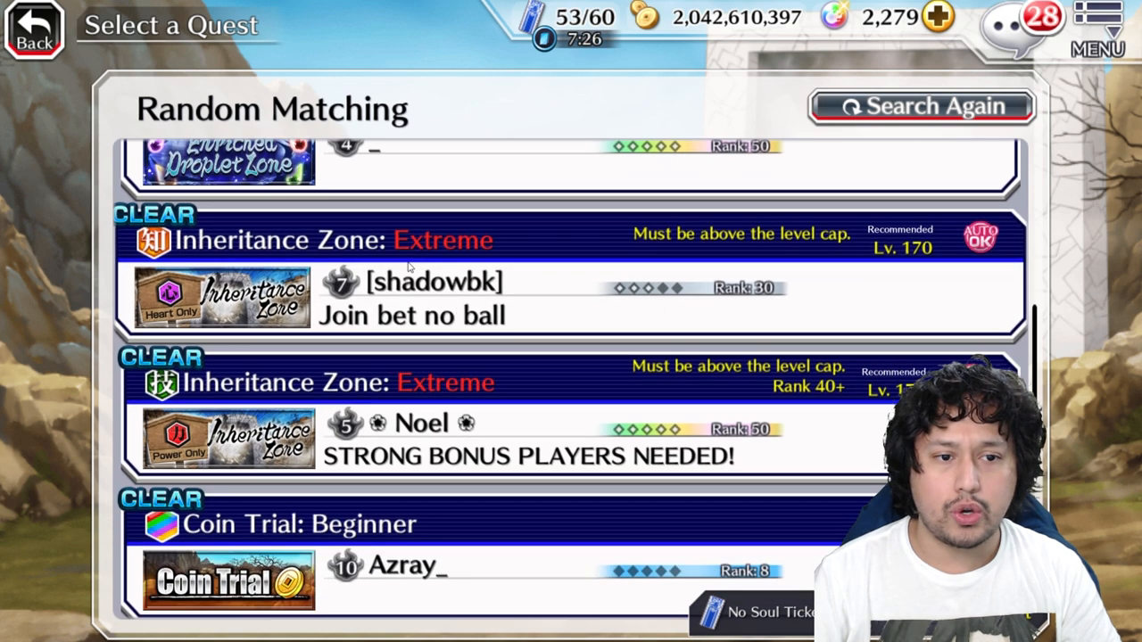
{"action": "scroll", "scroll_direction": "down", "scroll_amount": 3}
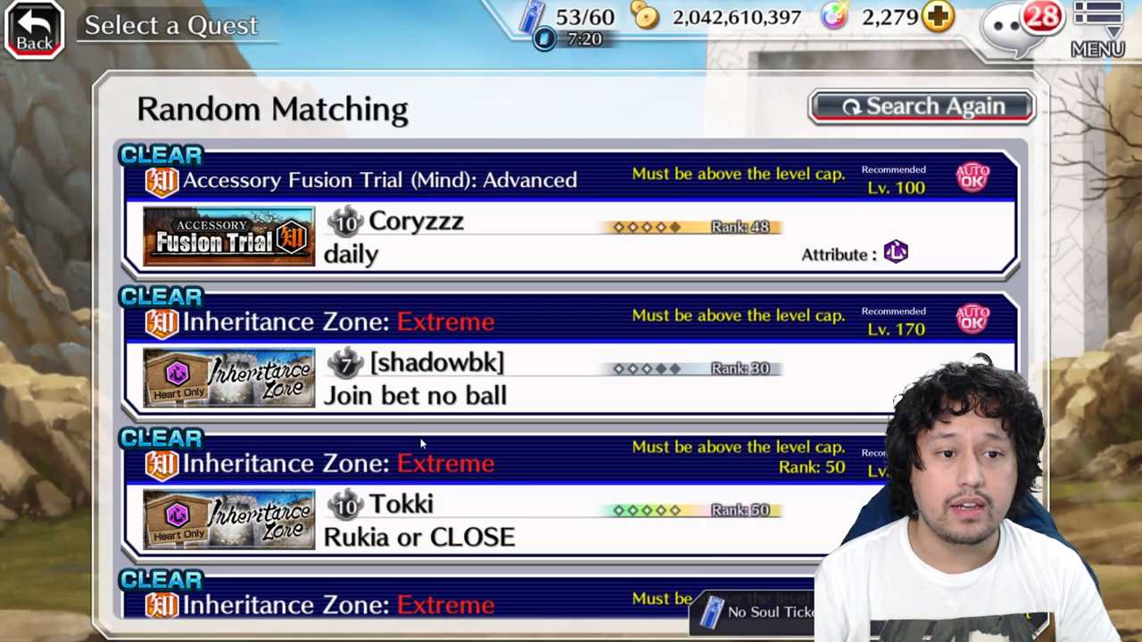
{"action": "scroll", "scroll_direction": "down", "scroll_amount": 3}
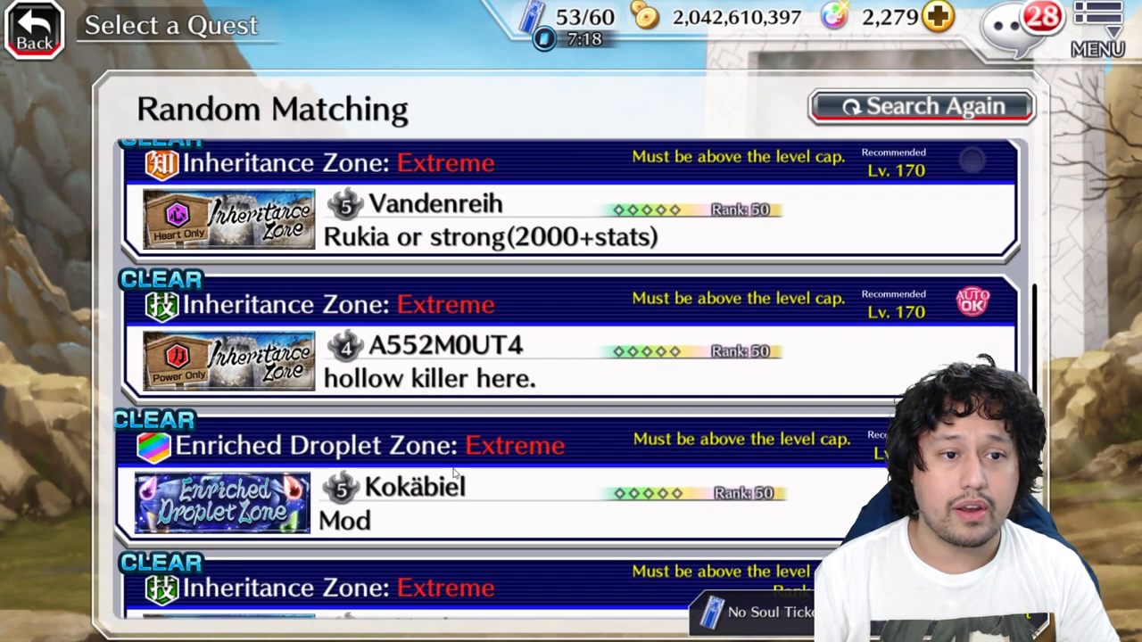
{"action": "scroll", "scroll_direction": "down", "scroll_amount": 3}
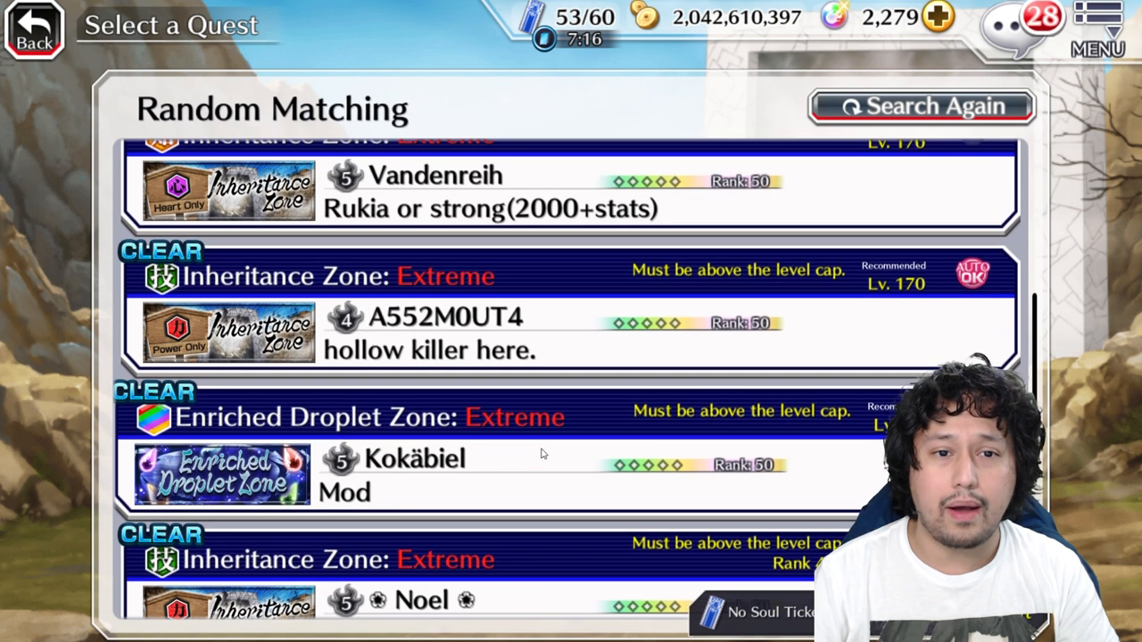
{"action": "scroll", "scroll_direction": "down", "scroll_amount": 3}
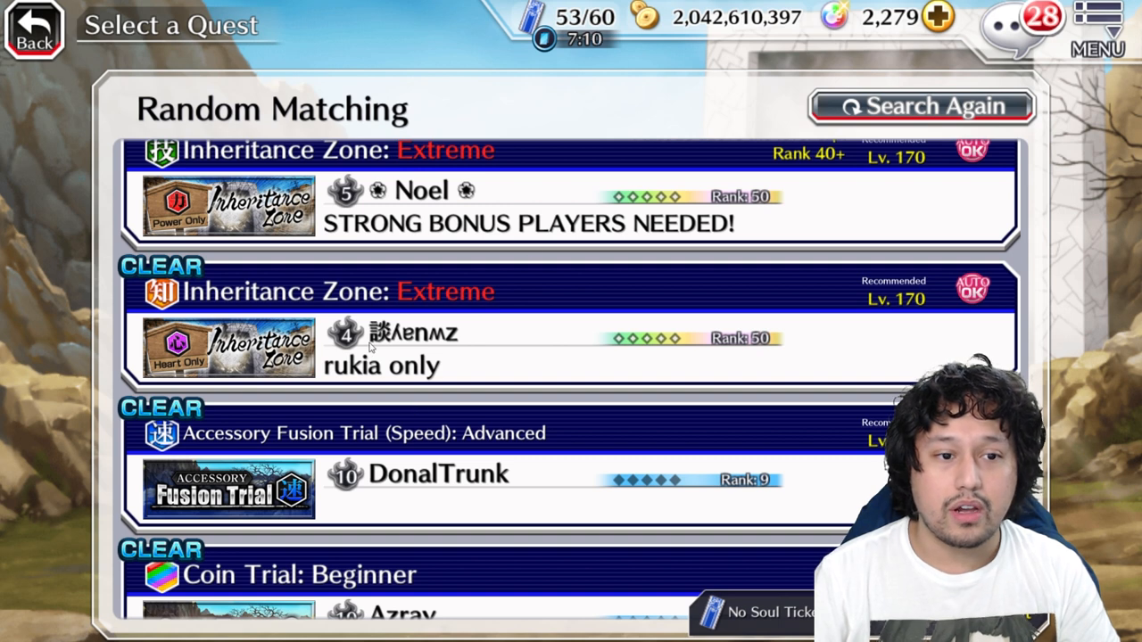
{"action": "scroll", "scroll_direction": "up", "scroll_amount": 3}
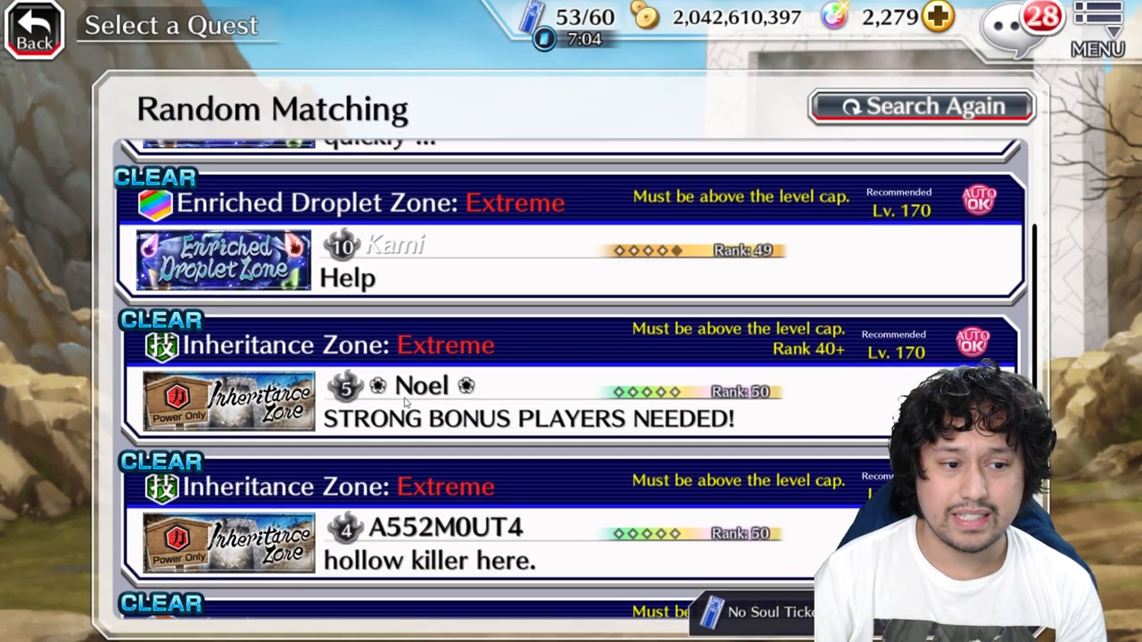
{"action": "scroll", "scroll_direction": "down", "scroll_amount": 3}
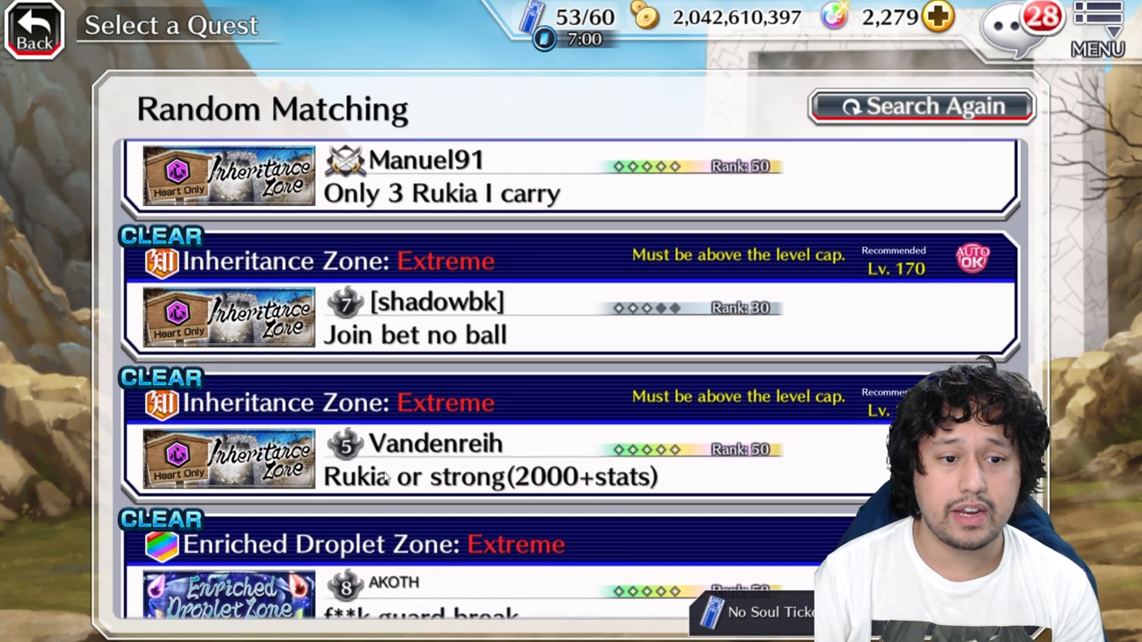
{"action": "scroll", "scroll_direction": "down", "scroll_amount": 3}
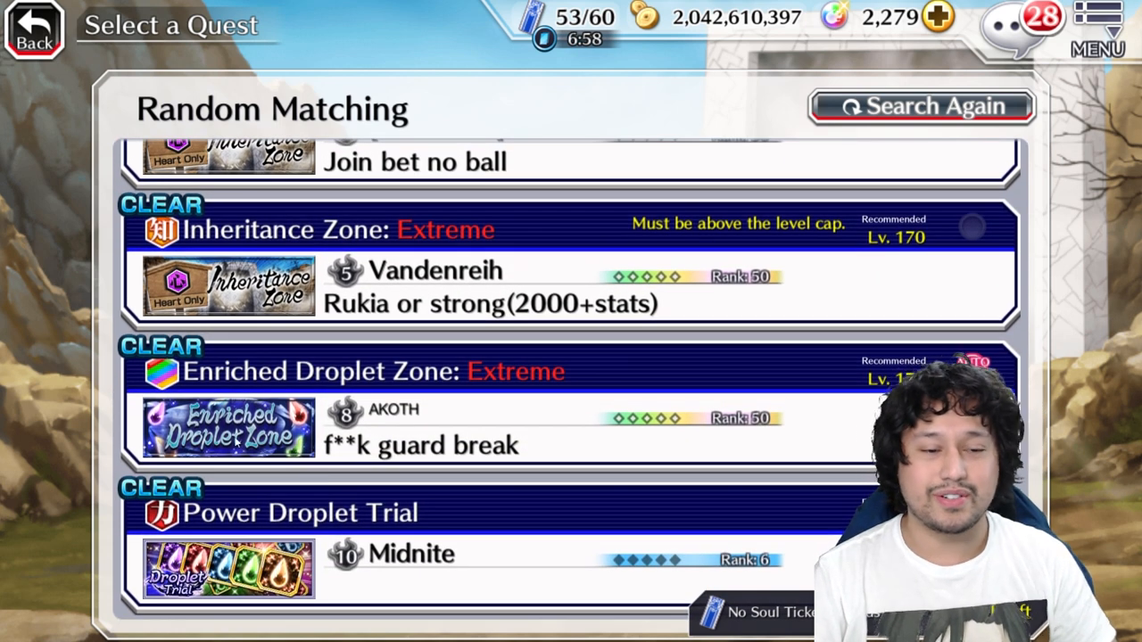
{"action": "mouse_move", "coordinate": [478, 330]}
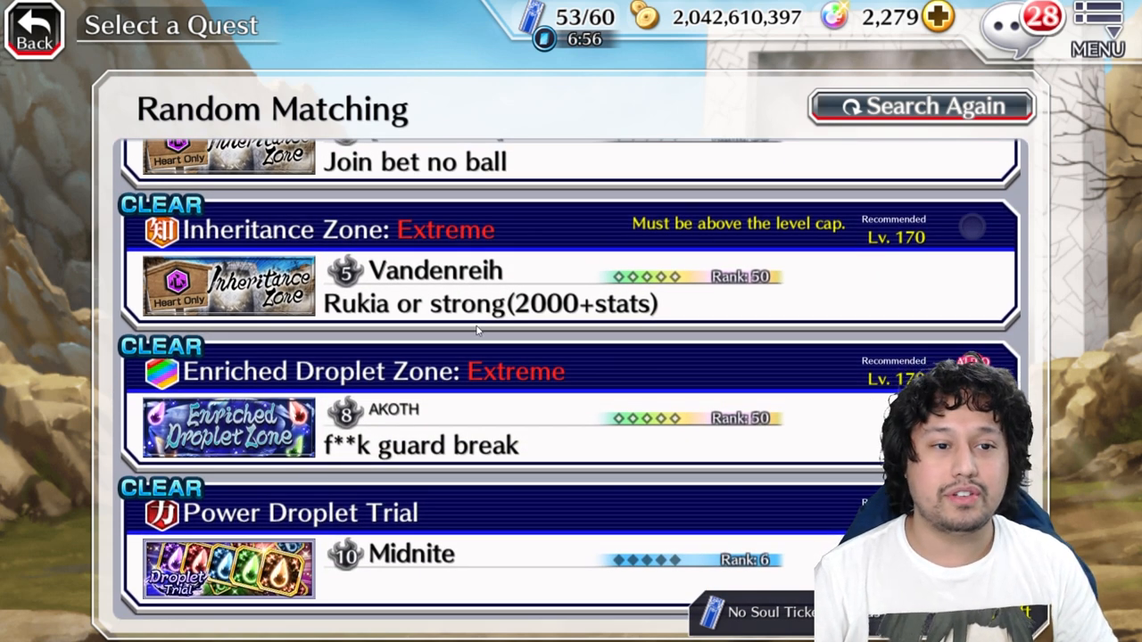